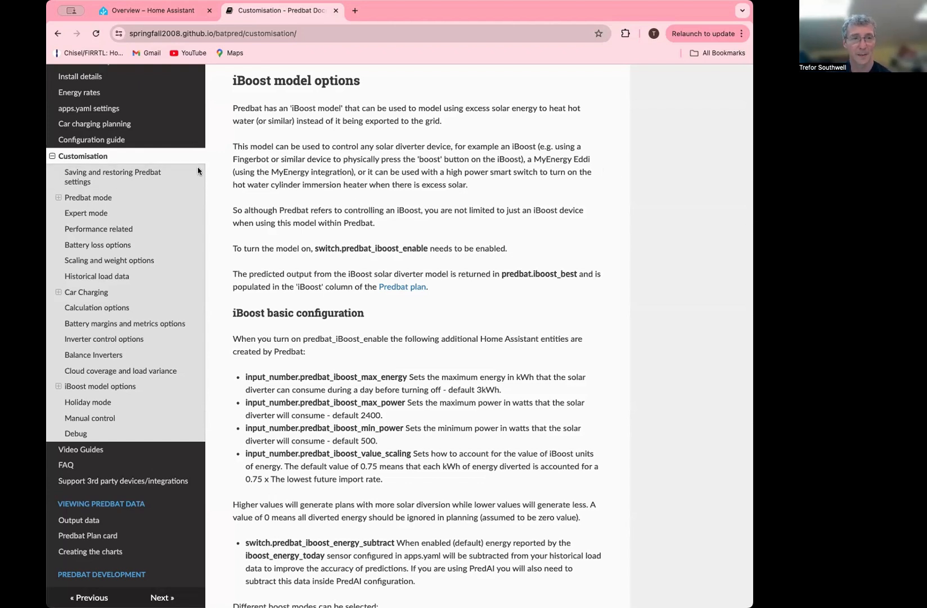
mouse_move(401, 124)
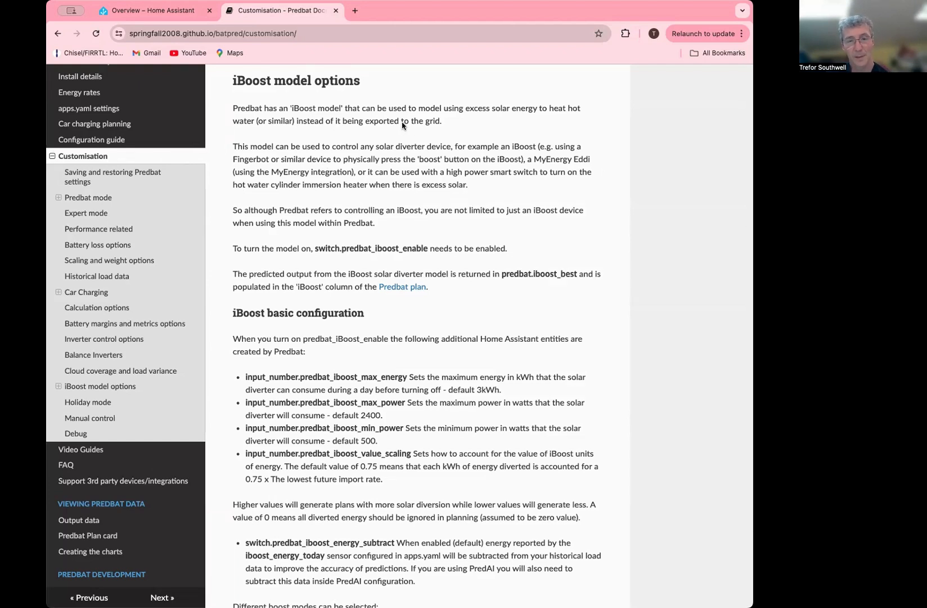
mouse_move(383, 164)
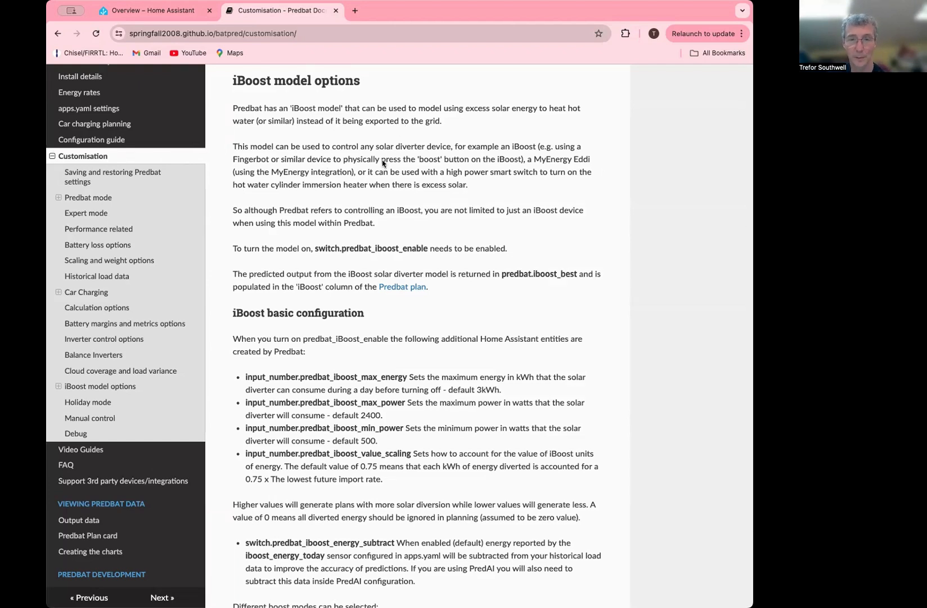
mouse_move(416, 253)
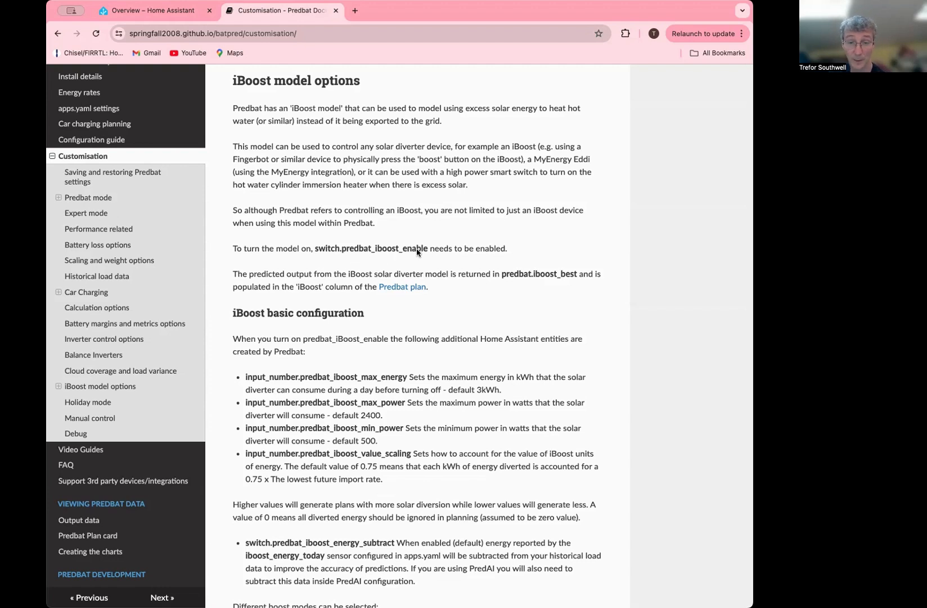
mouse_move(488, 282)
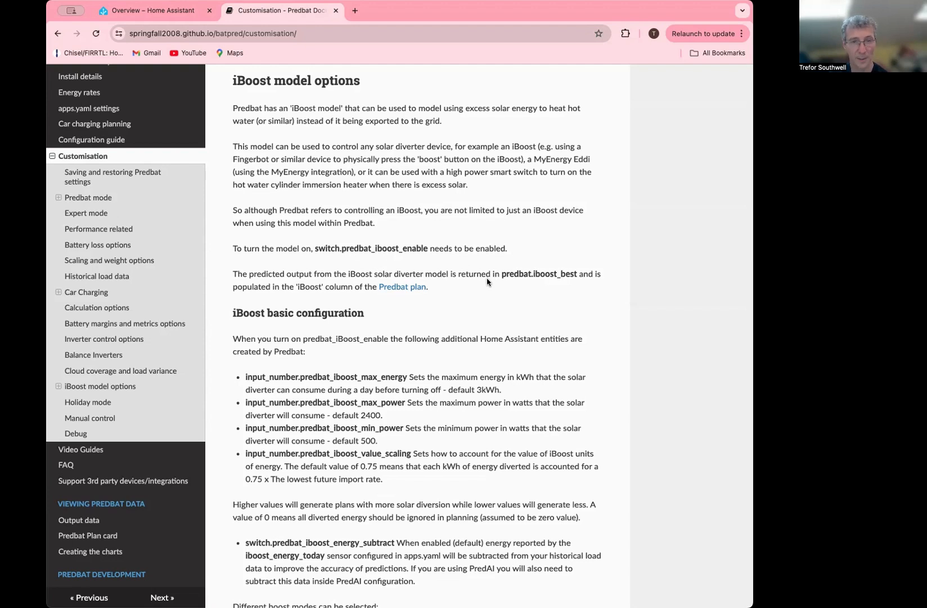
mouse_move(489, 278)
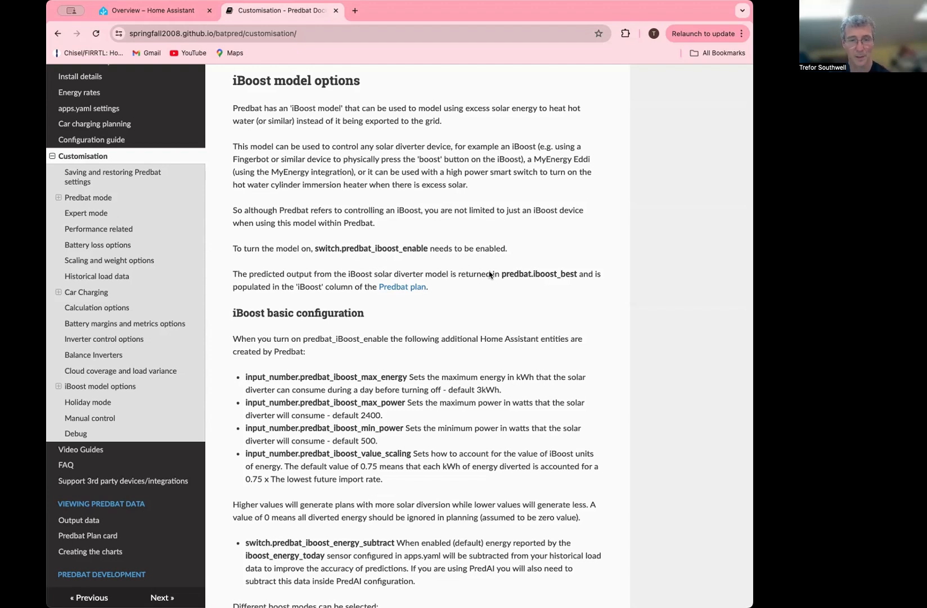
mouse_move(525, 378)
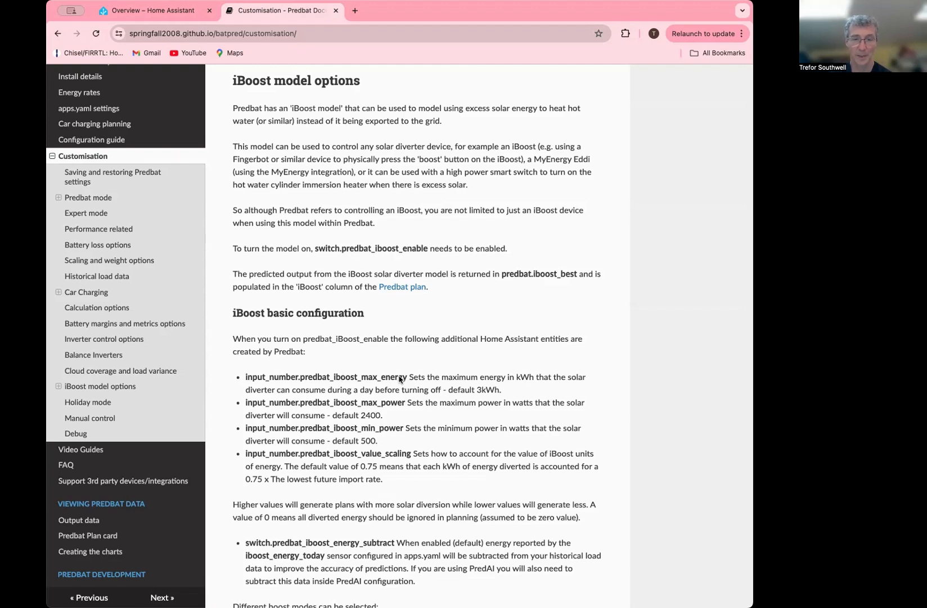
mouse_move(411, 373)
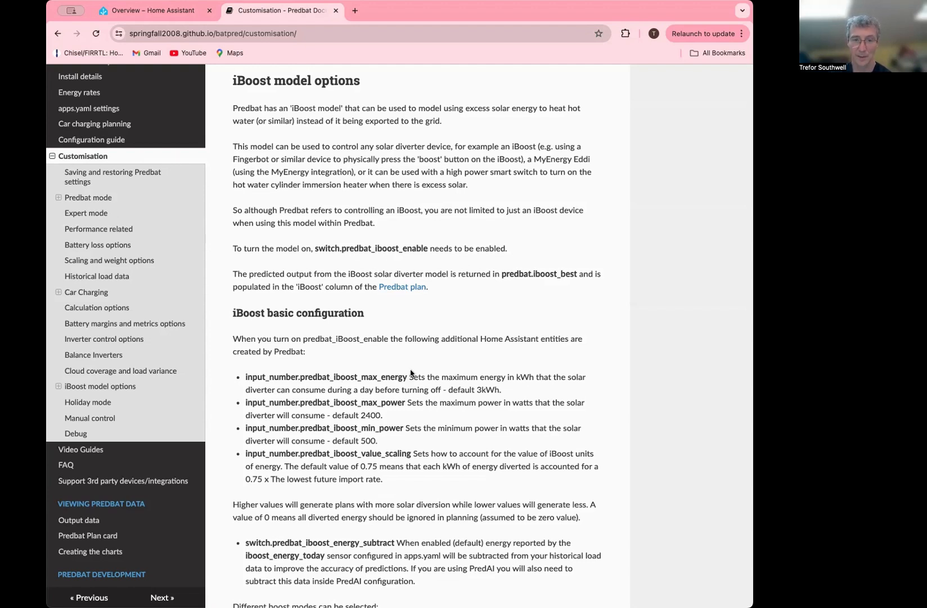
mouse_move(424, 351)
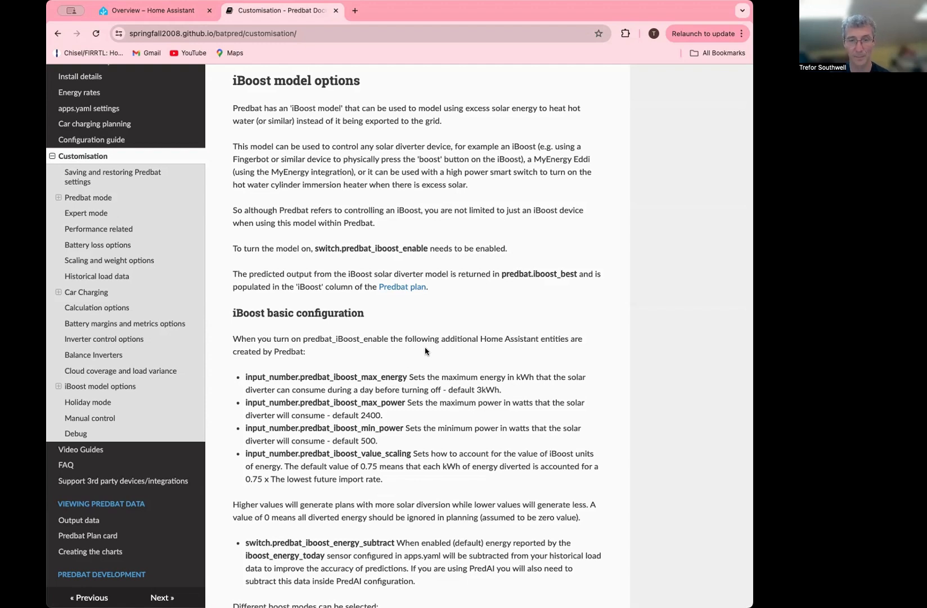
mouse_move(485, 389)
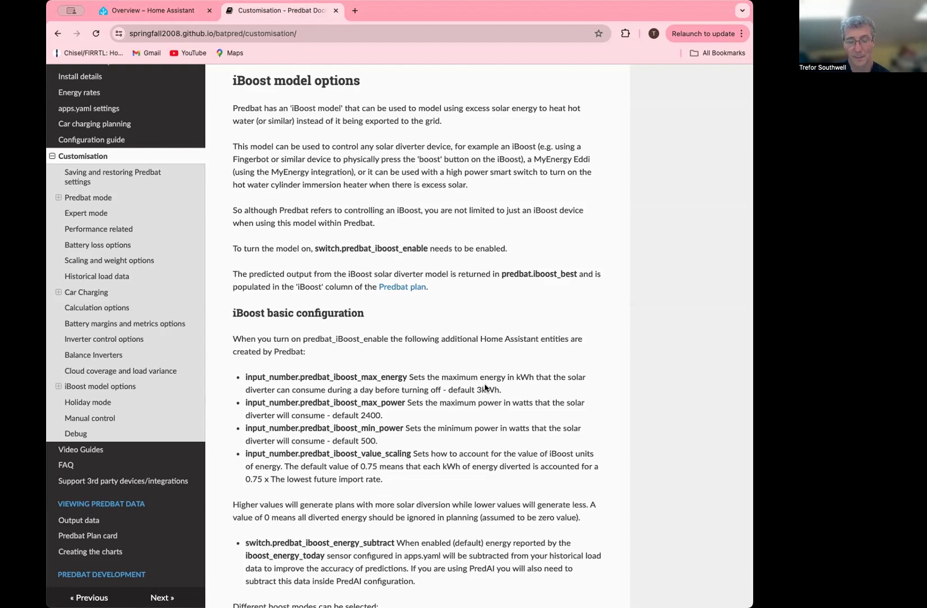
mouse_move(400, 412)
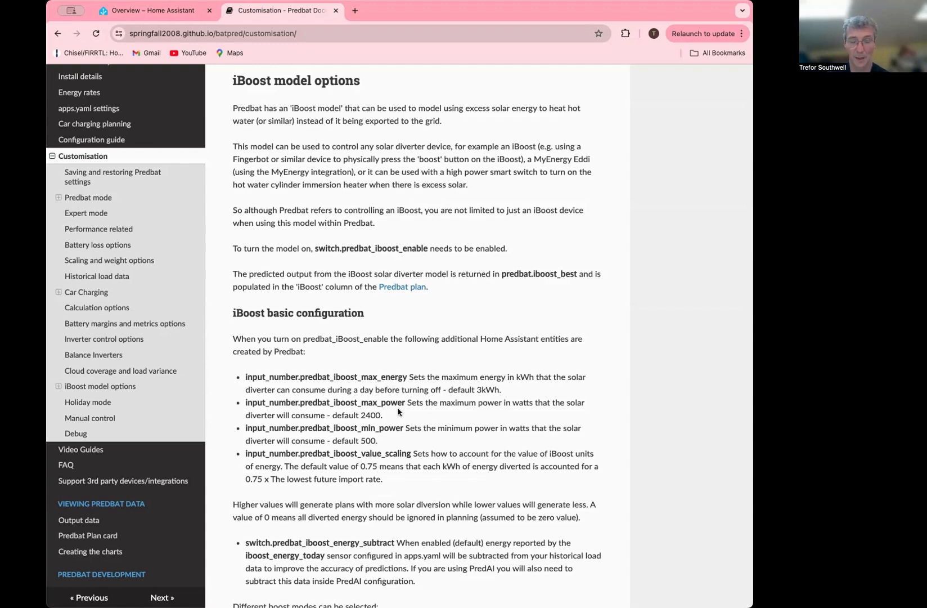
mouse_move(405, 431)
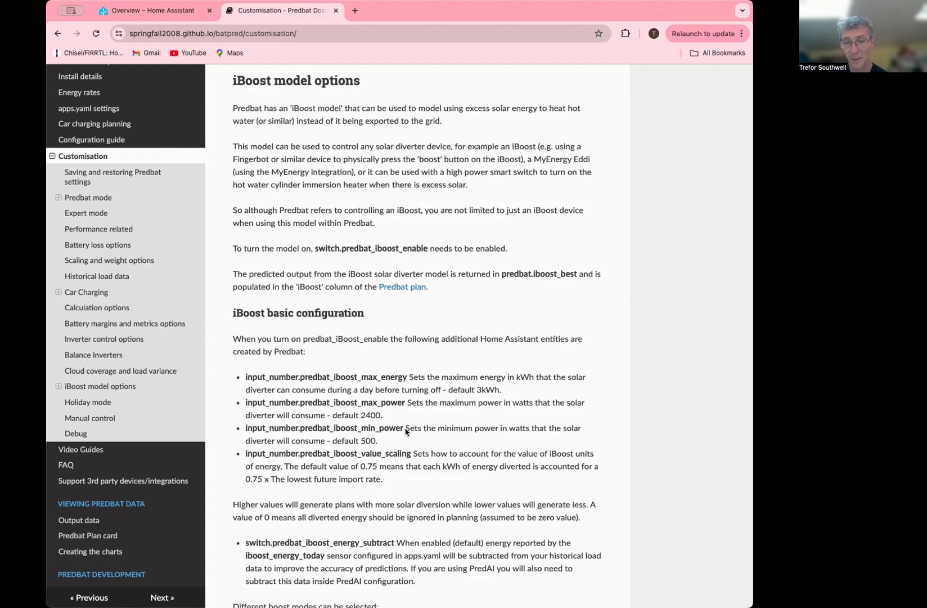
mouse_move(395, 440)
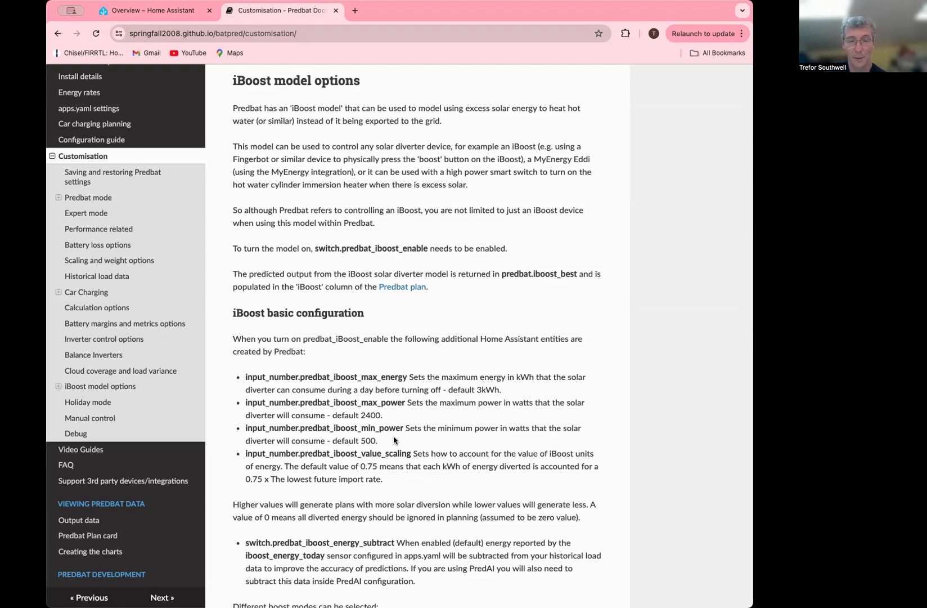
mouse_move(382, 406)
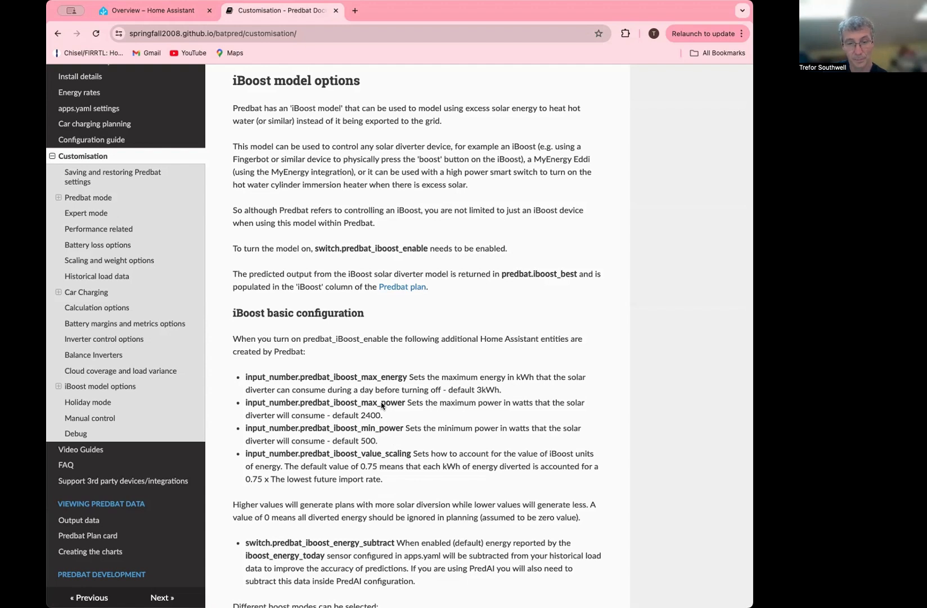
mouse_move(397, 443)
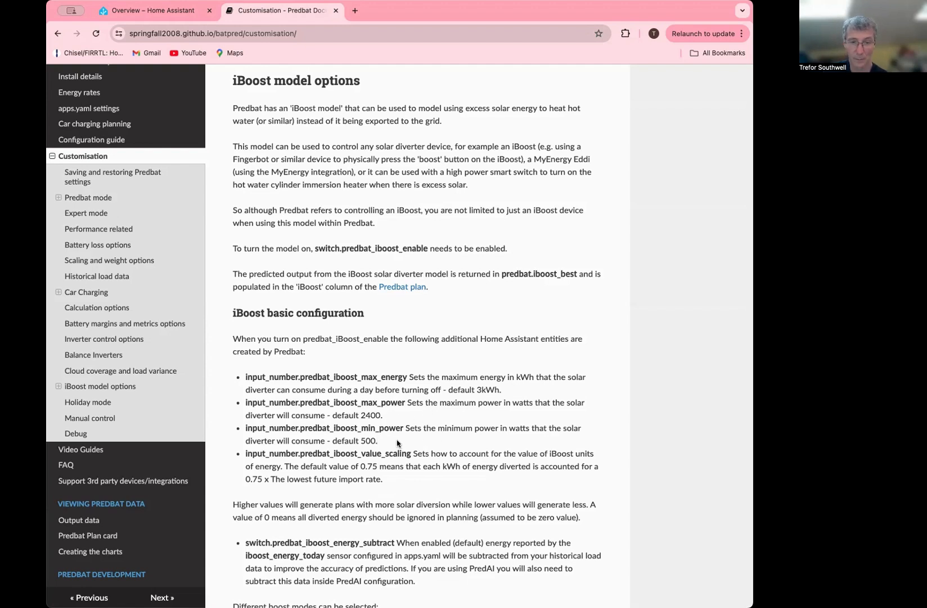
mouse_move(432, 413)
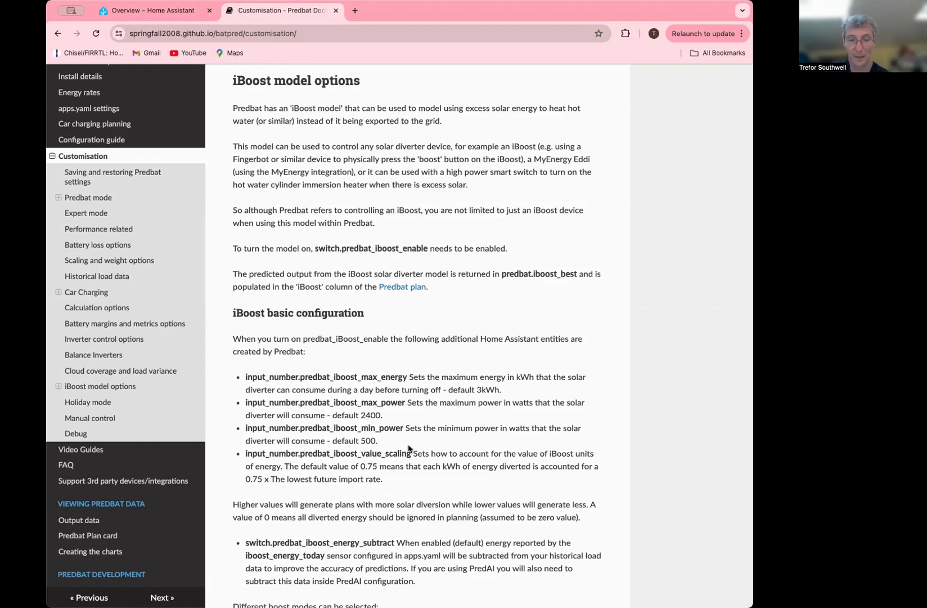
mouse_move(473, 438)
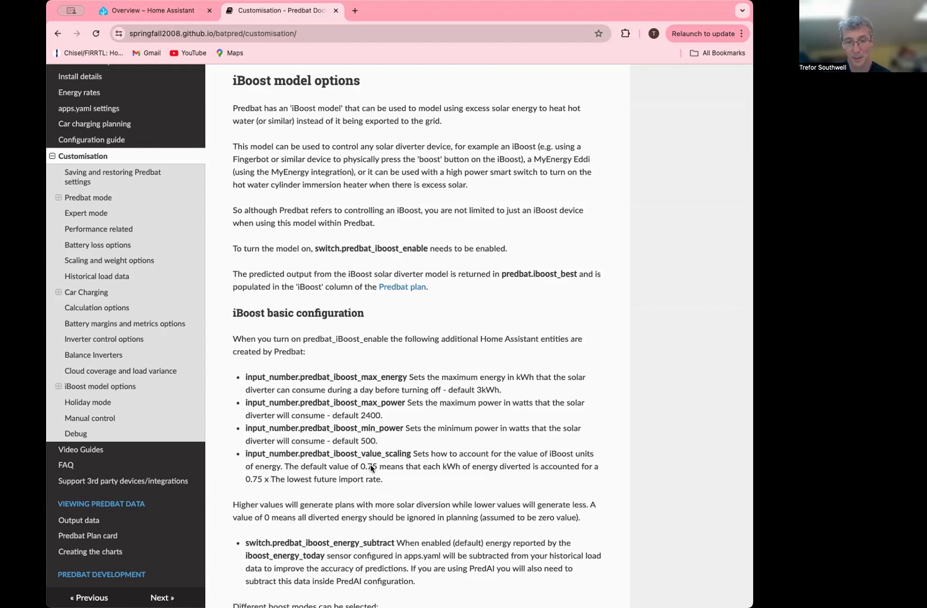
mouse_move(401, 477)
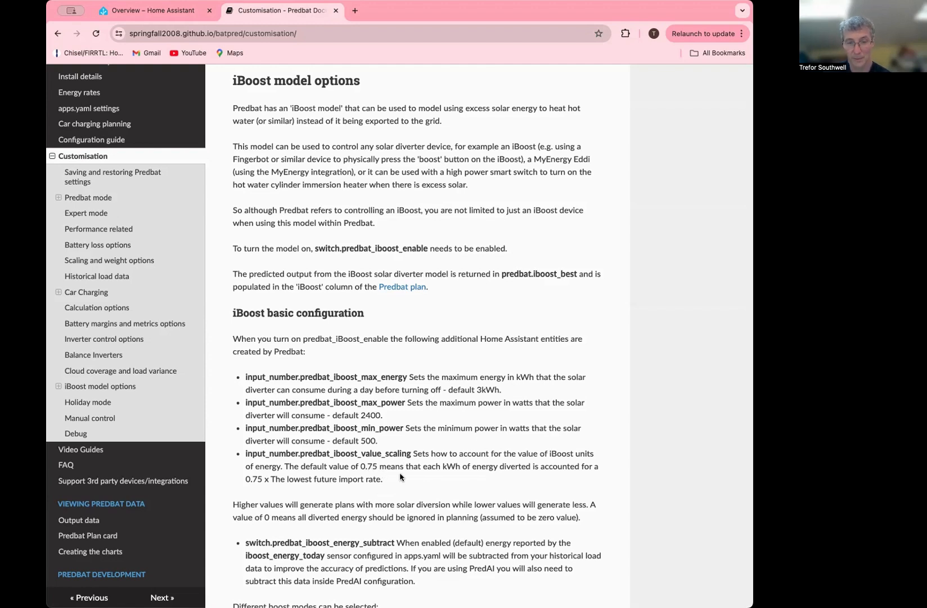
mouse_move(453, 476)
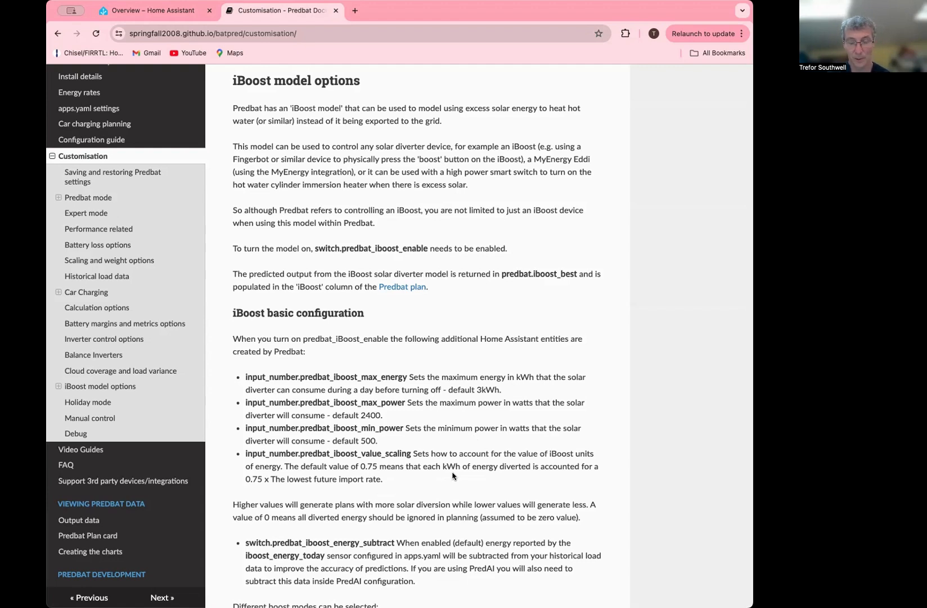
mouse_move(379, 462)
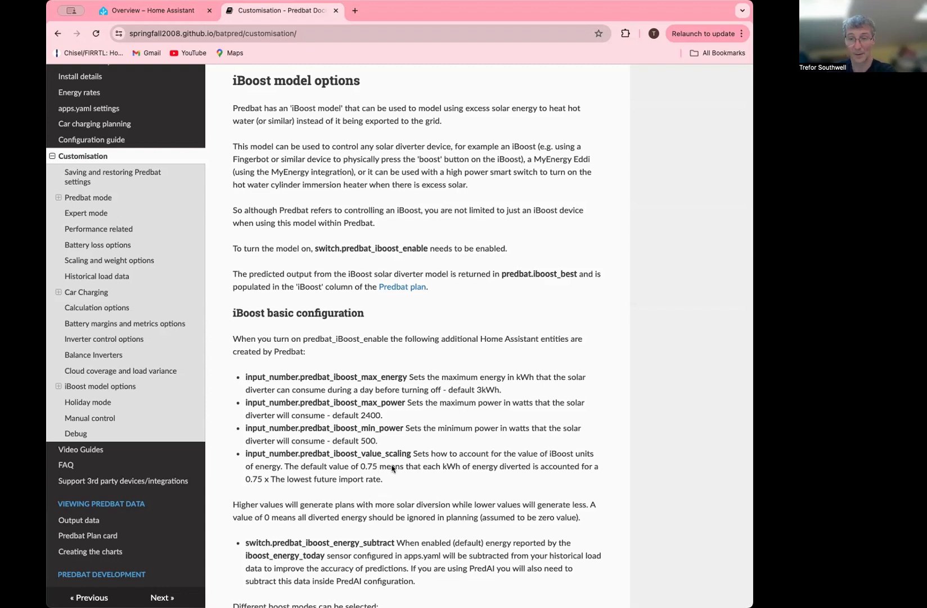
mouse_move(383, 473)
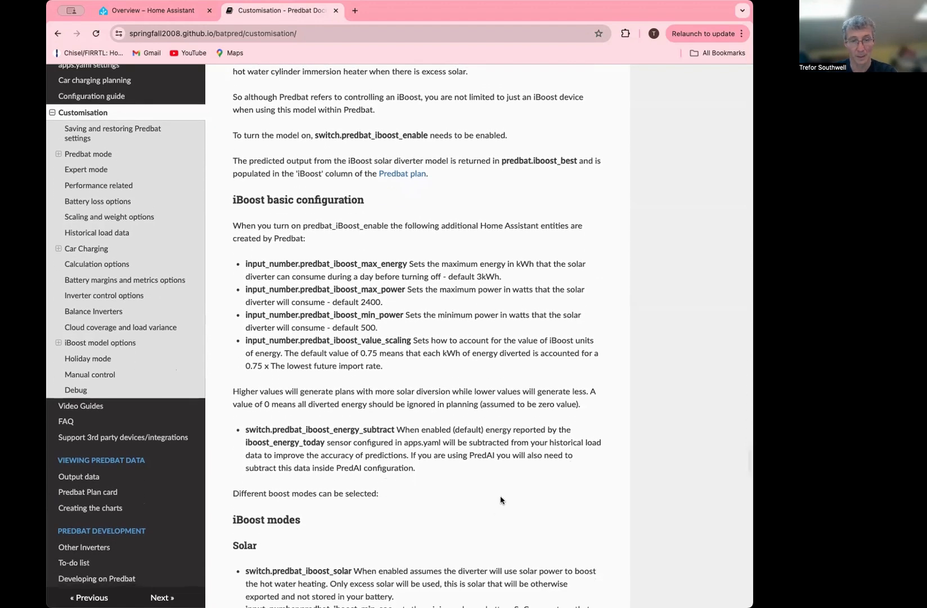
Scroll the Customisation page down to the iBoost Solar, Battery and Energy rates only subsections.
scroll(down, 3)
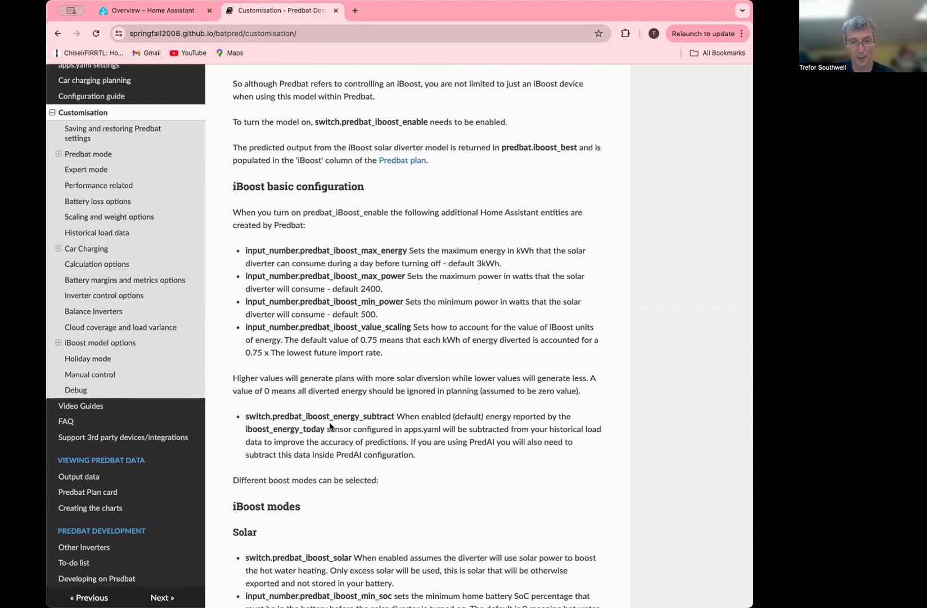
mouse_move(393, 416)
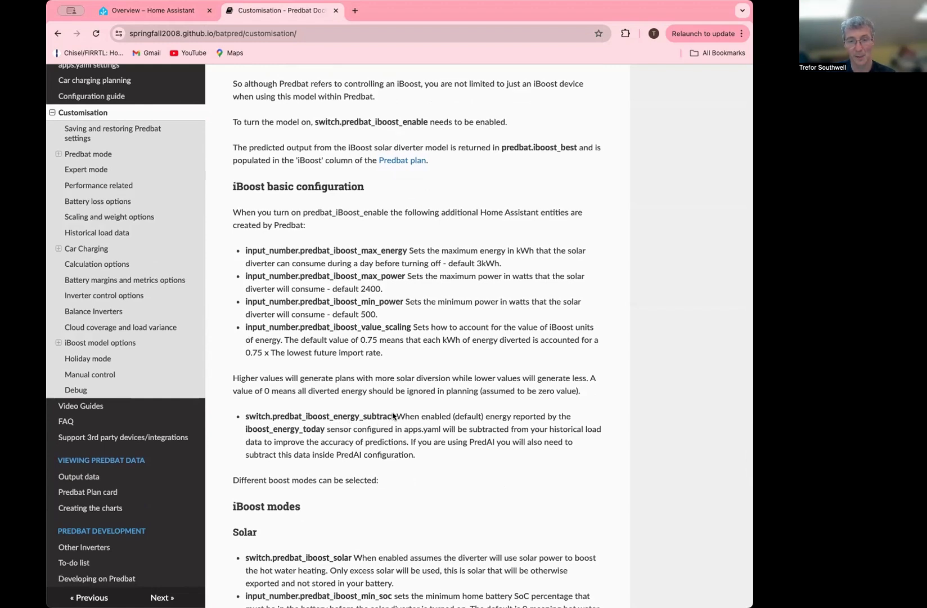
mouse_move(242, 431)
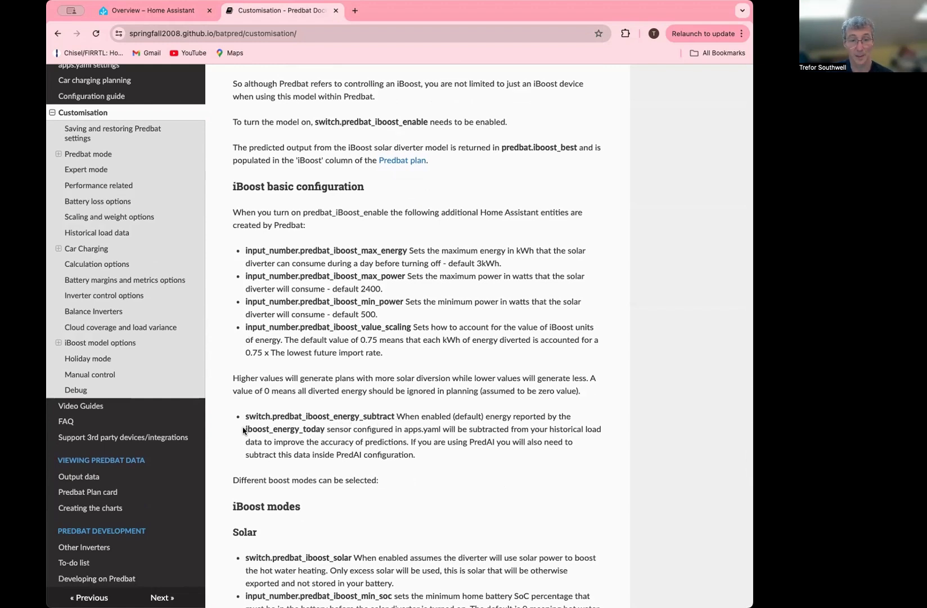
double_click(285, 429)
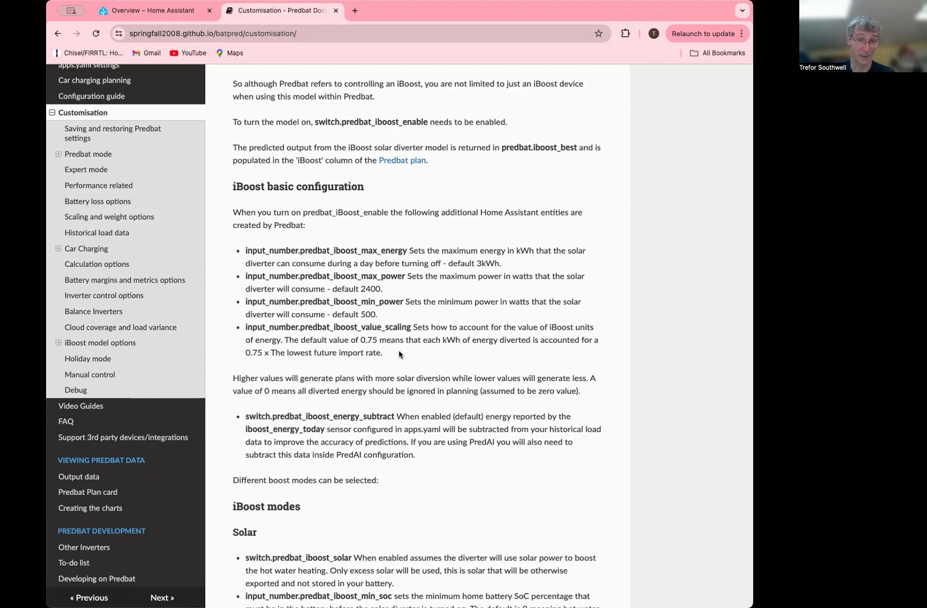
mouse_move(327, 430)
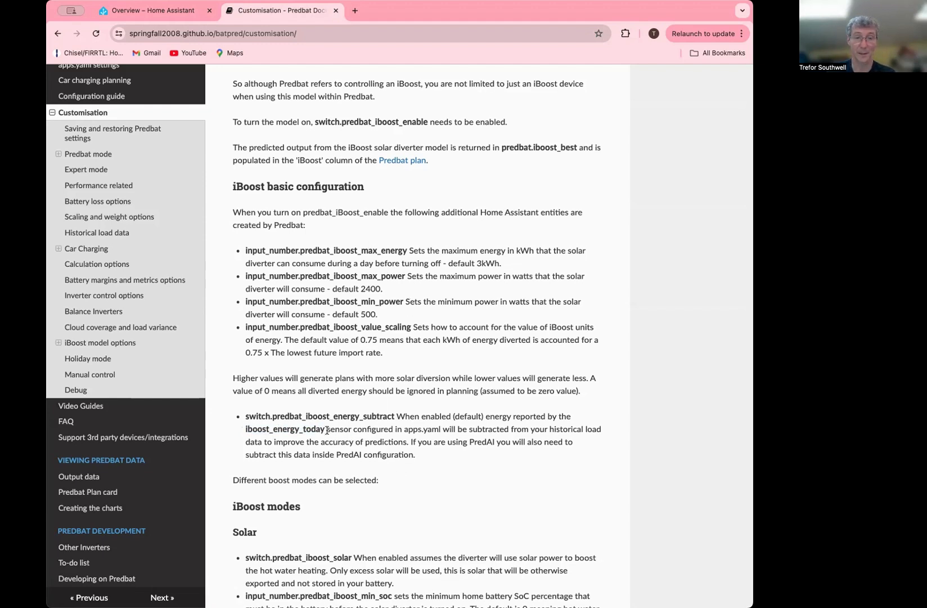
mouse_move(414, 448)
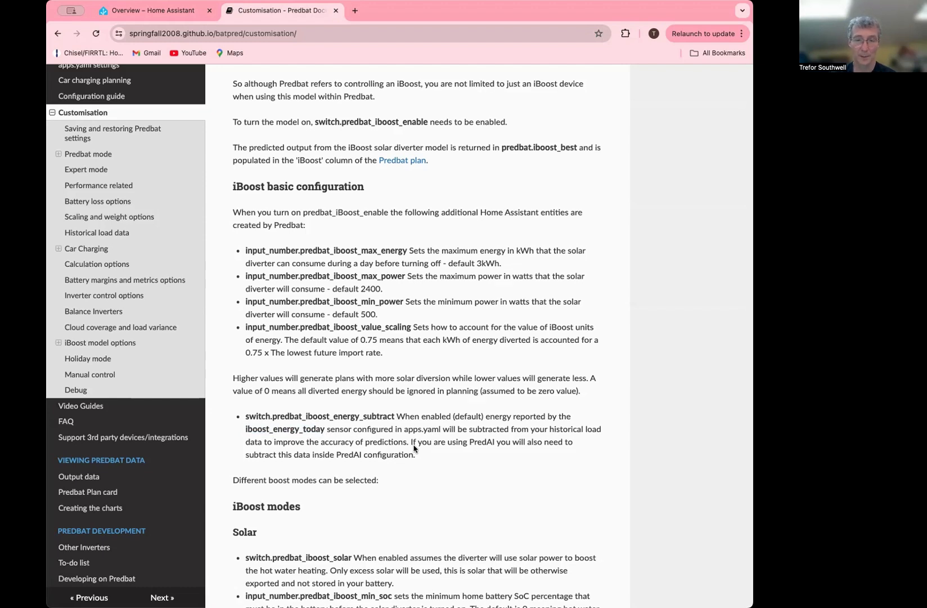
mouse_move(433, 442)
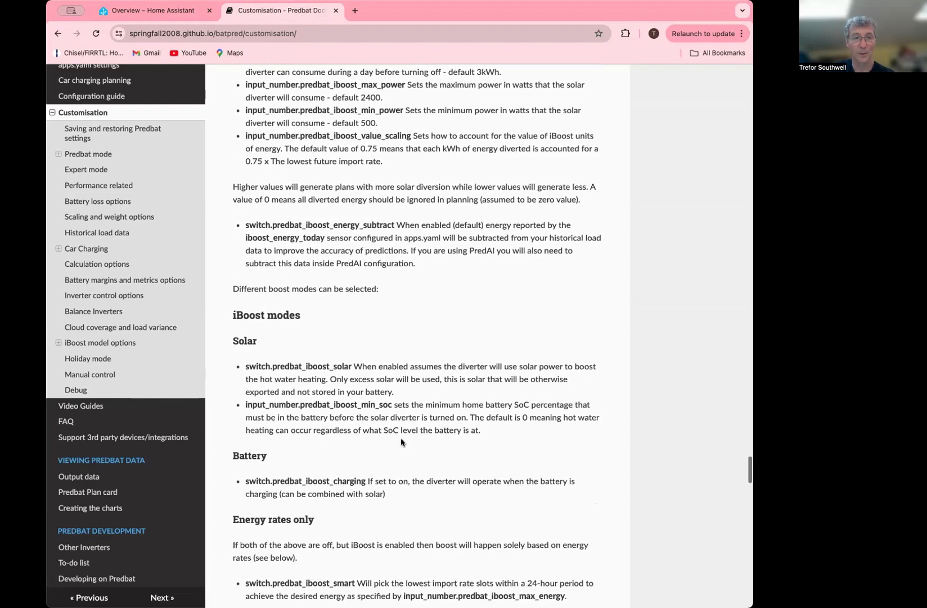
scroll(down, 3)
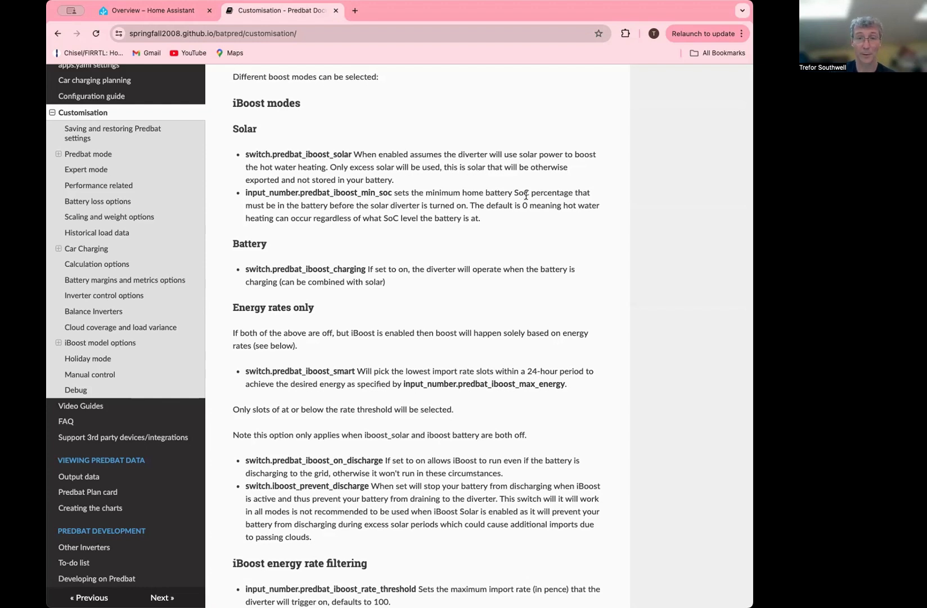
mouse_move(523, 207)
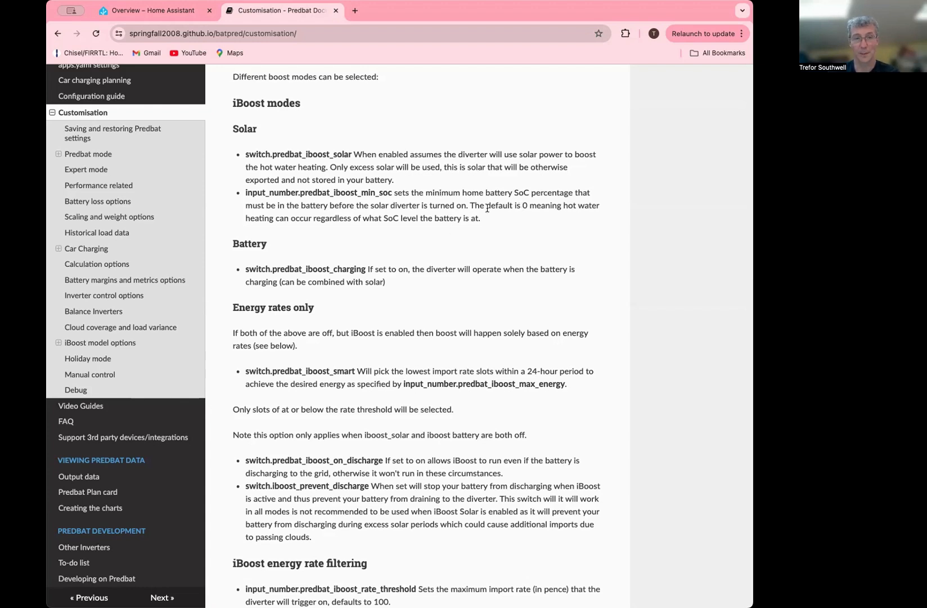
mouse_move(297, 230)
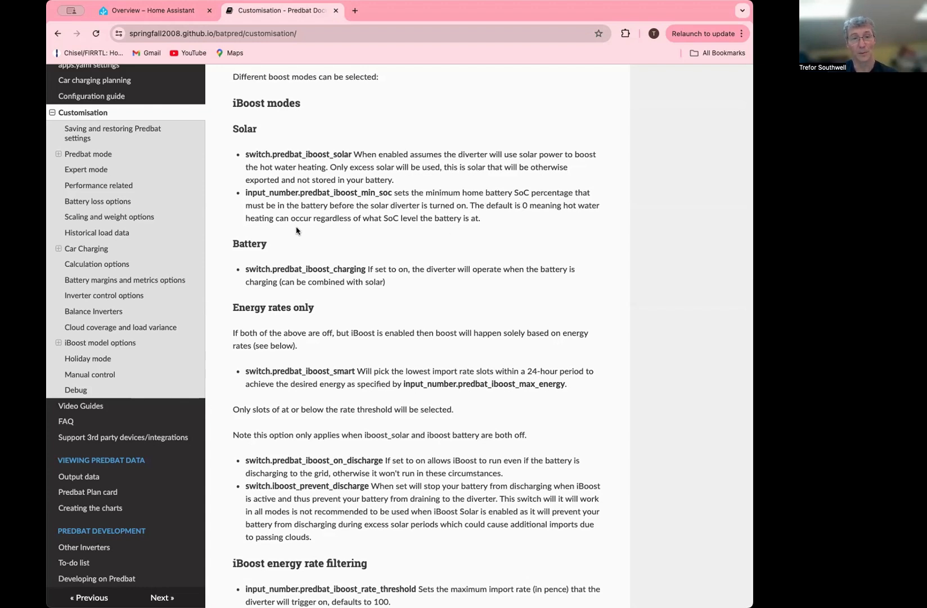
mouse_move(351, 271)
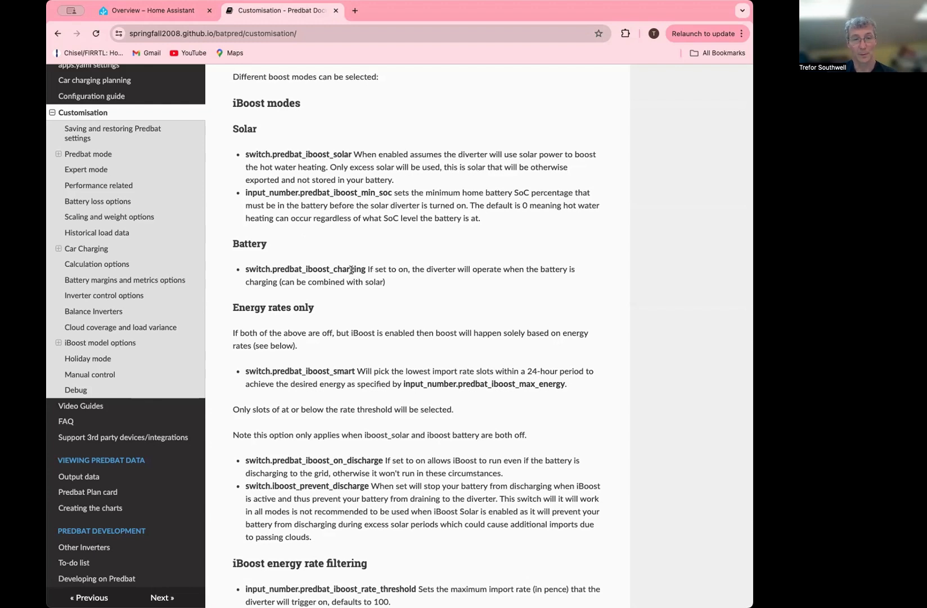
mouse_move(371, 261)
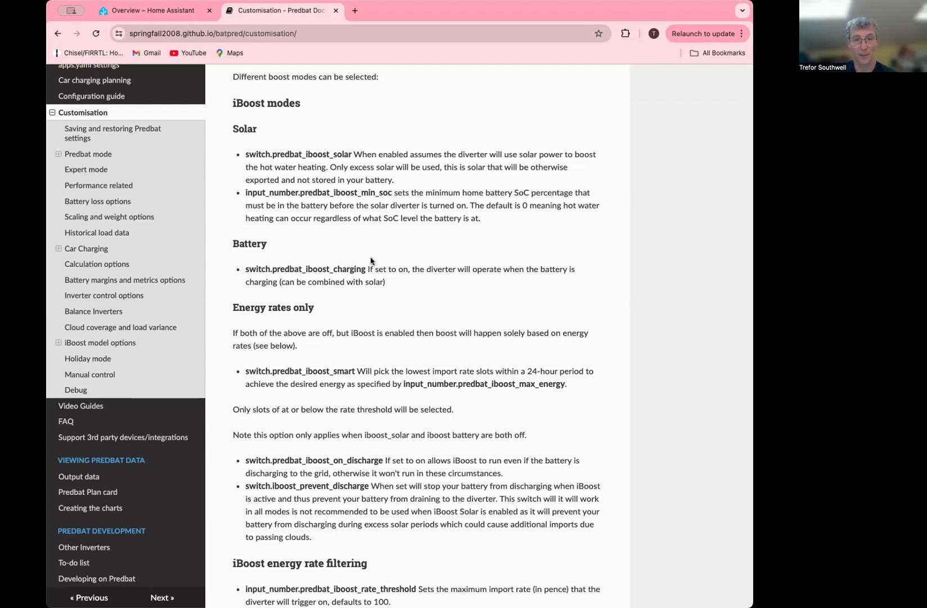
mouse_move(394, 249)
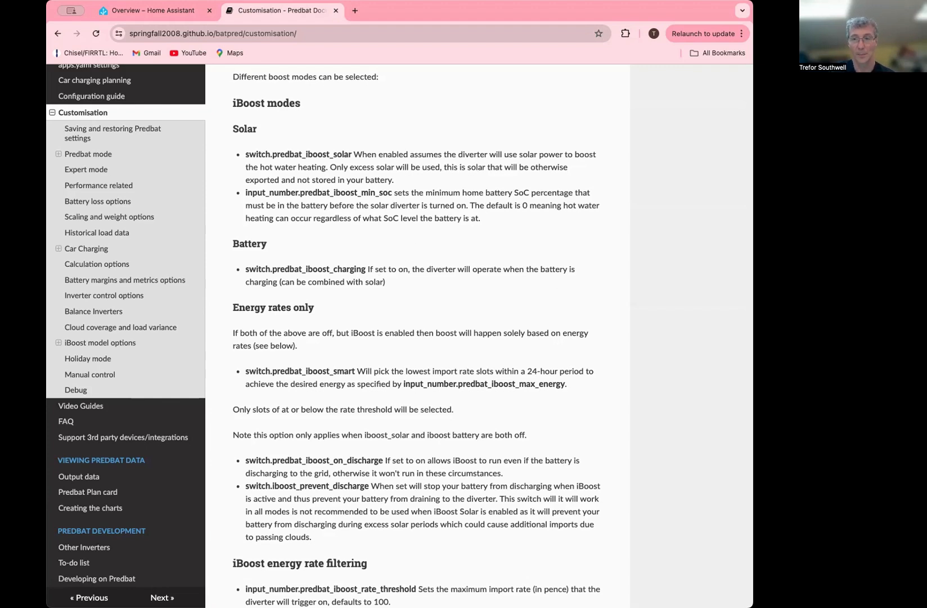
mouse_move(401, 291)
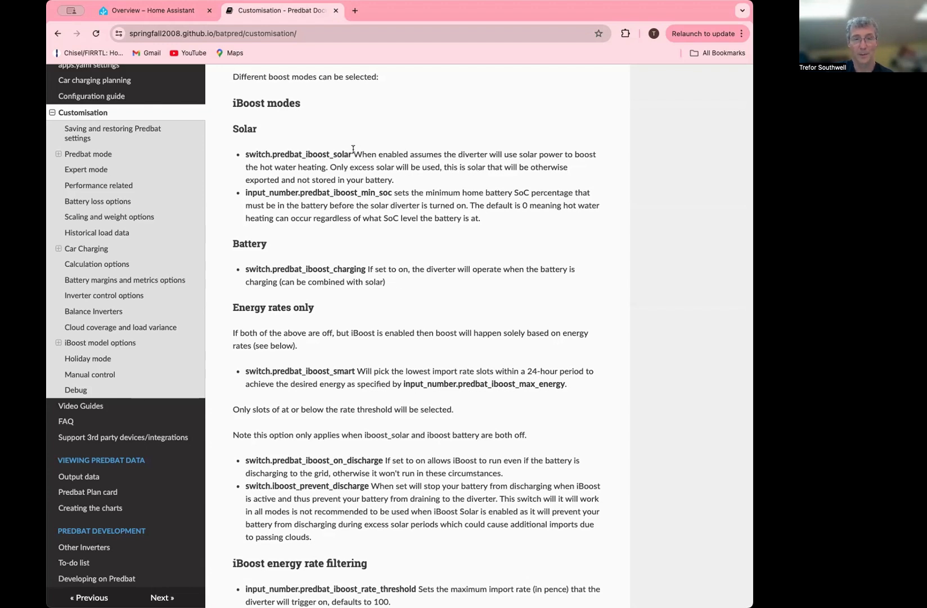
mouse_move(336, 273)
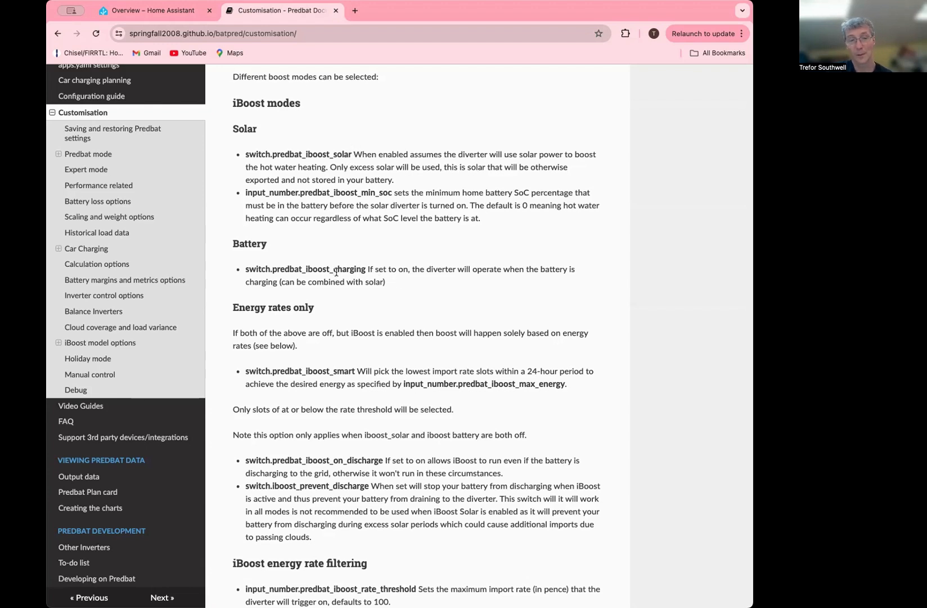
scroll(down, 3)
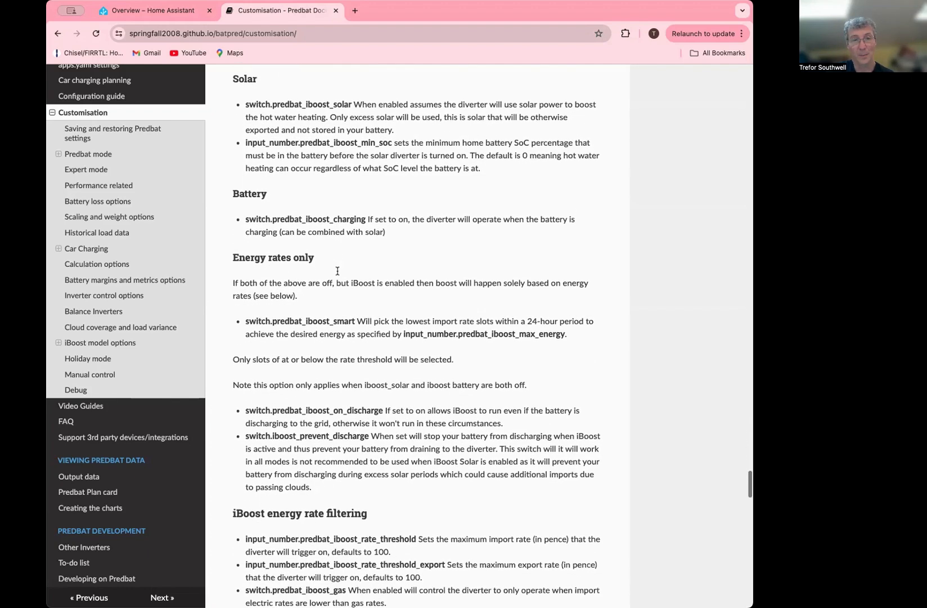
scroll(down, 3)
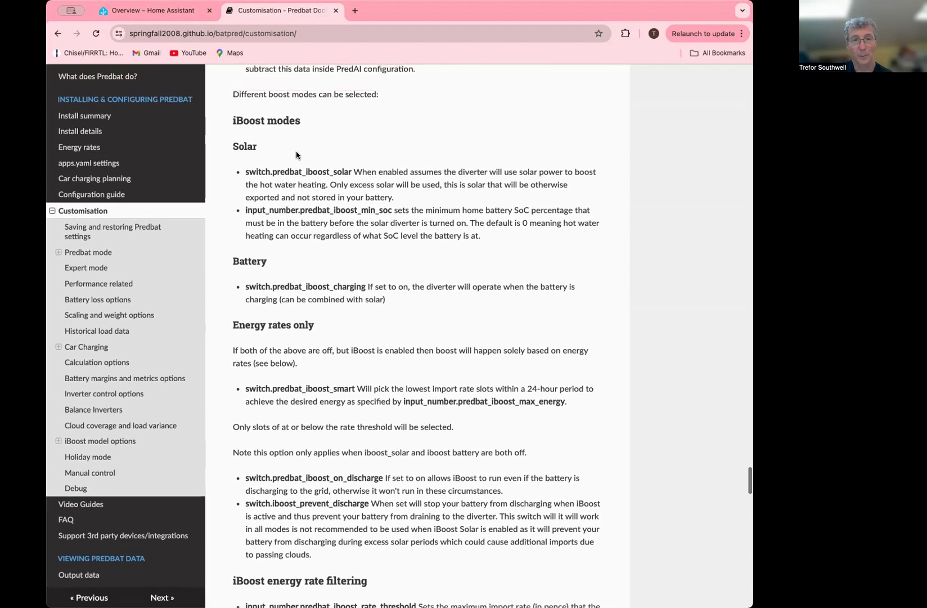
scroll(down, 3)
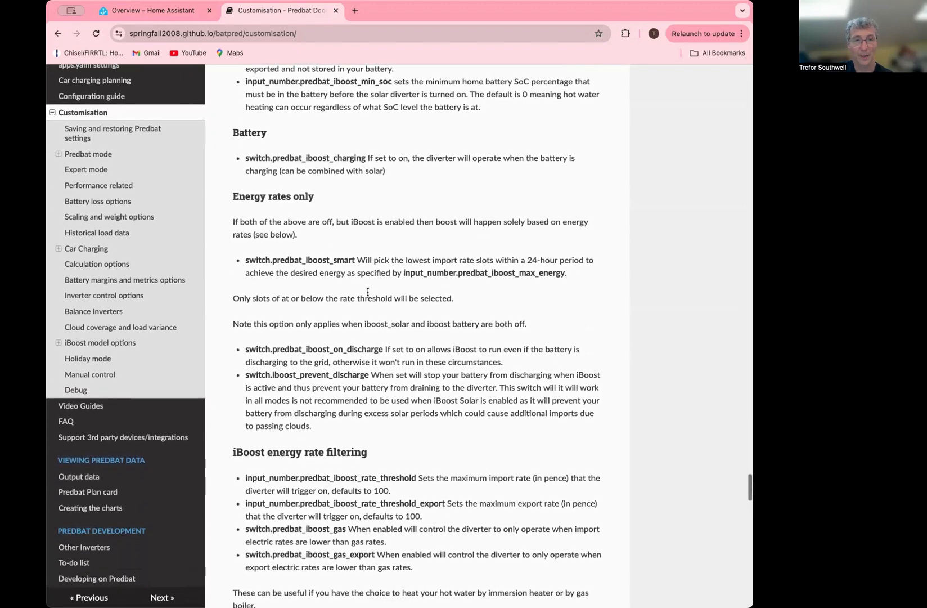
scroll(down, 3)
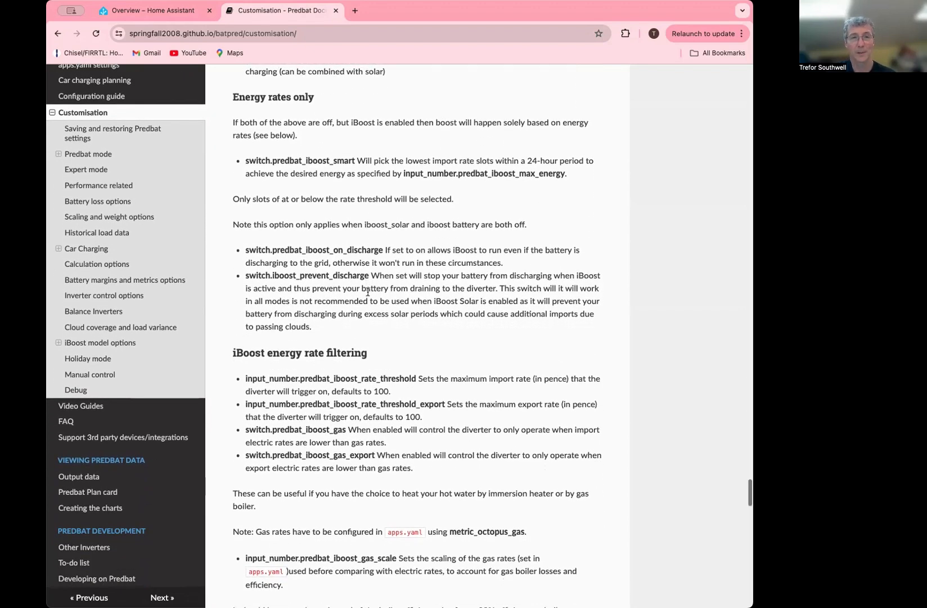
scroll(down, 3)
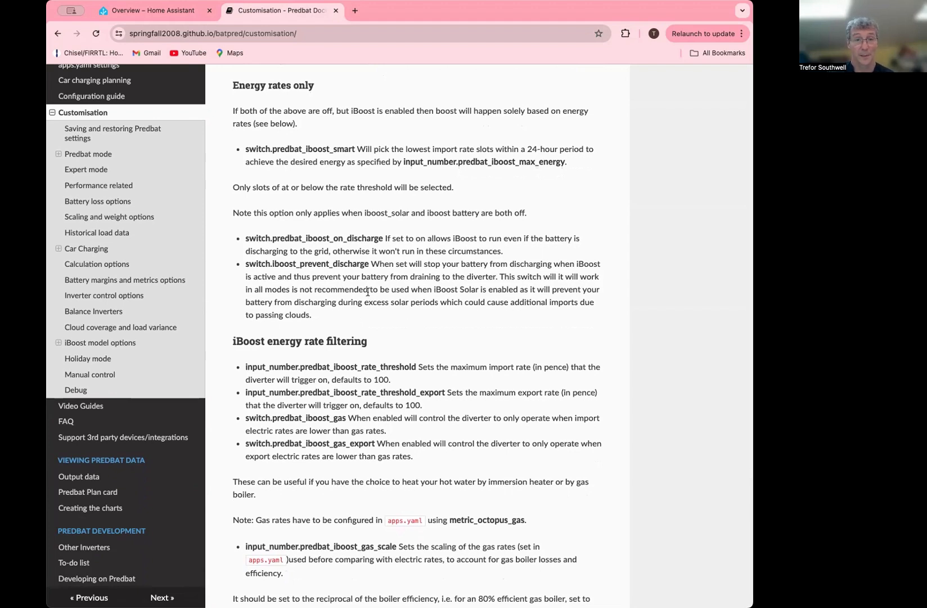
mouse_move(368, 366)
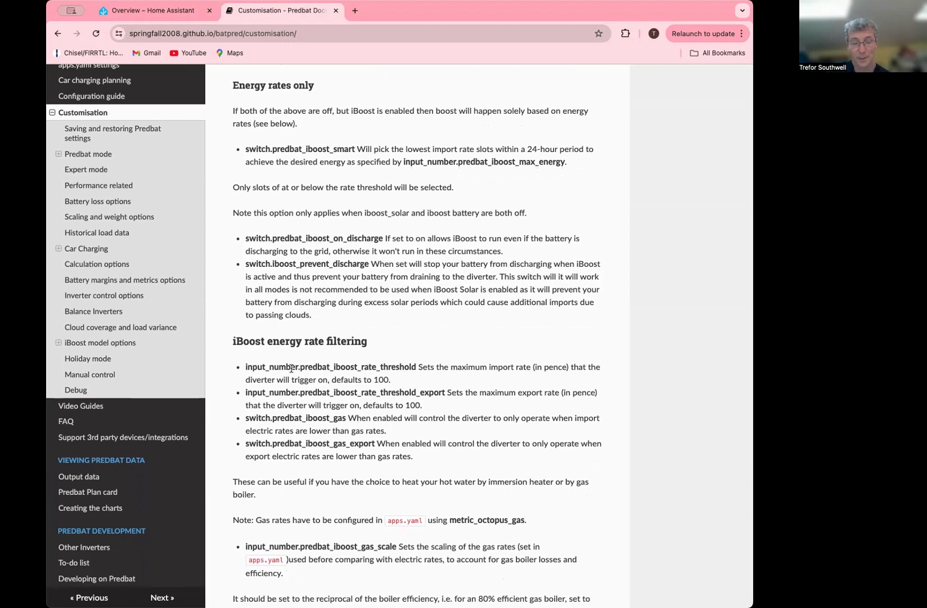
mouse_move(369, 376)
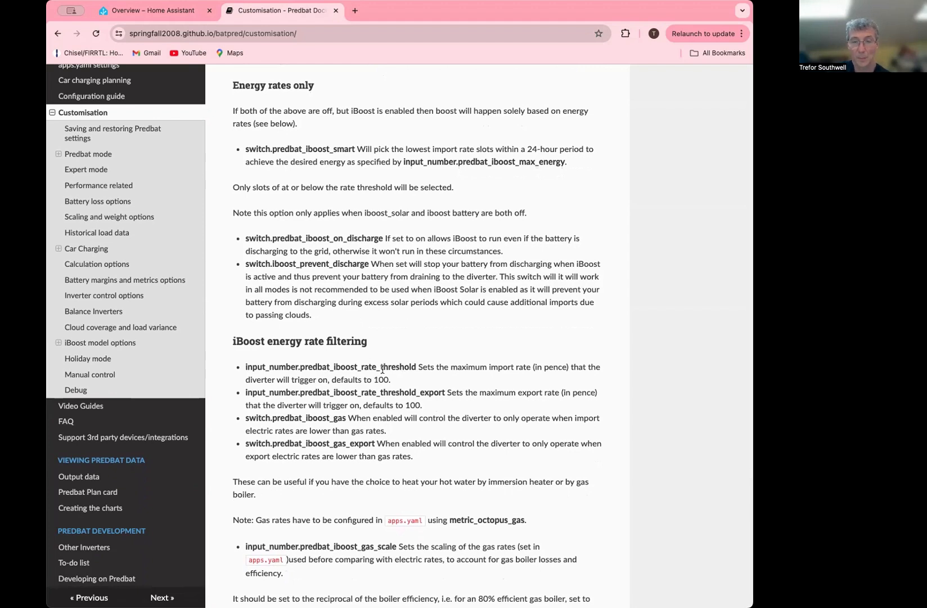
mouse_move(430, 392)
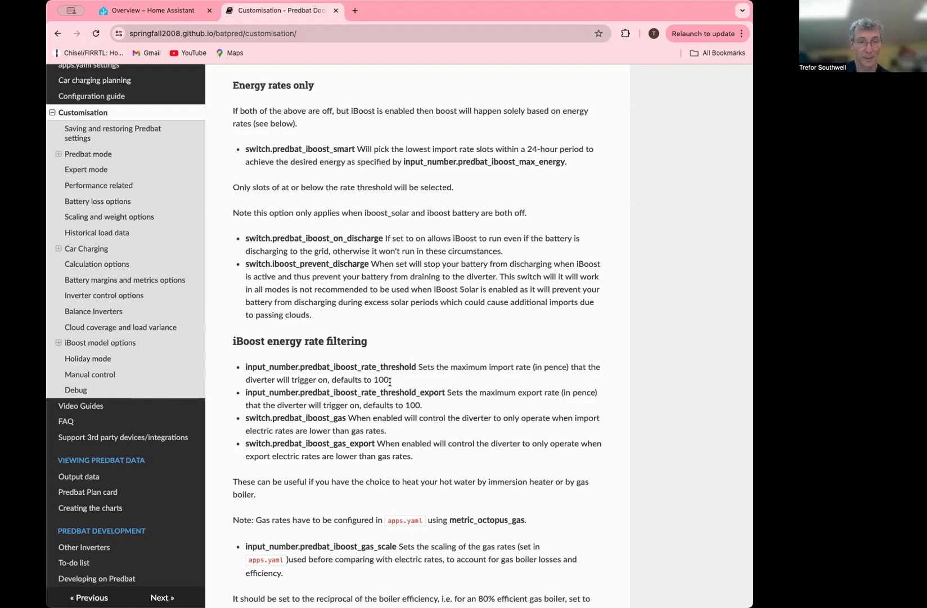
mouse_move(414, 406)
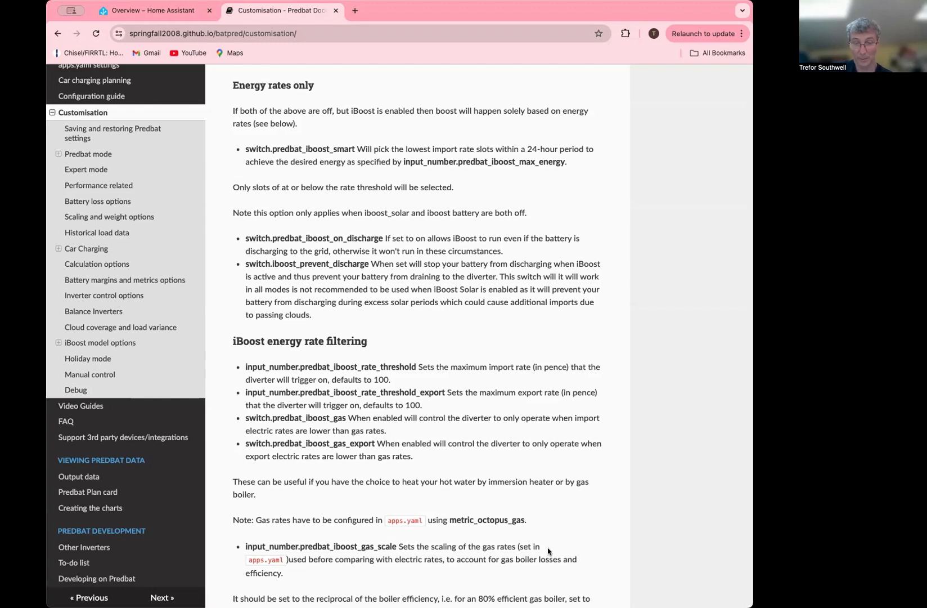
mouse_move(501, 555)
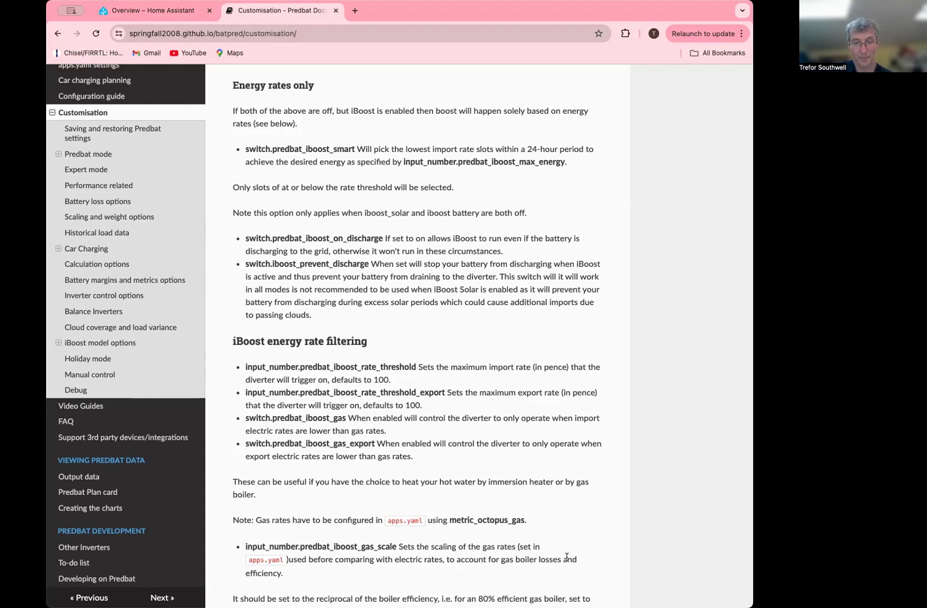
mouse_move(567, 555)
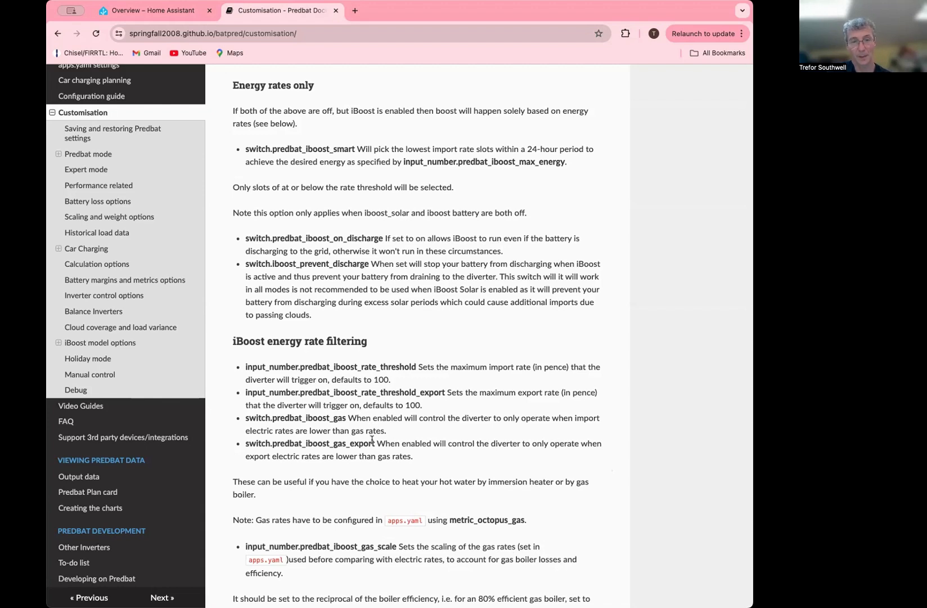
mouse_move(280, 142)
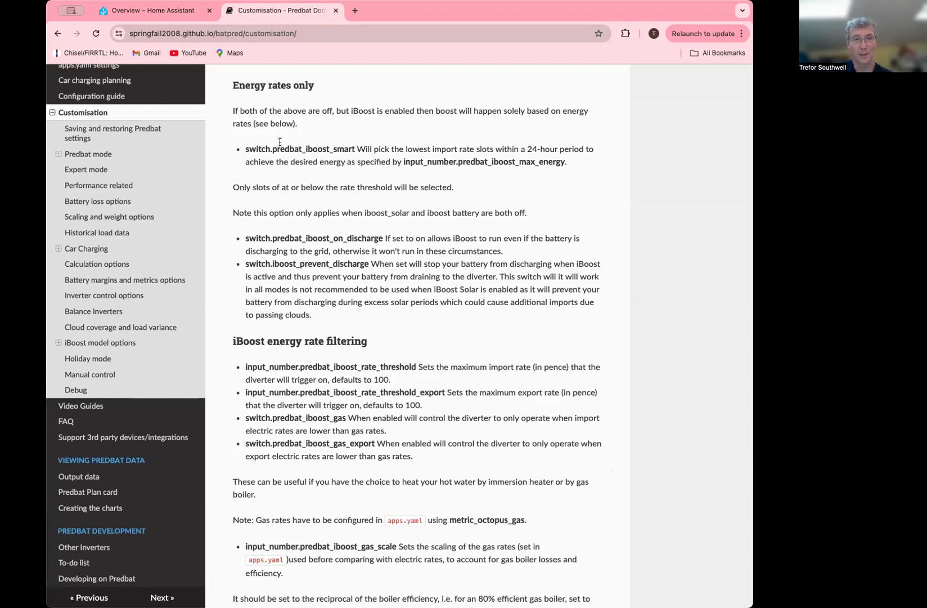
mouse_move(312, 144)
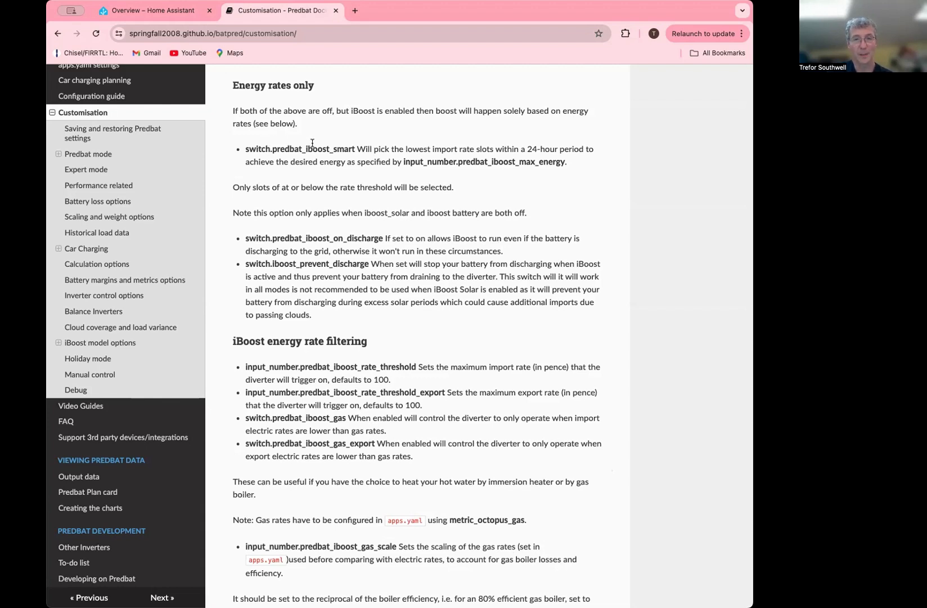
mouse_move(343, 145)
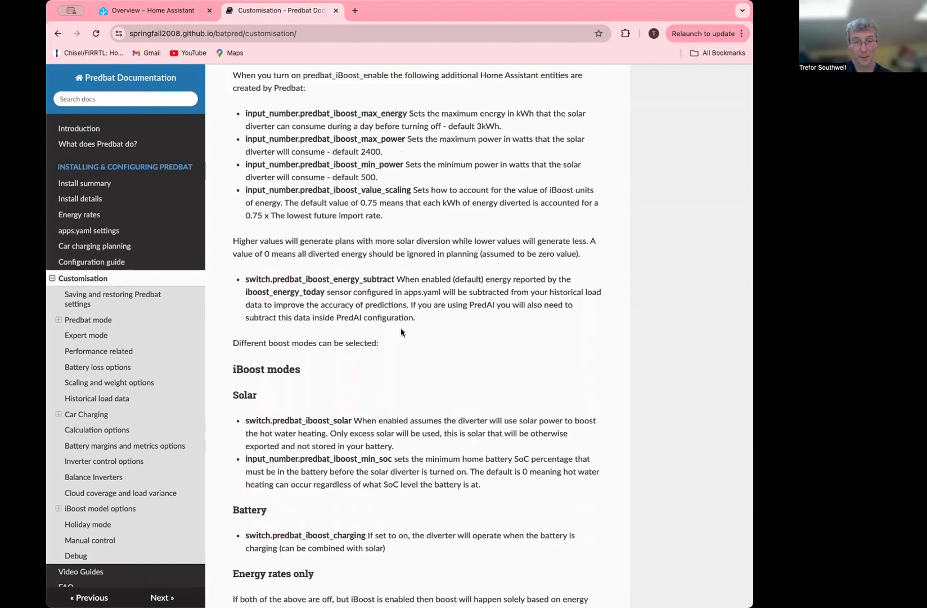
Scroll to the iBoost 'Energy rates only' section and clear the selection on the prevent-discharge switch name.
scroll(down, 3)
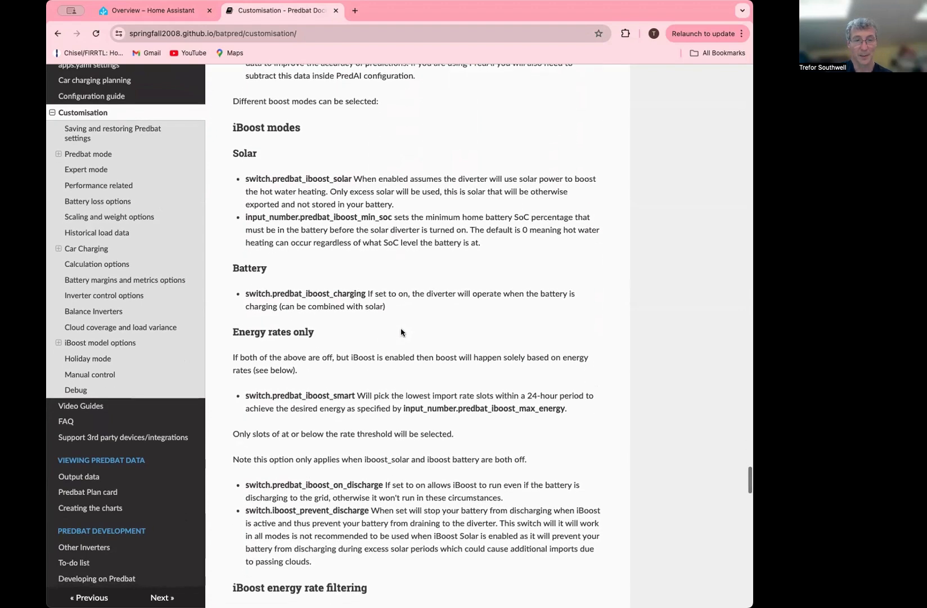
scroll(down, 3)
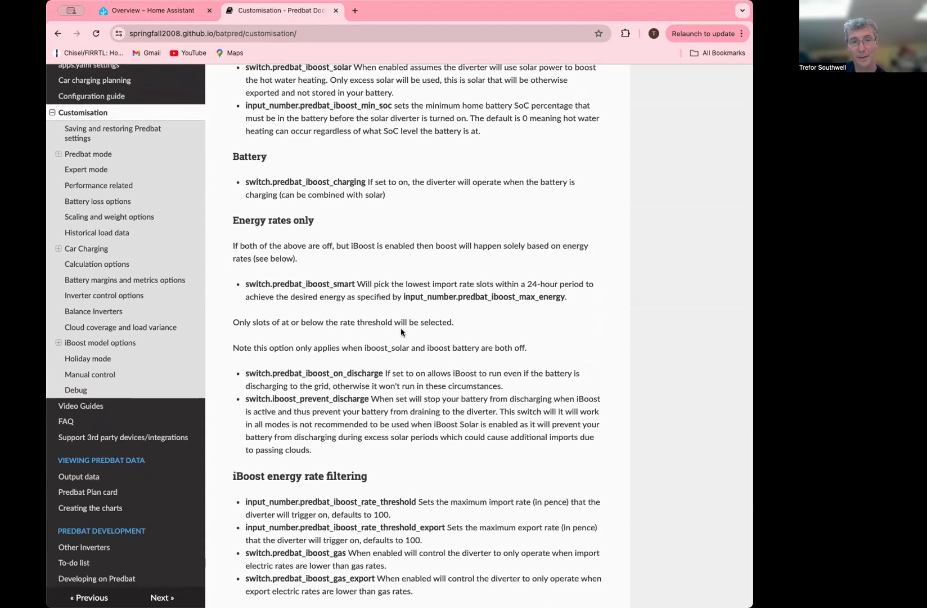
mouse_move(492, 425)
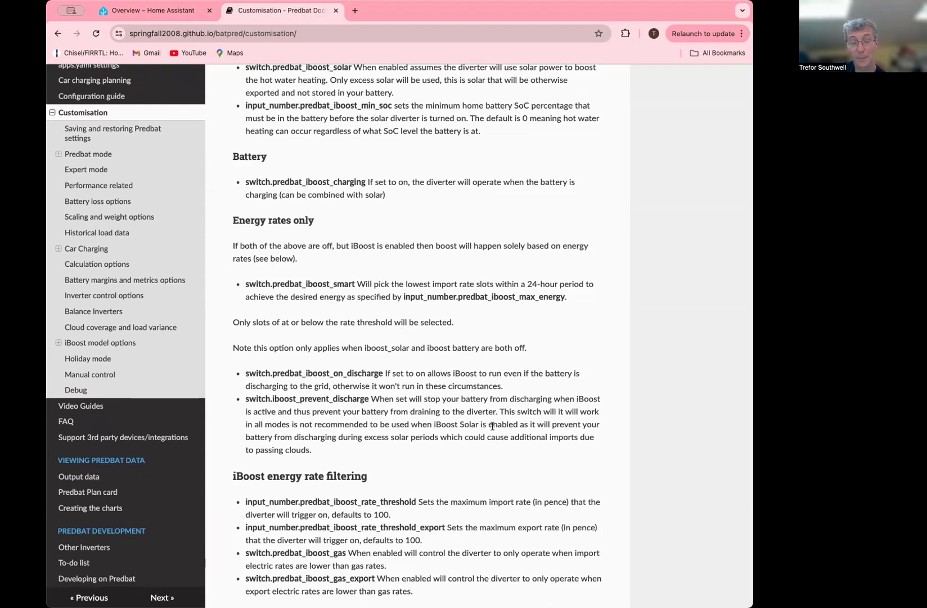
mouse_move(391, 322)
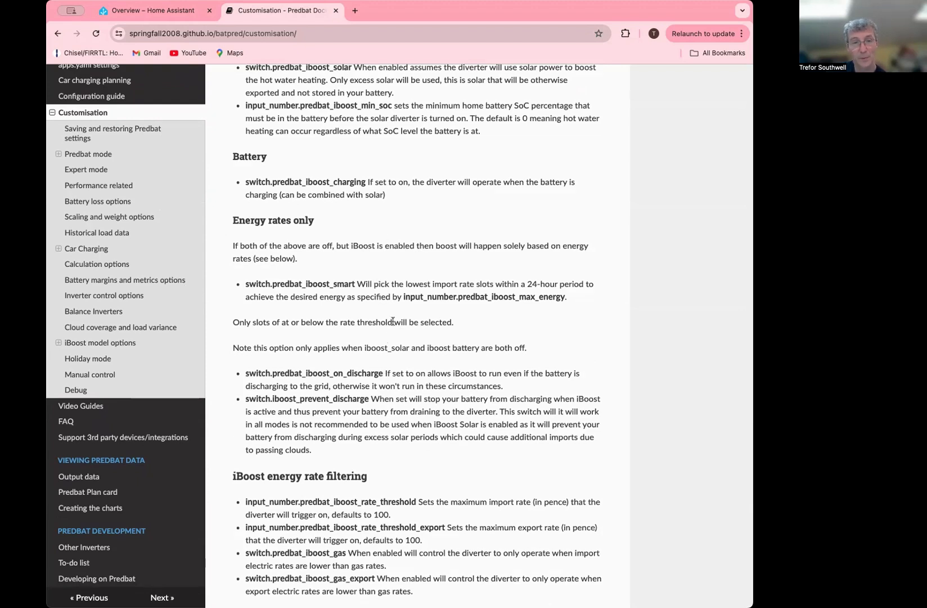
mouse_move(320, 289)
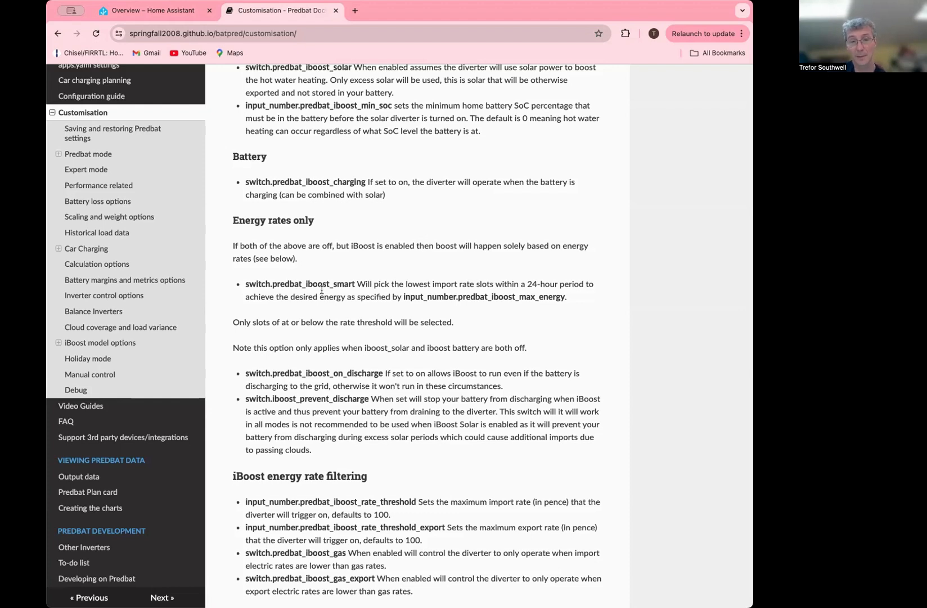
mouse_move(390, 307)
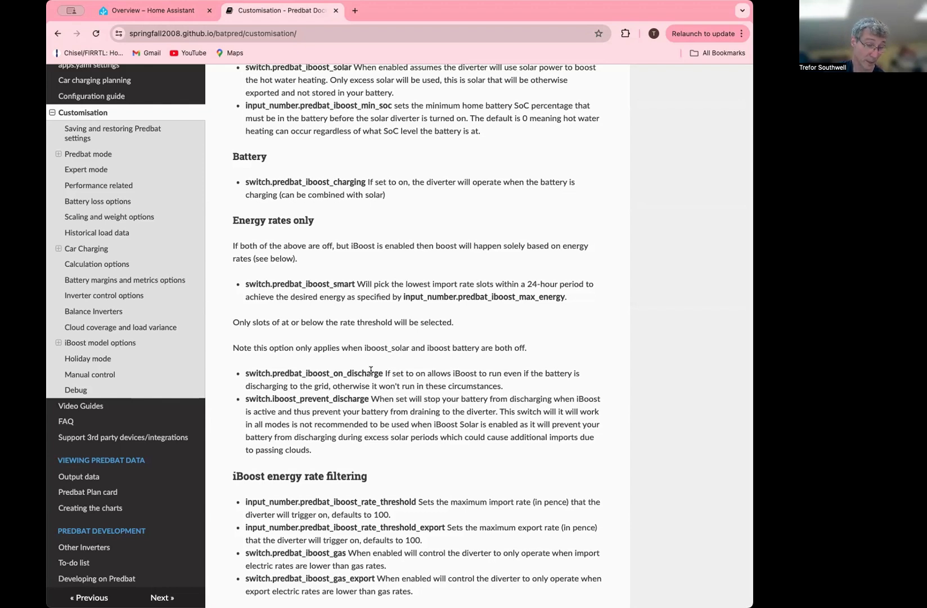
mouse_move(338, 378)
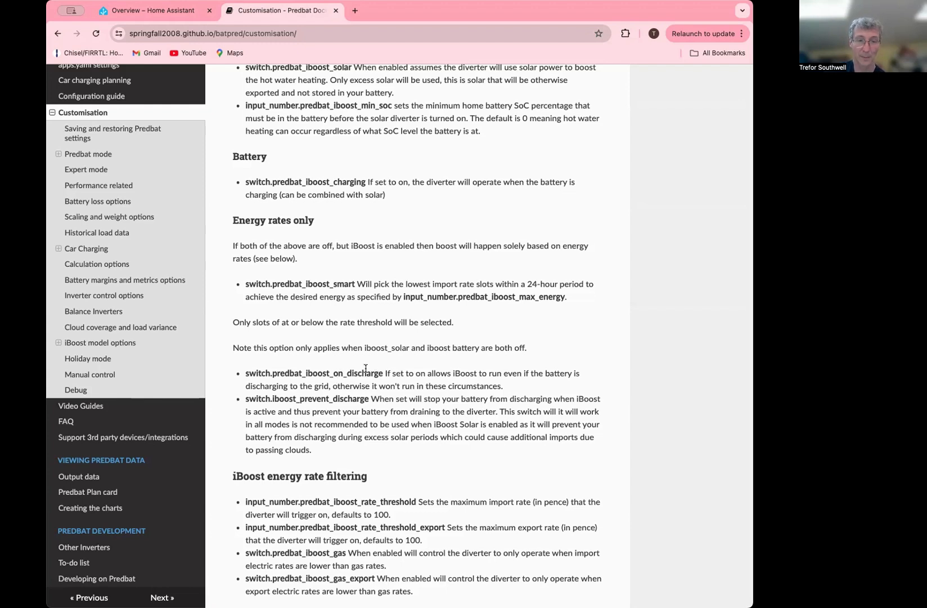
mouse_move(349, 369)
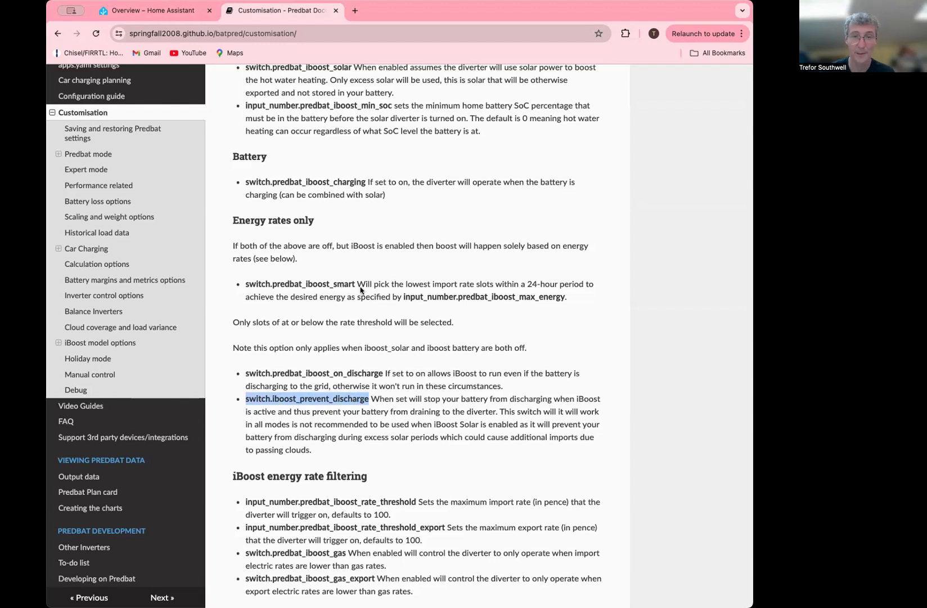
mouse_move(376, 369)
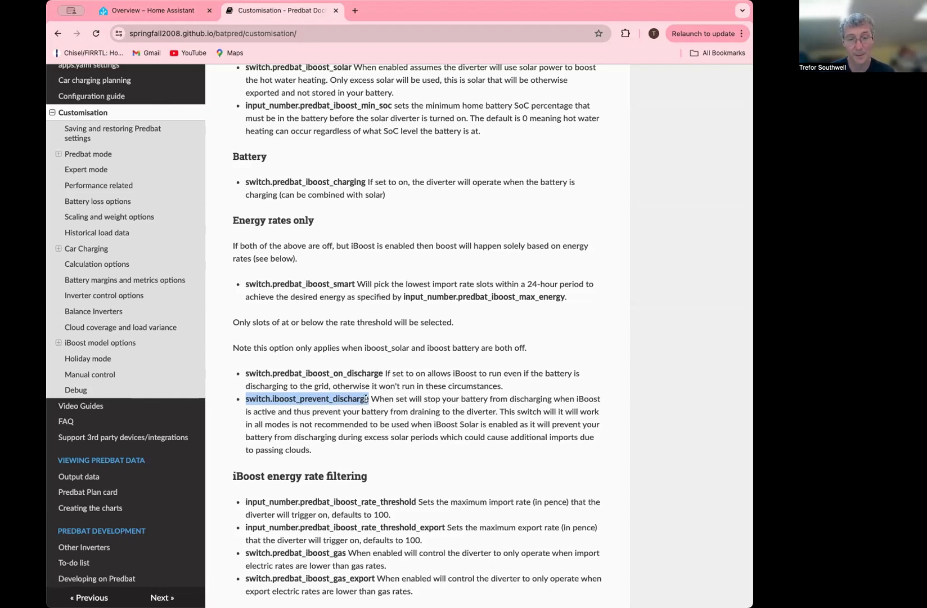
click(376, 433)
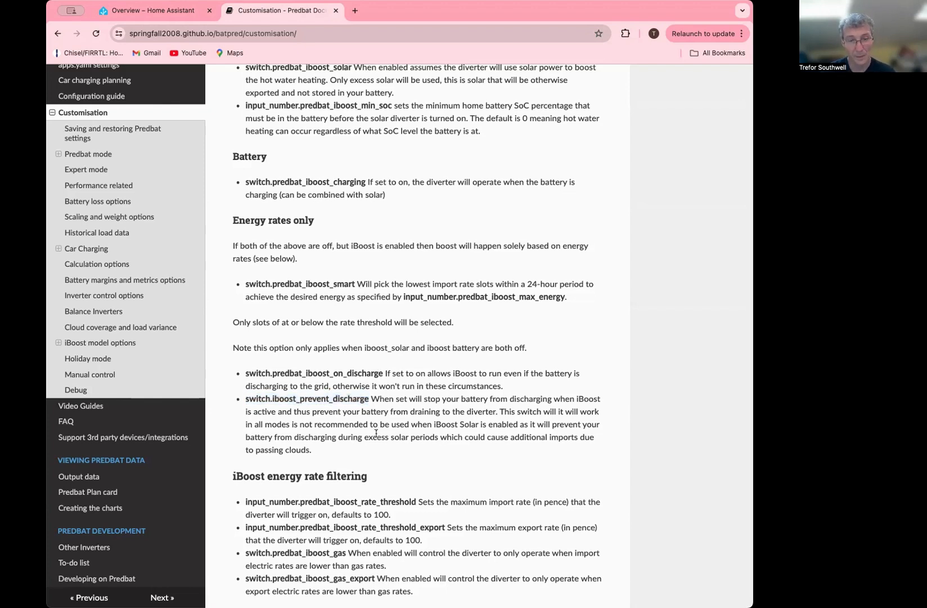
Scroll down to the iBoost output data section with its example solar diverter automation YAML.
scroll(down, 3)
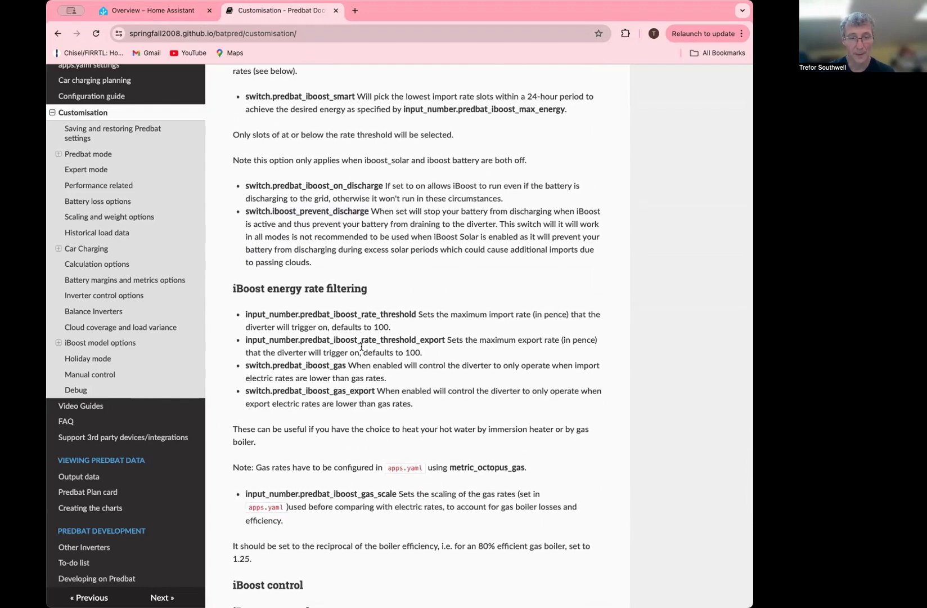
scroll(down, 3)
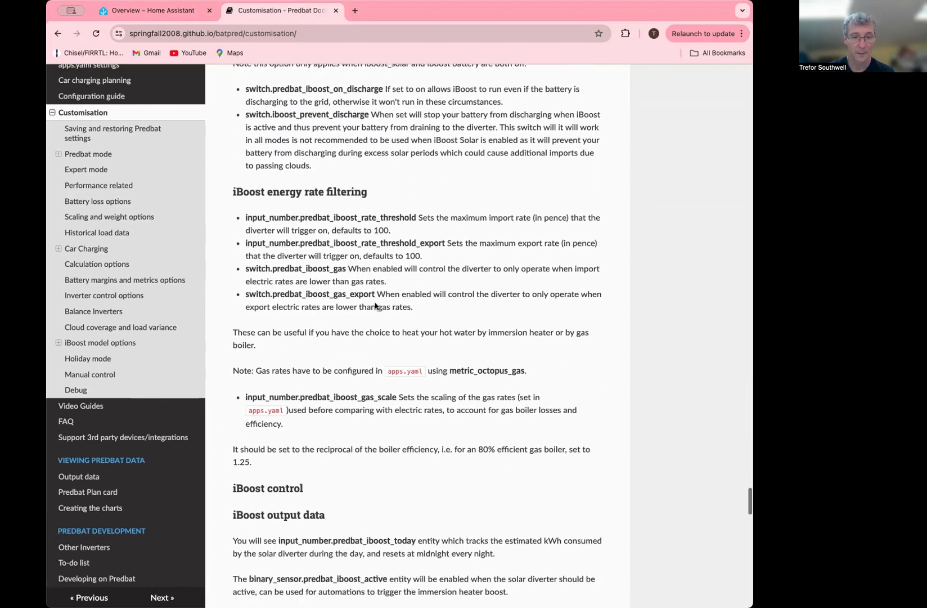
scroll(down, 3)
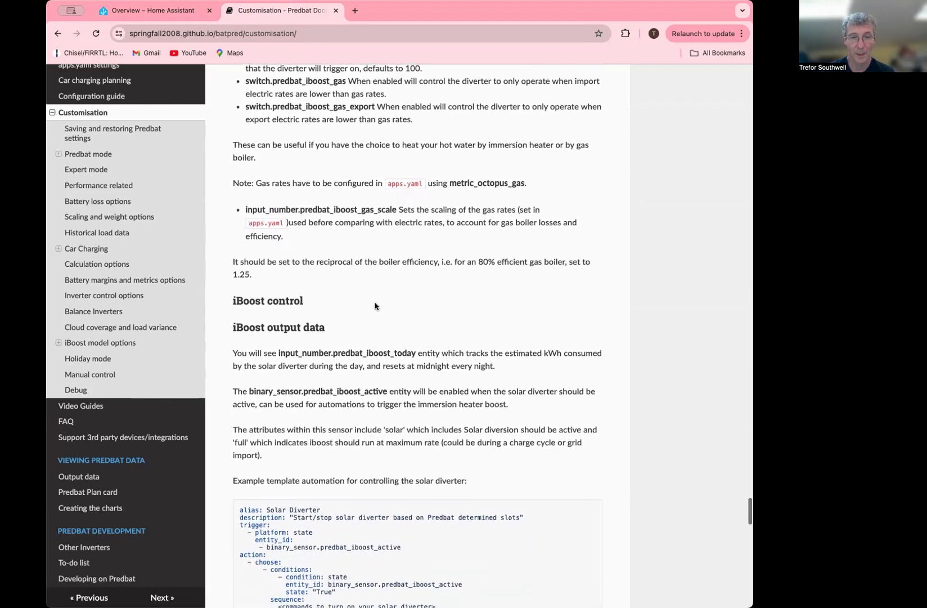
scroll(down, 3)
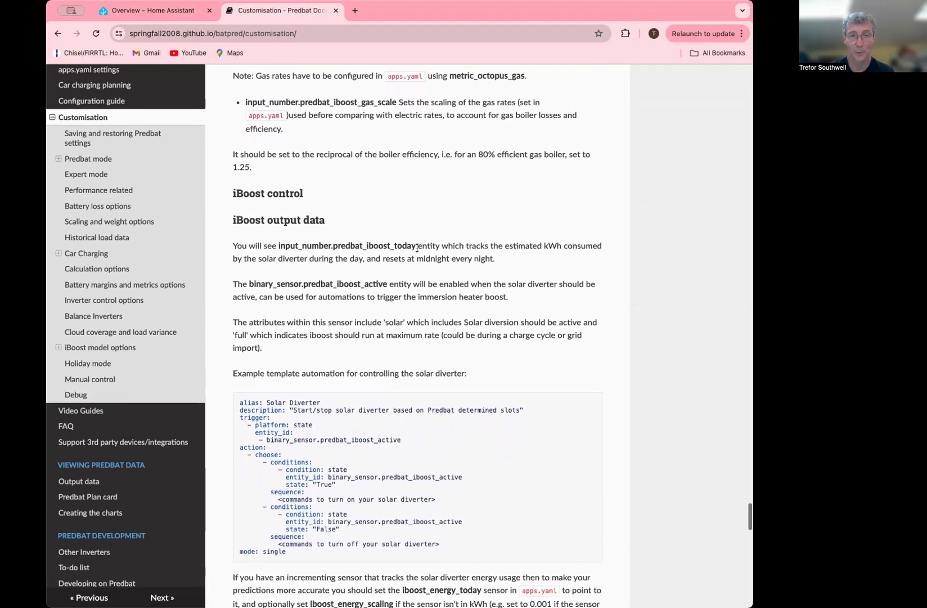
scroll(down, 3)
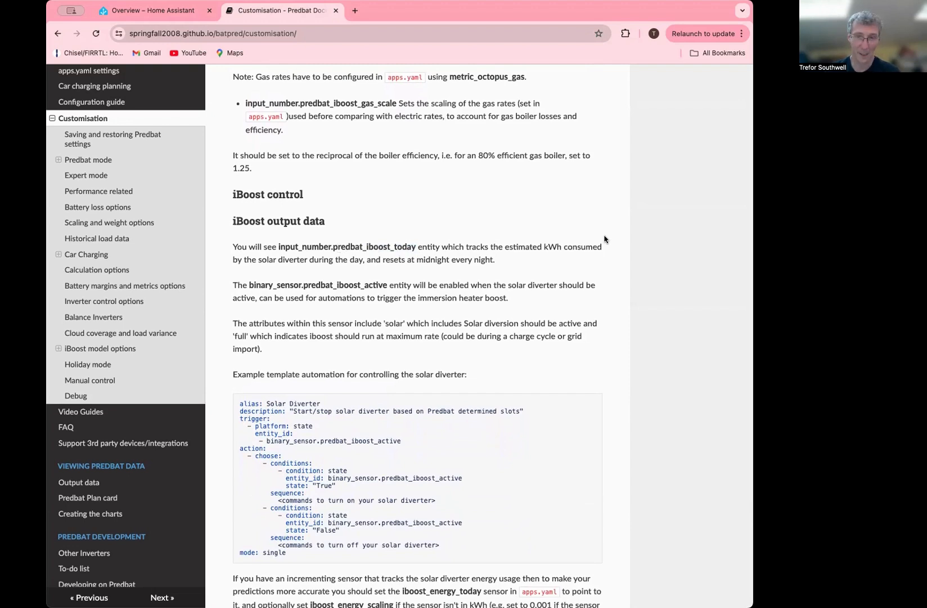
mouse_move(583, 239)
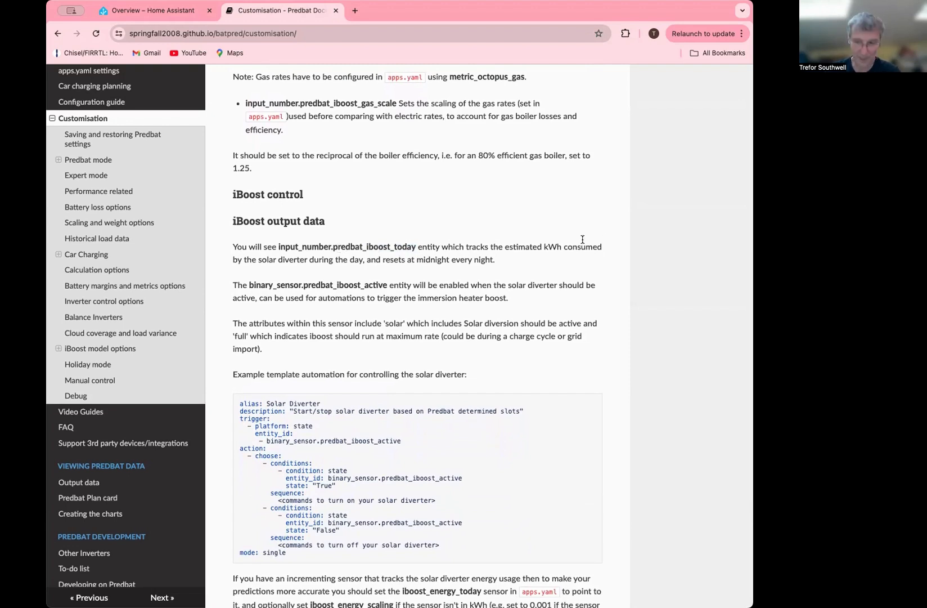
mouse_move(470, 272)
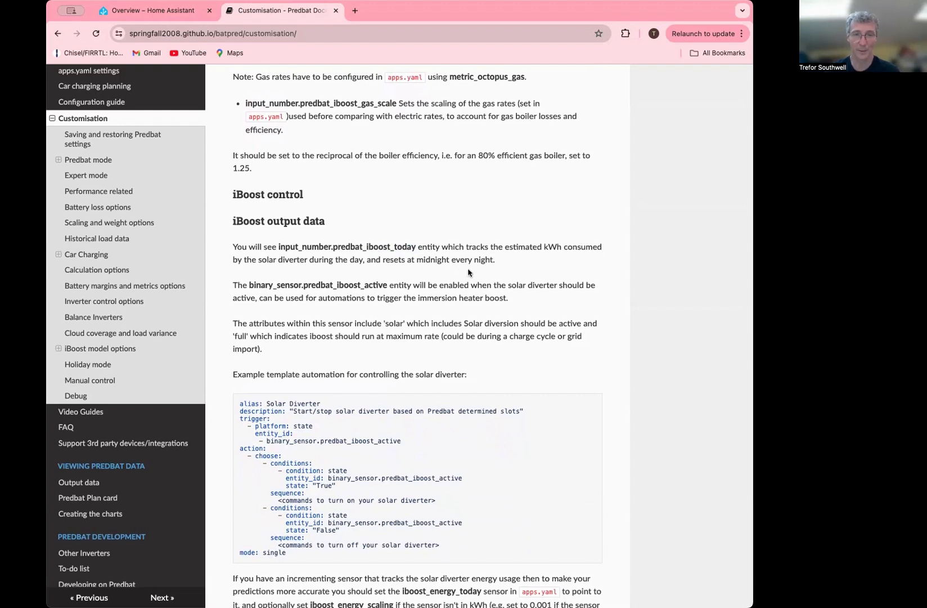
mouse_move(387, 283)
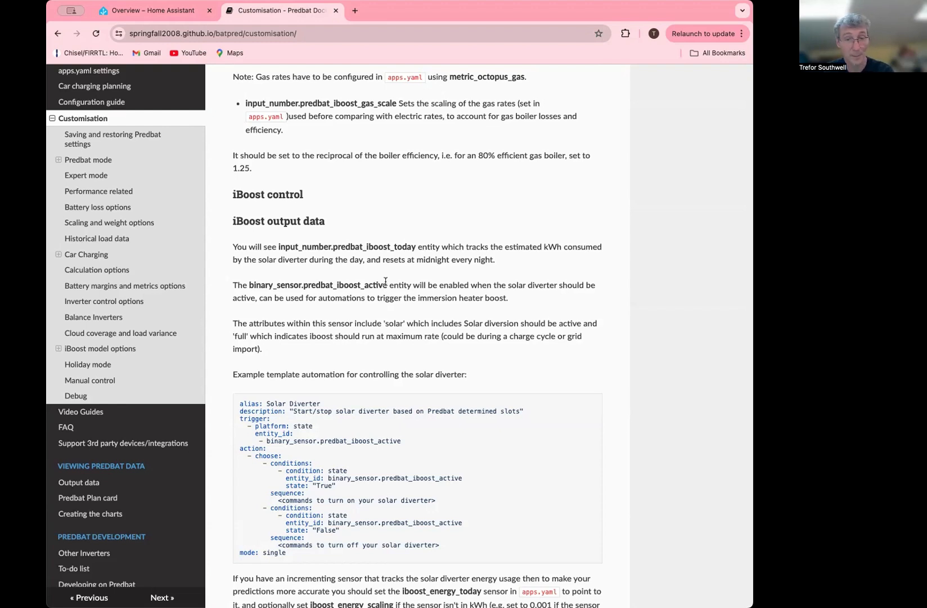
mouse_move(419, 449)
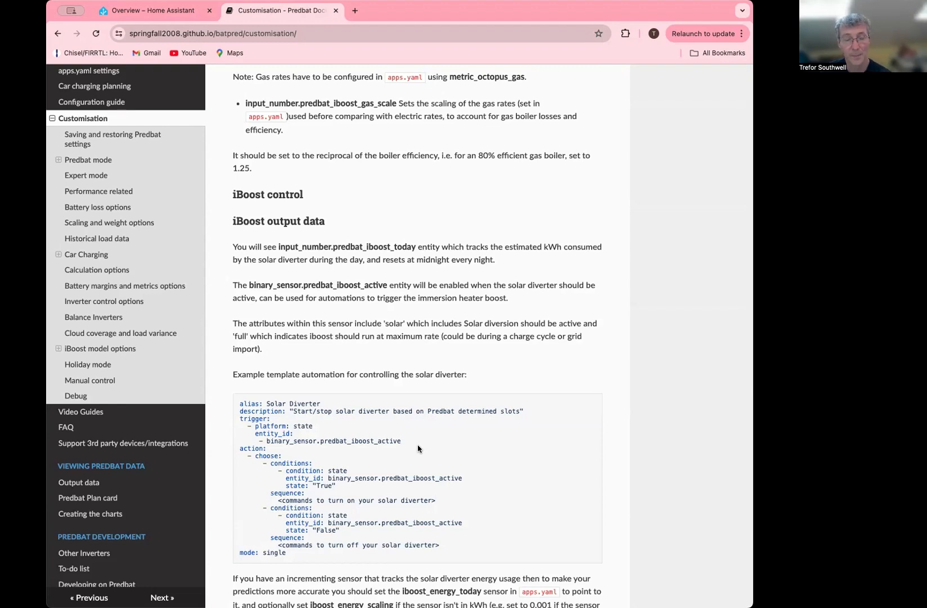
mouse_move(224, 7)
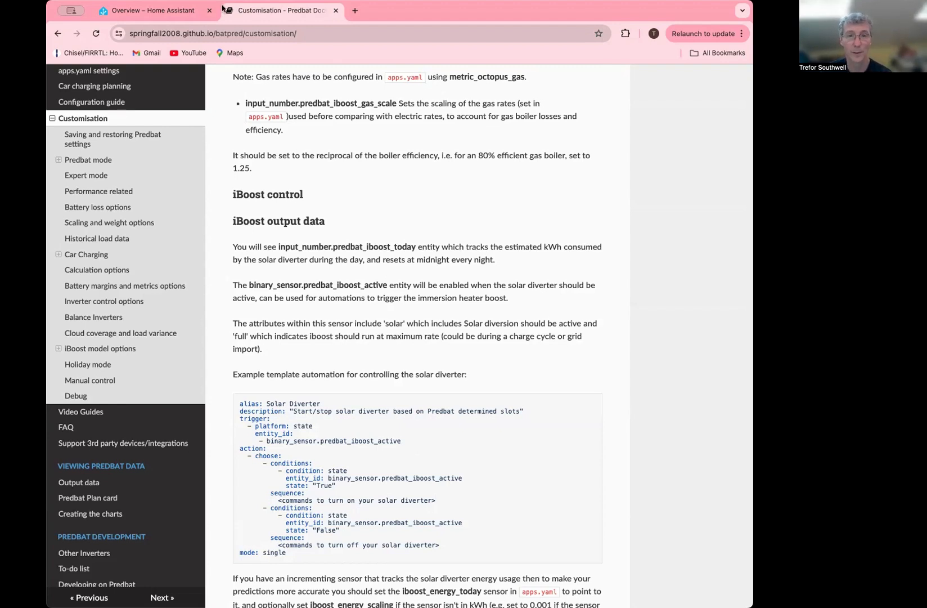
mouse_move(354, 172)
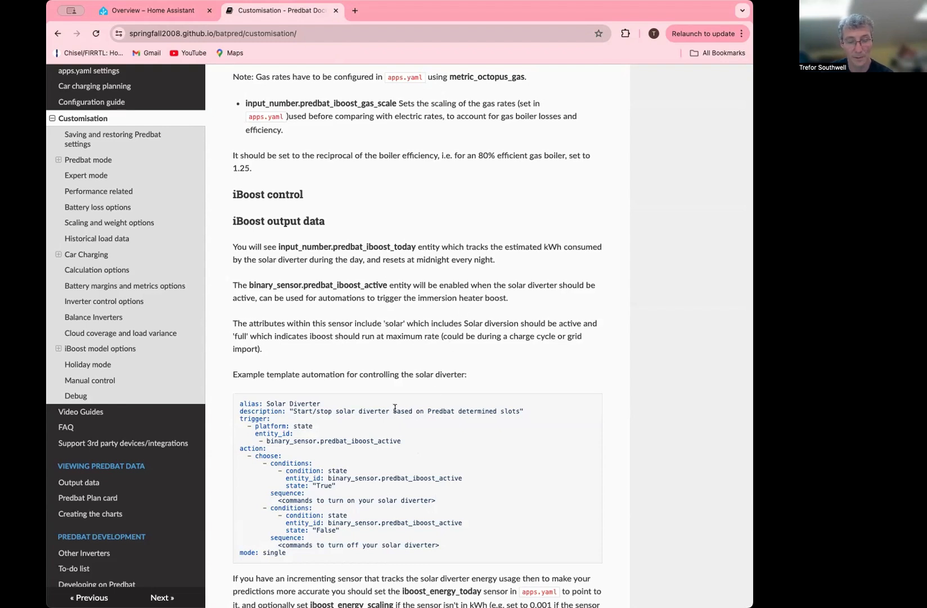
mouse_move(456, 355)
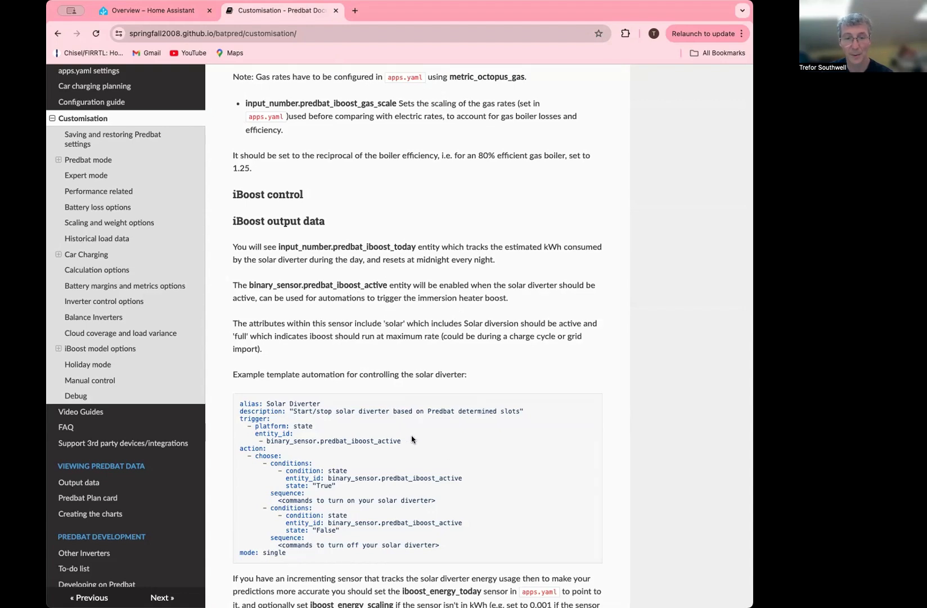
scroll(down, 3)
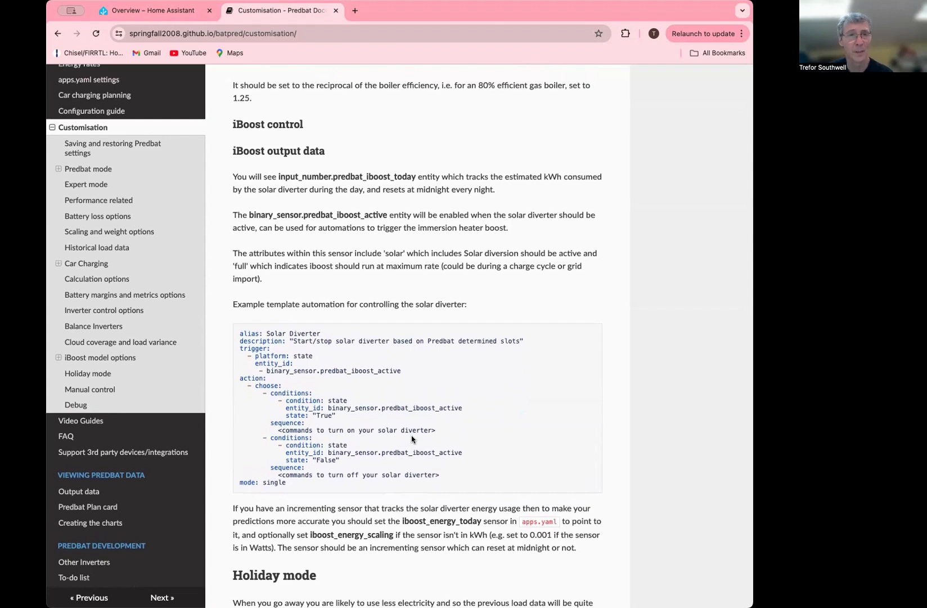
Switch to the Home Assistant Predbat dashboard and scroll to the expanded Switches card listing iBoost switches.
click(156, 11)
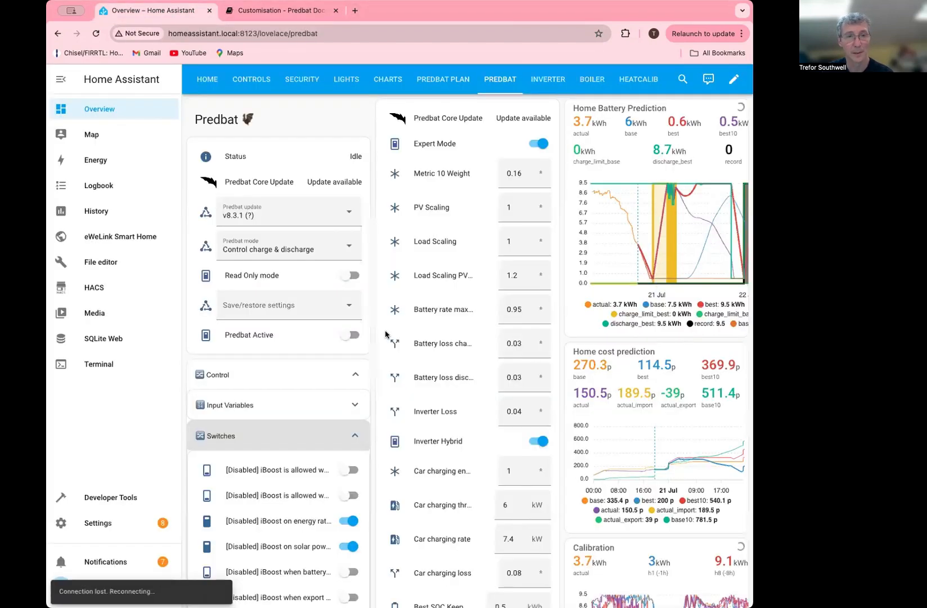
scroll(down, 3)
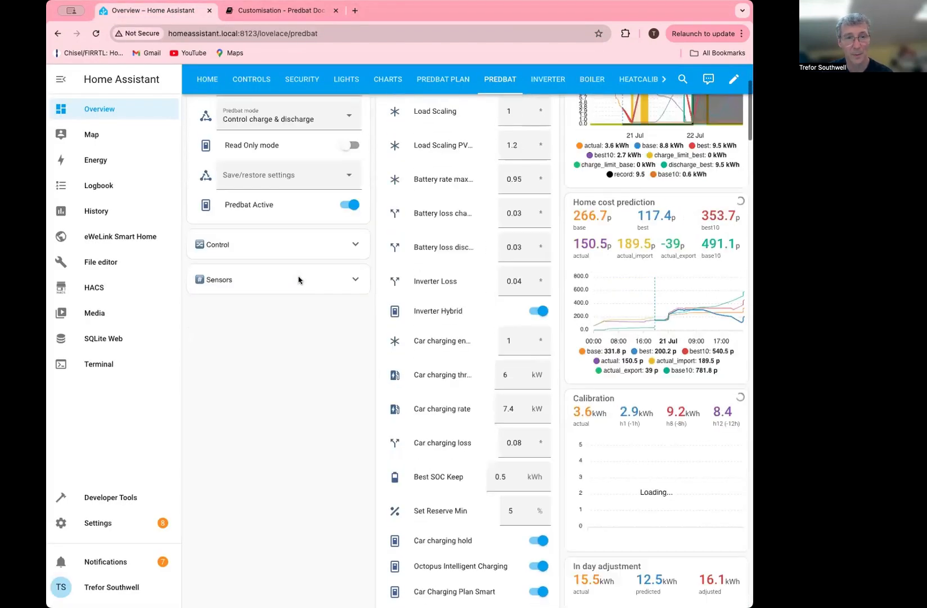
scroll(down, 3)
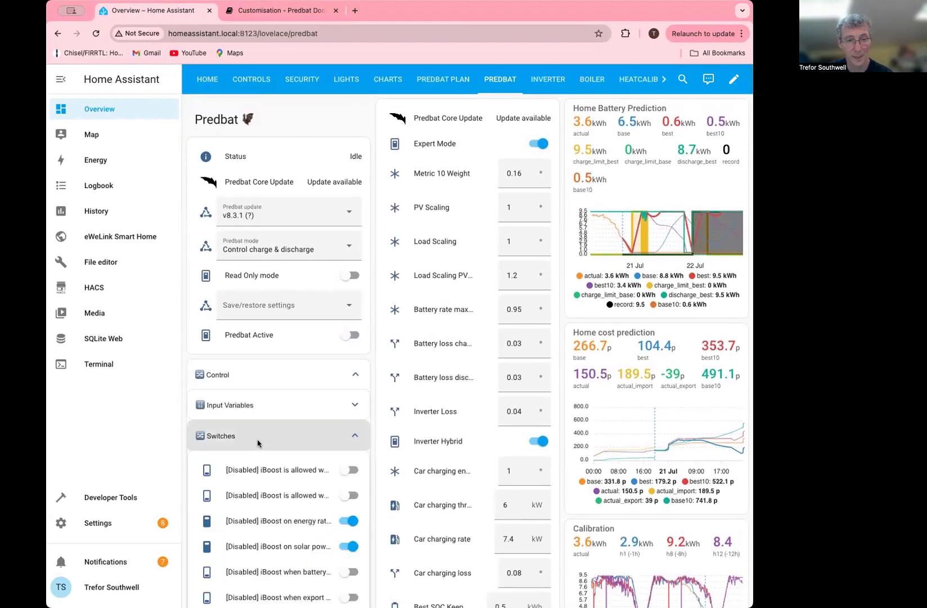
mouse_move(283, 550)
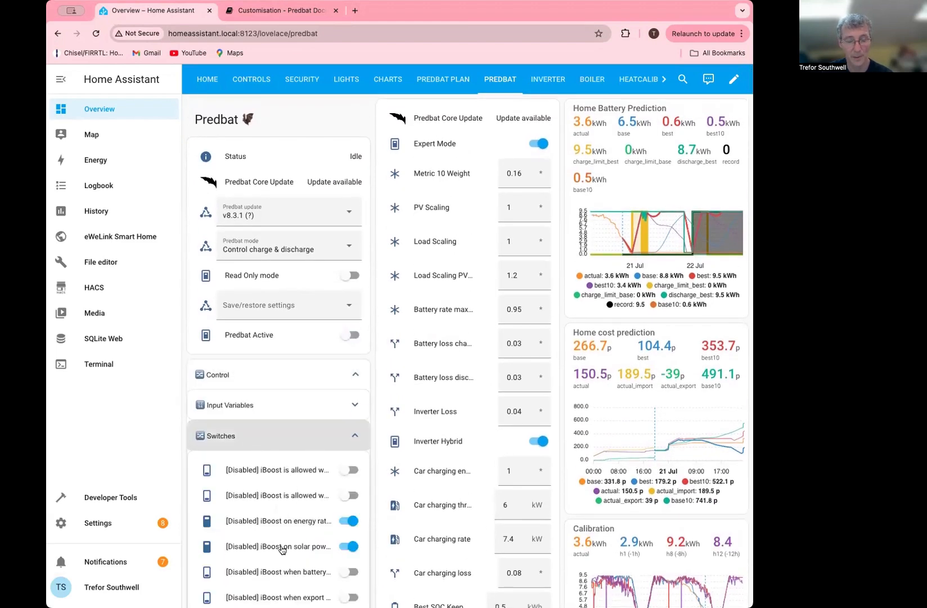
scroll(down, 3)
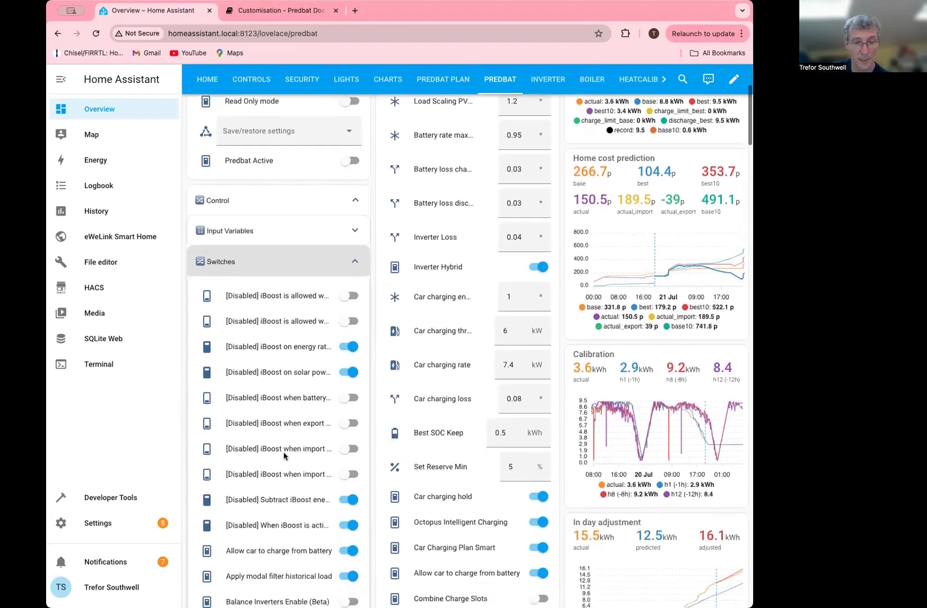
scroll(down, 3)
text(i)
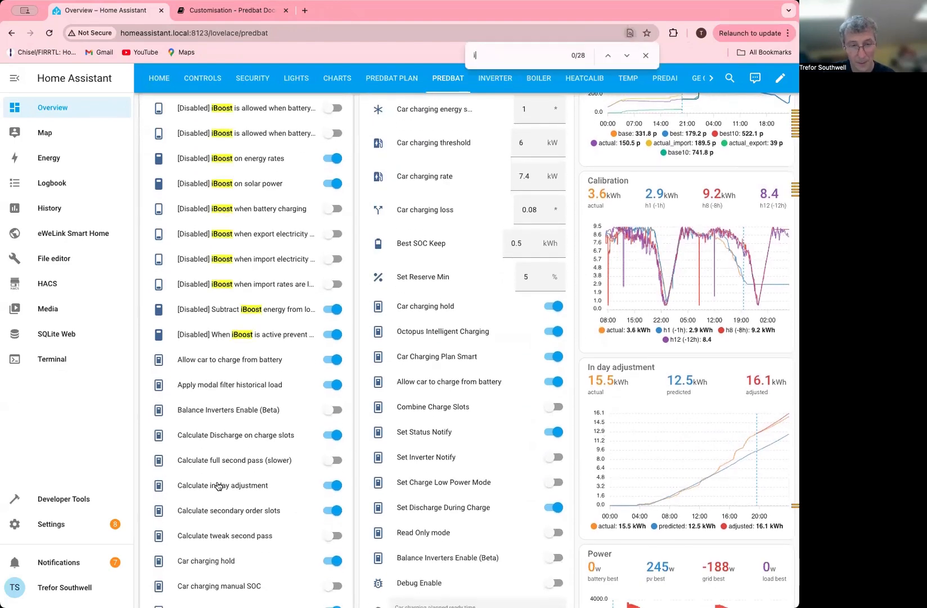
Find 'iboost' on the dashboard and scroll through the matches, confirming iBoost enable is on.
text(boost)
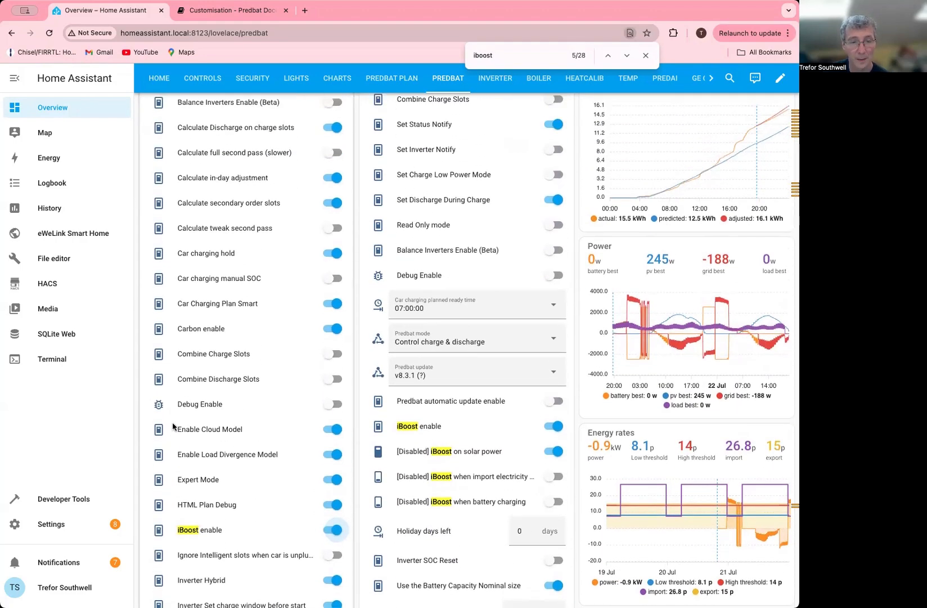
scroll(down, 3)
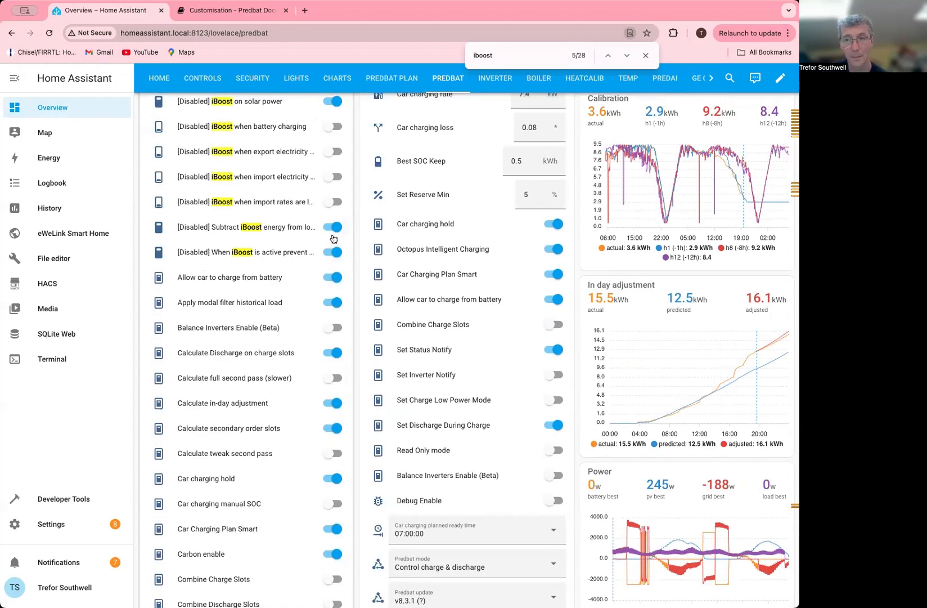
mouse_move(395, 183)
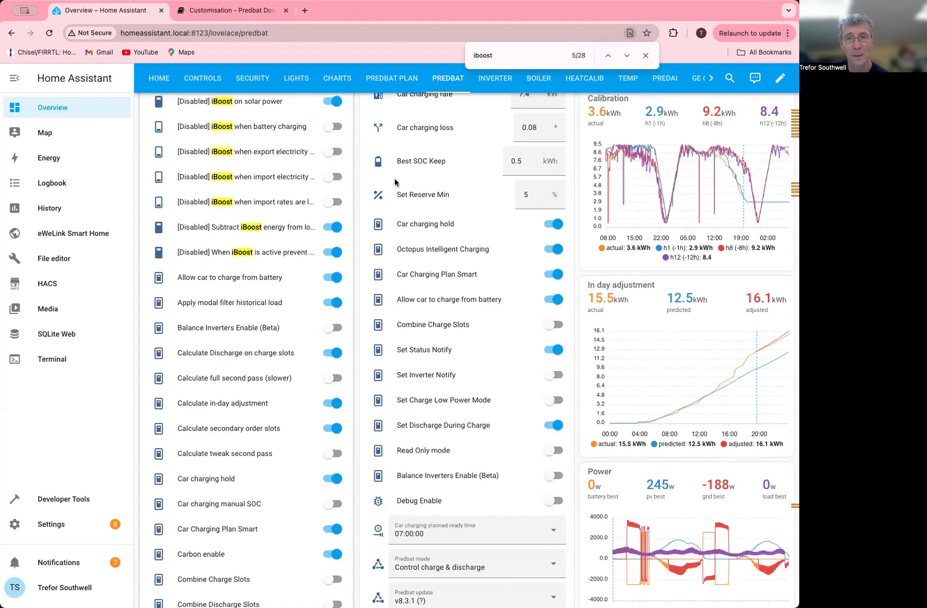
scroll(down, 3)
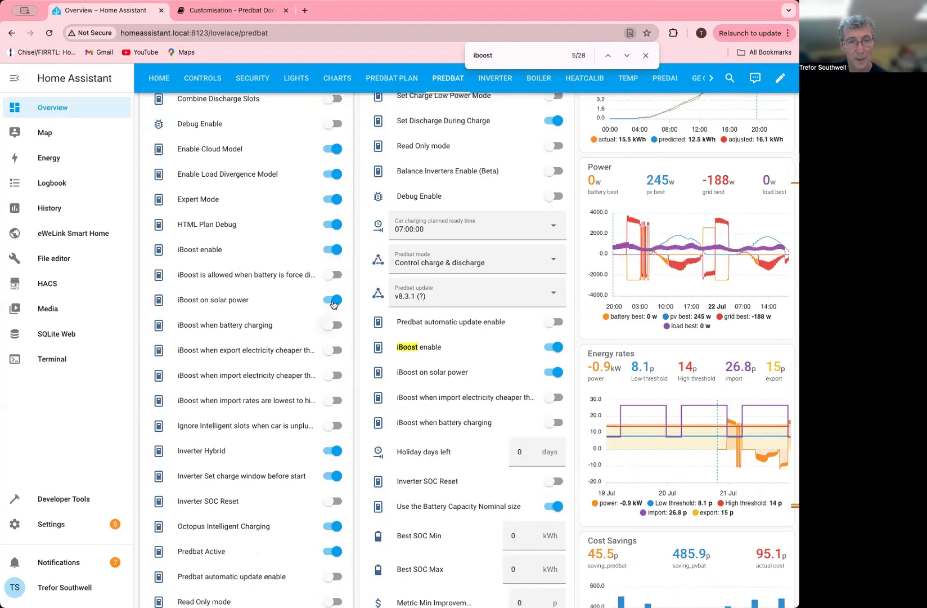
mouse_move(337, 300)
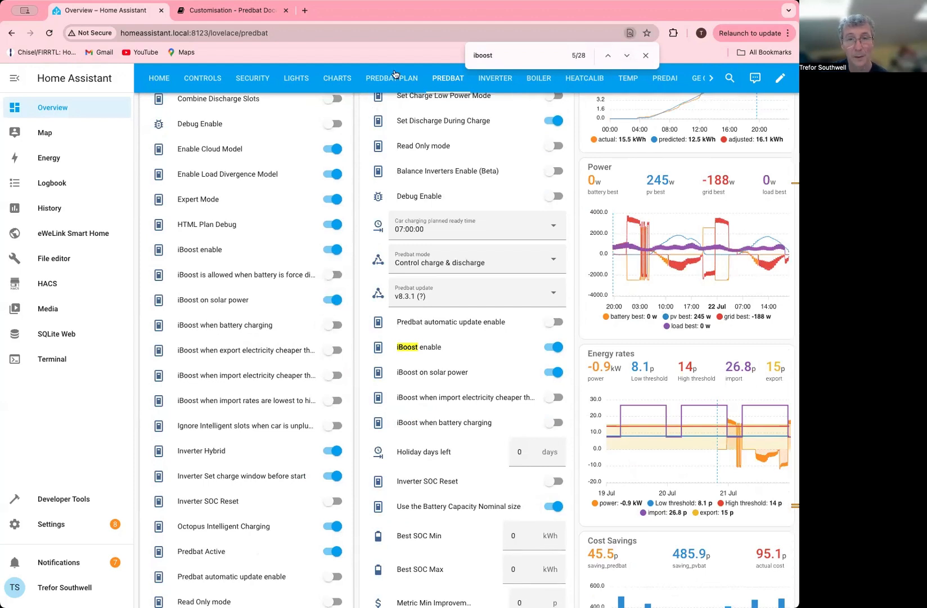
click(392, 78)
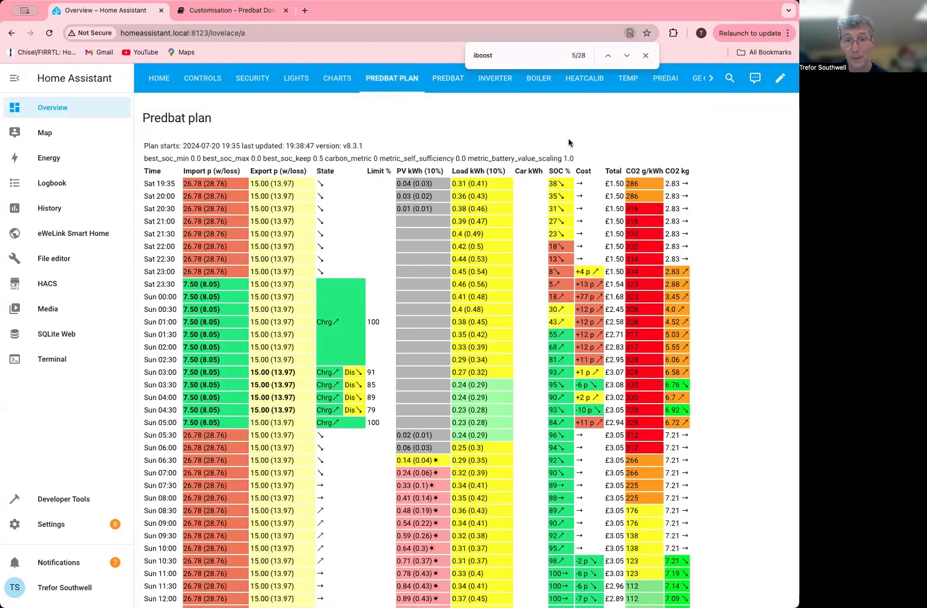
mouse_move(495, 188)
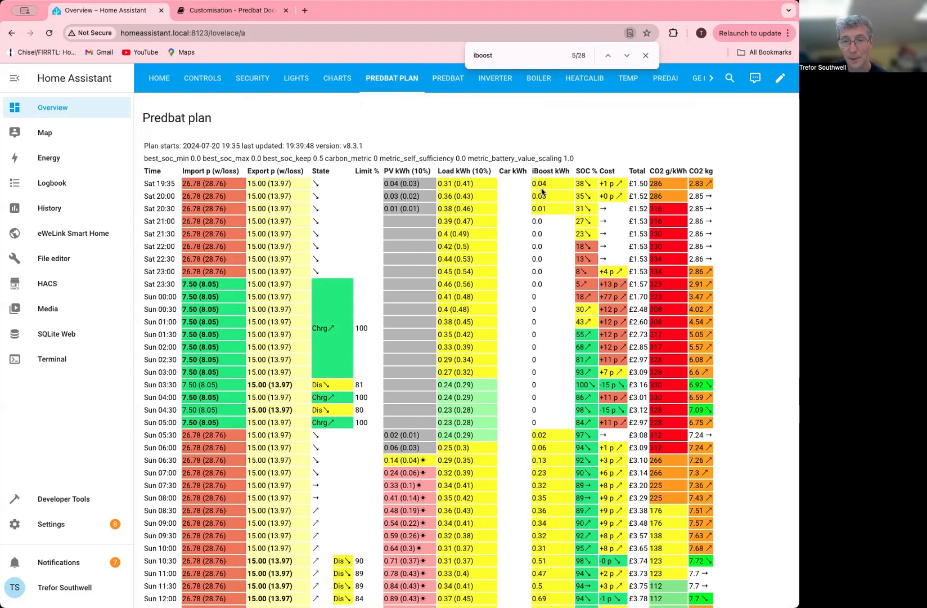
mouse_move(550, 208)
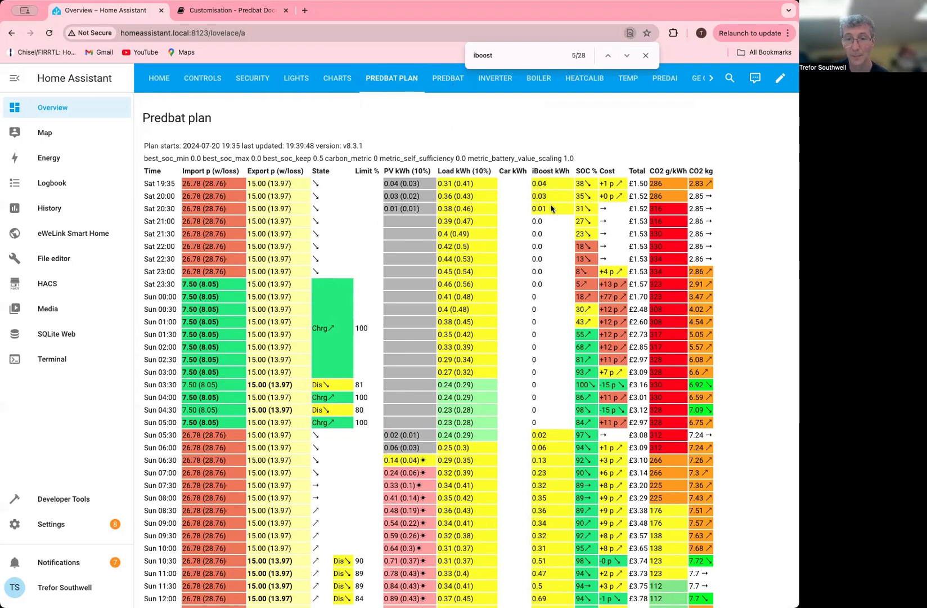
scroll(down, 3)
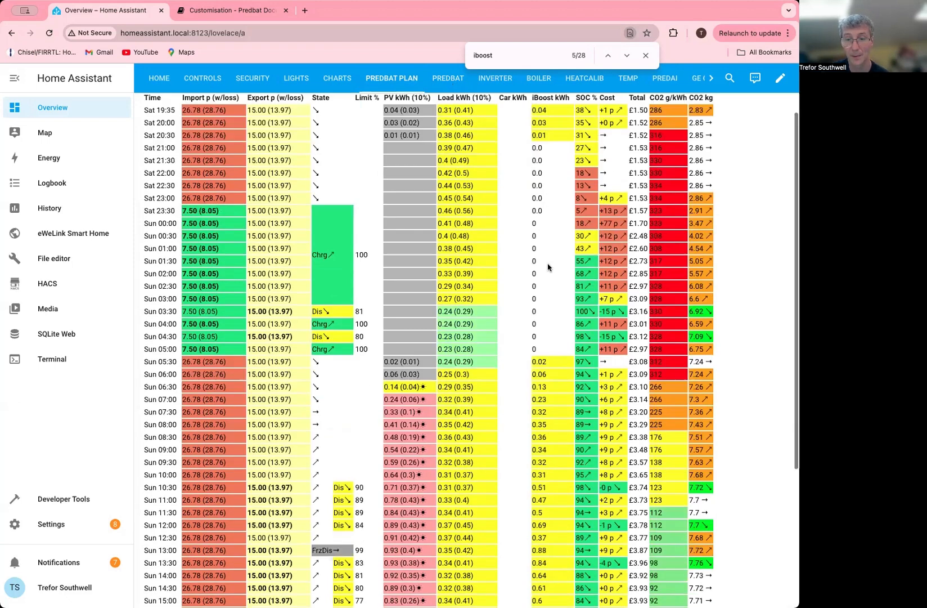
scroll(down, 3)
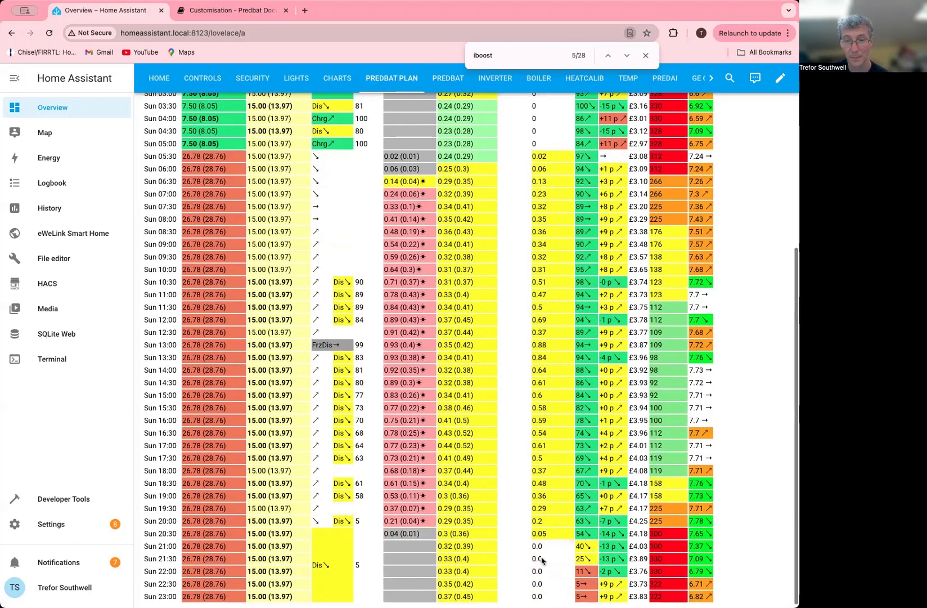
scroll(down, 3)
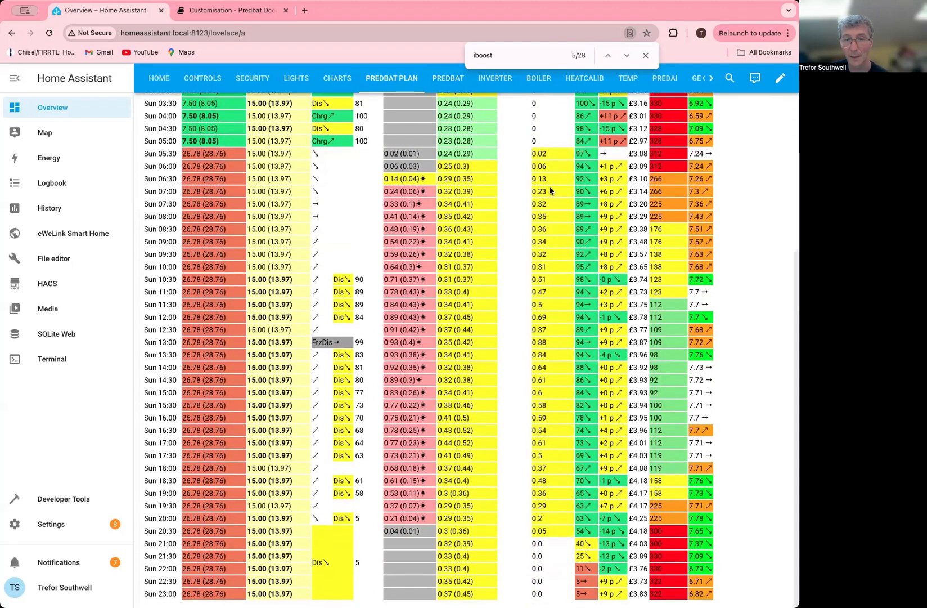
mouse_move(452, 90)
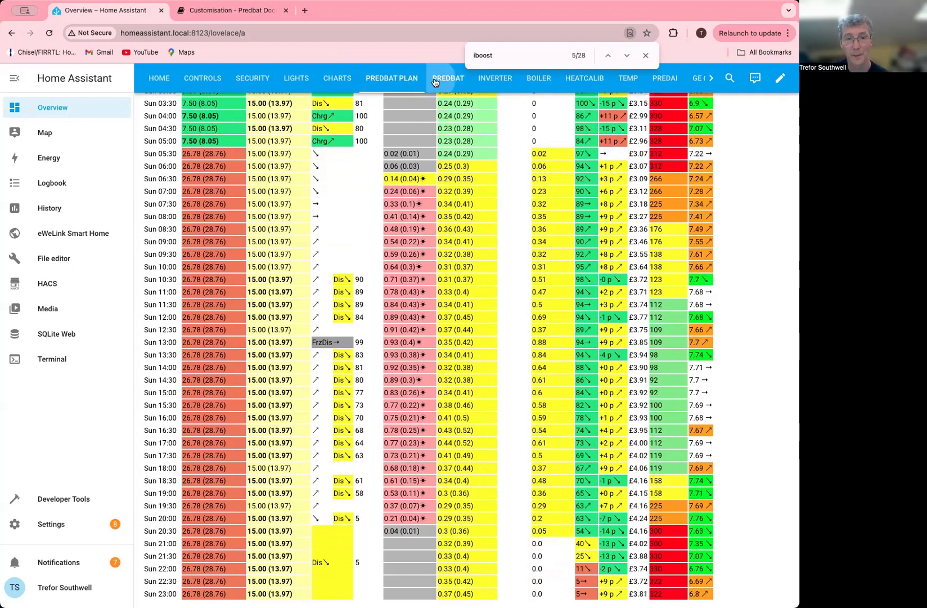
On the Predbat settings dashboard, change iBoost max energy from 20 to 5 kWh.
click(447, 78)
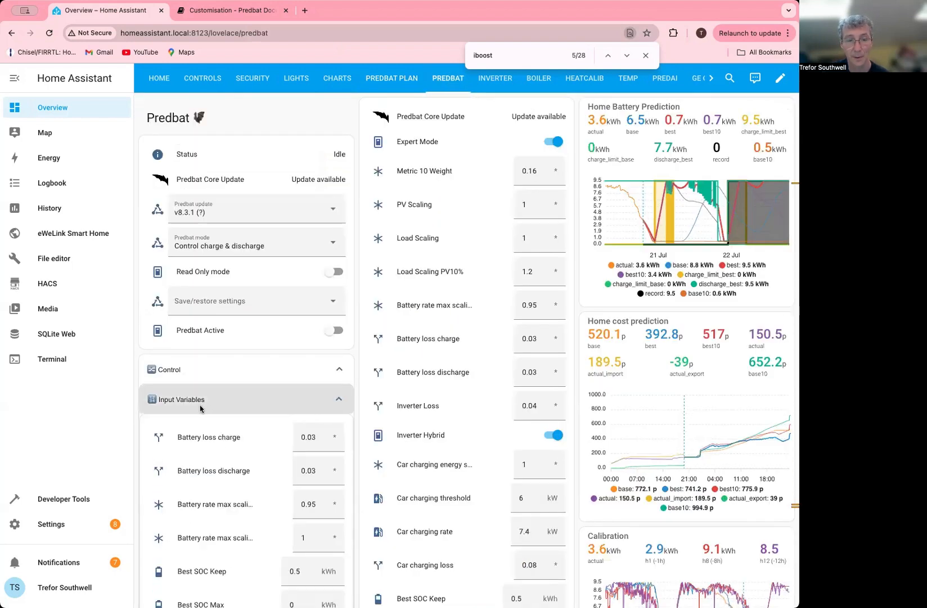
scroll(down, 3)
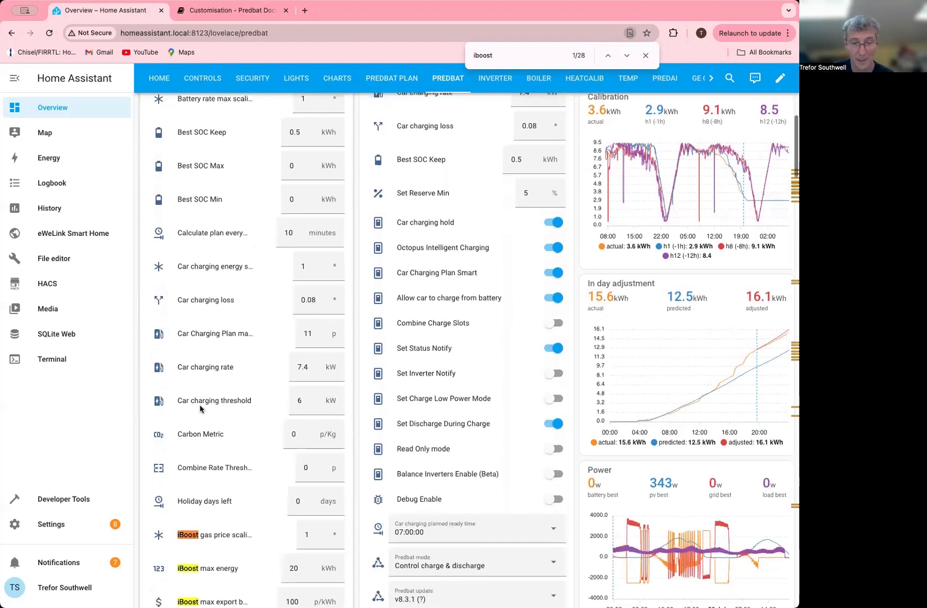
scroll(down, 3)
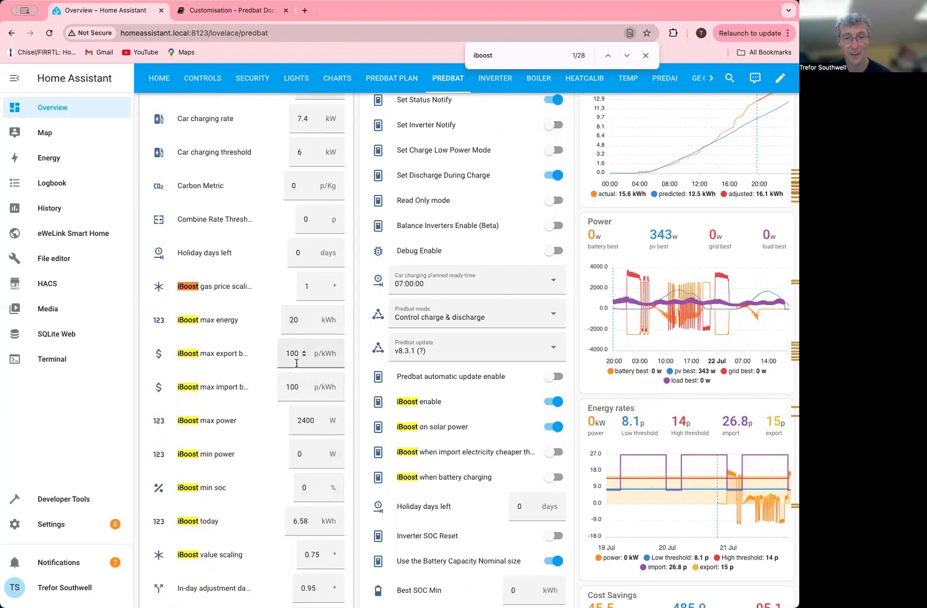
click(302, 320)
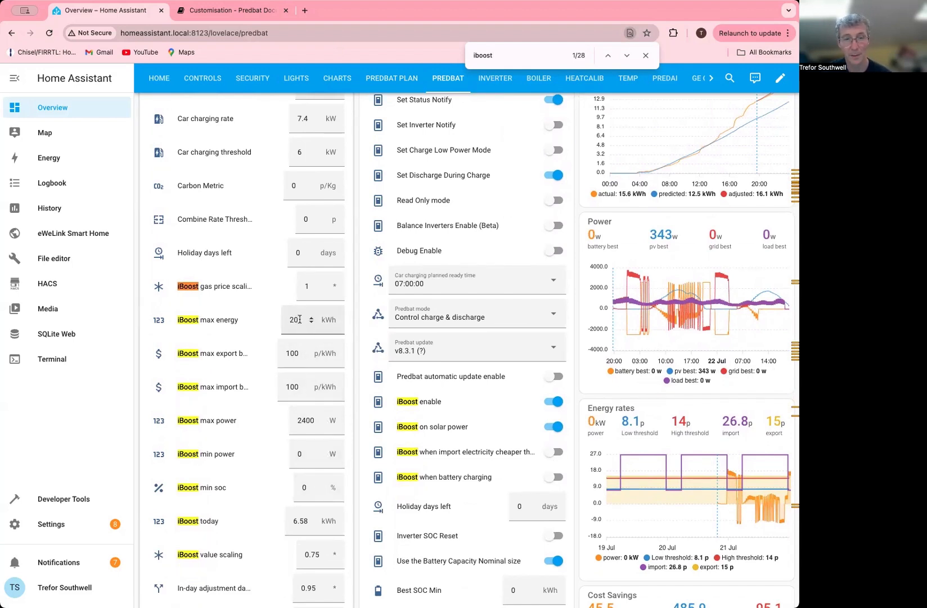
text(5)
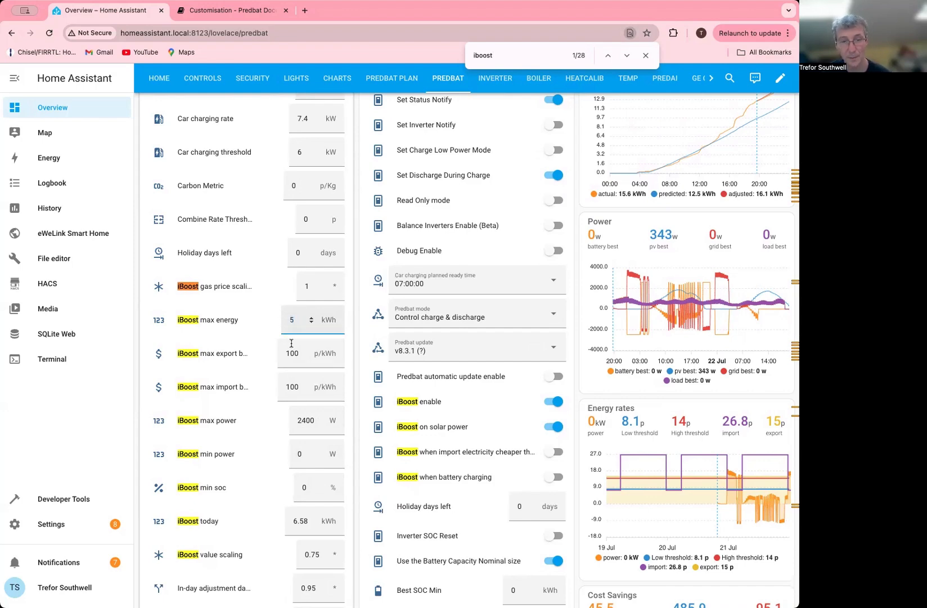
scroll(down, 3)
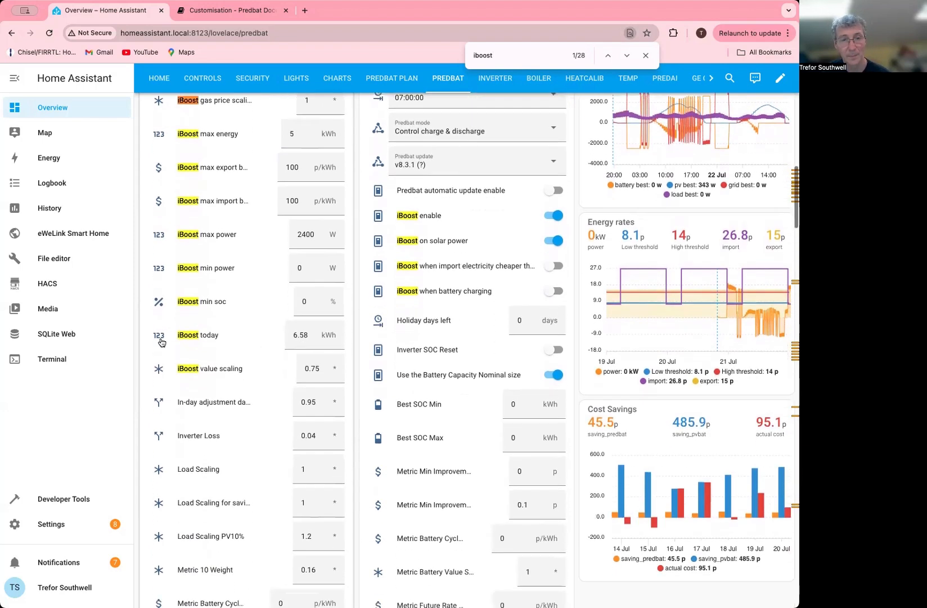
scroll(down, 3)
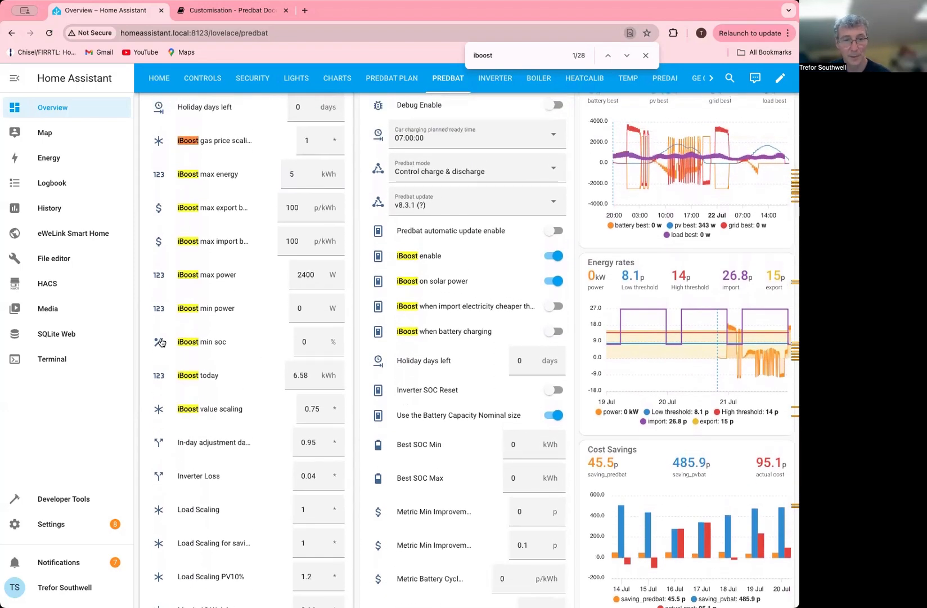
Return to the Predbat plan page showing the iBoost kWh column and overnight charge slots.
click(301, 375)
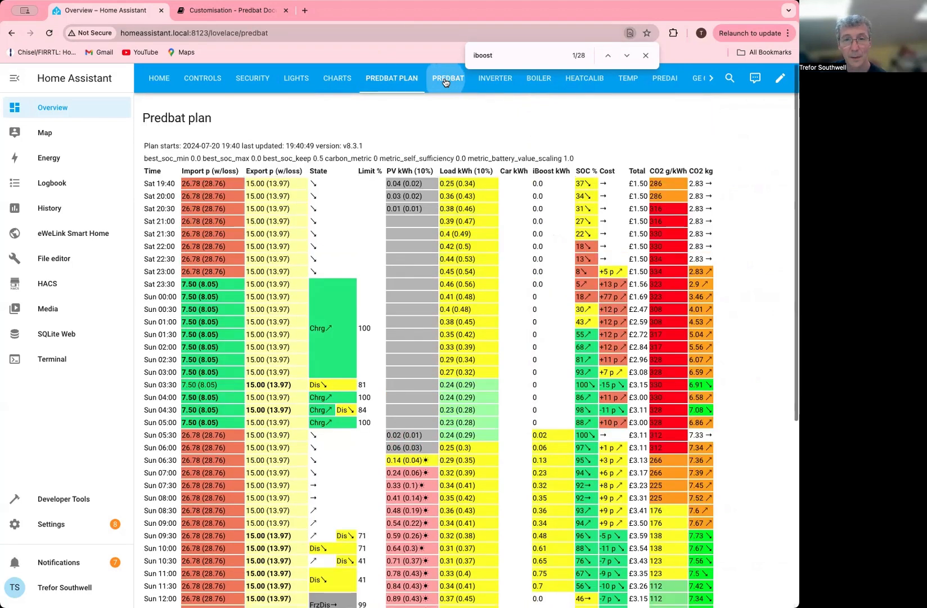
In the Predbat Switches card, turn on 'iBoost is allowed when battery is force discharging'.
click(448, 78)
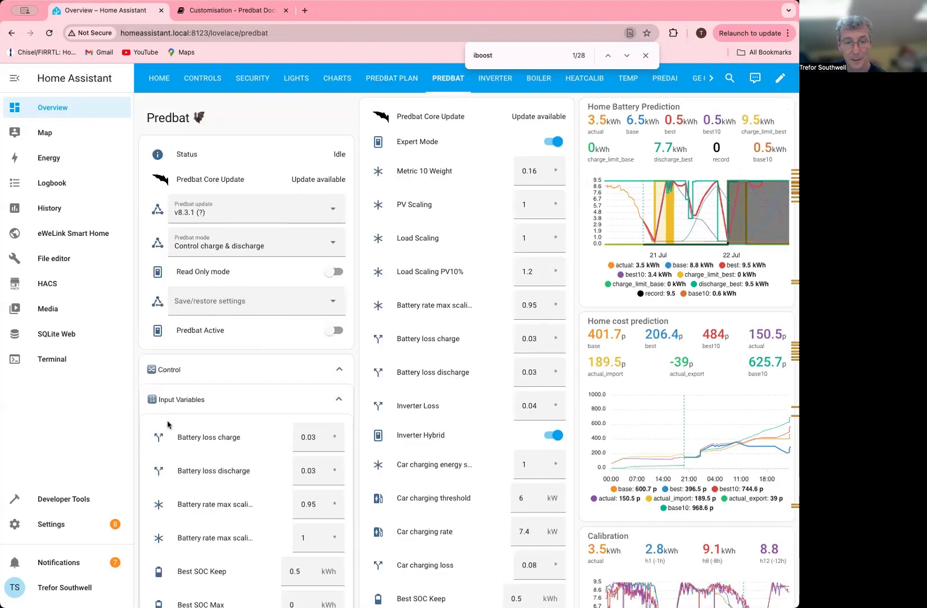
scroll(down, 3)
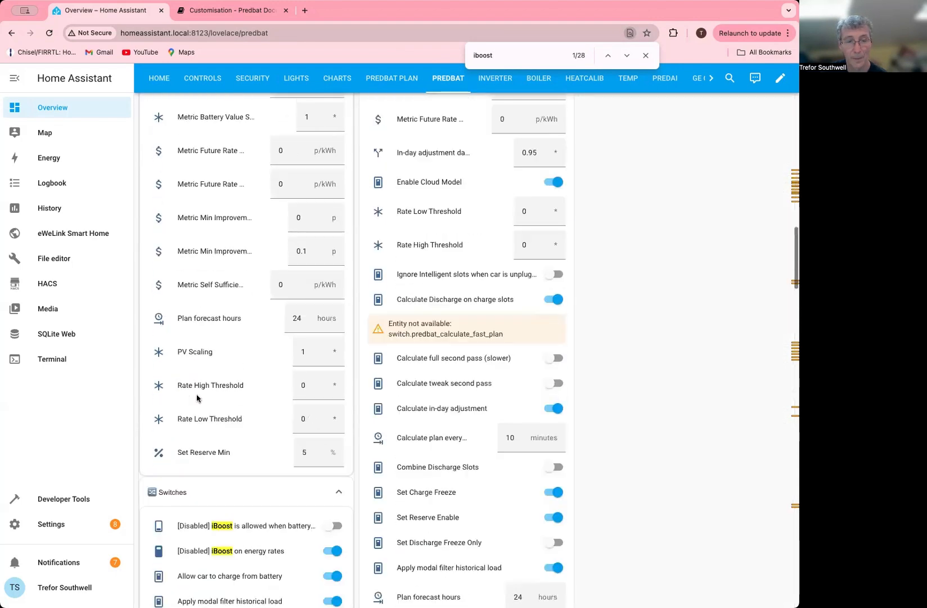
scroll(down, 3)
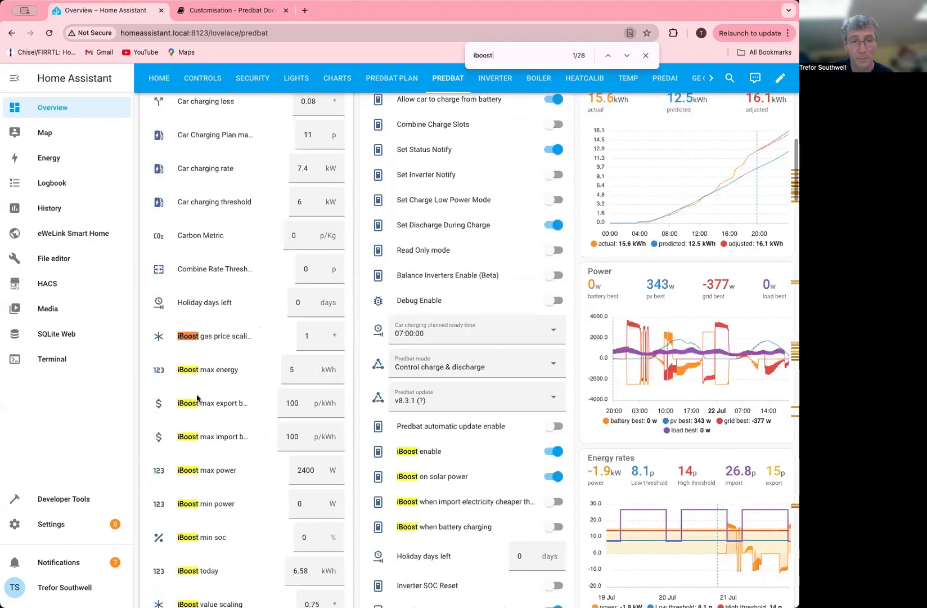
scroll(down, 3)
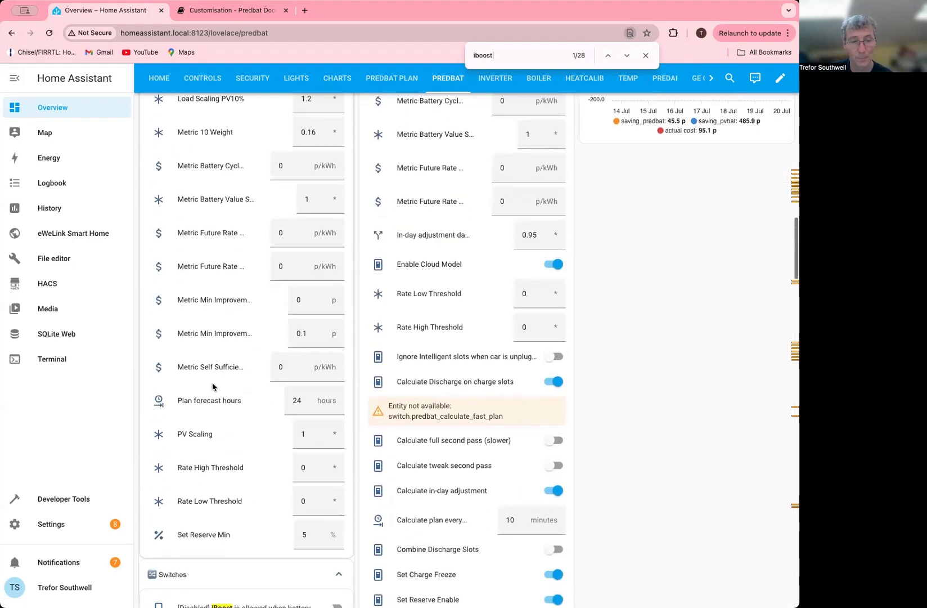
scroll(down, 3)
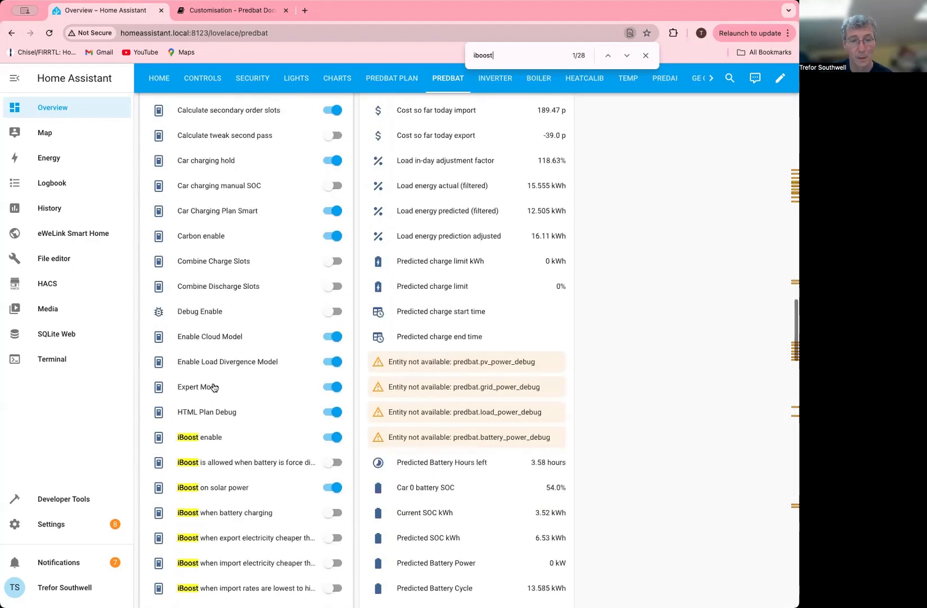
scroll(down, 3)
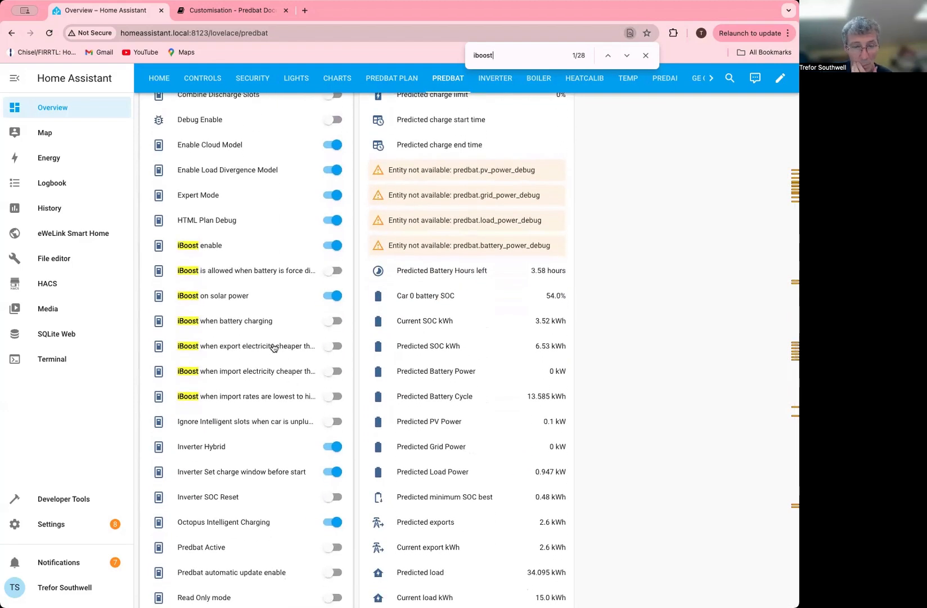
mouse_move(233, 326)
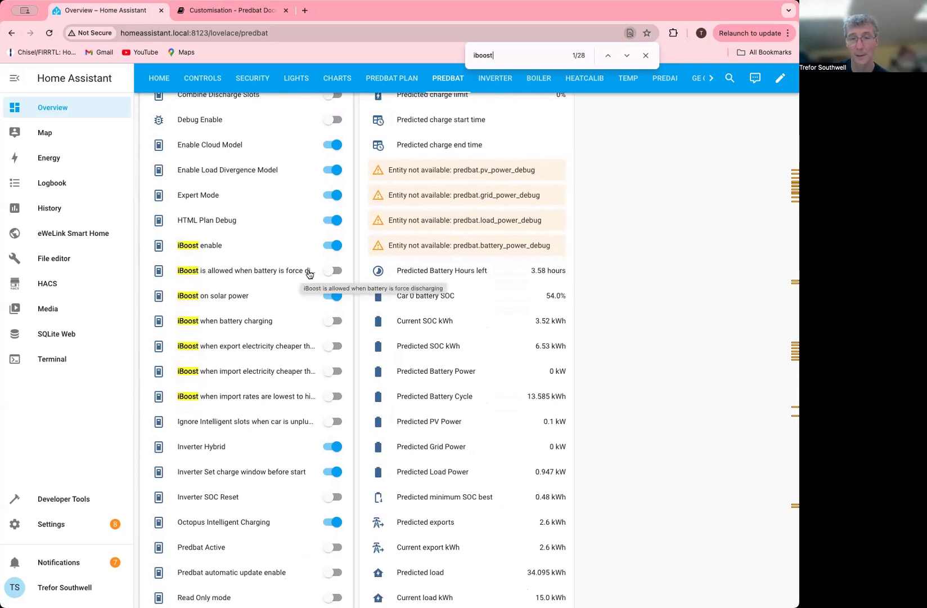
mouse_move(312, 271)
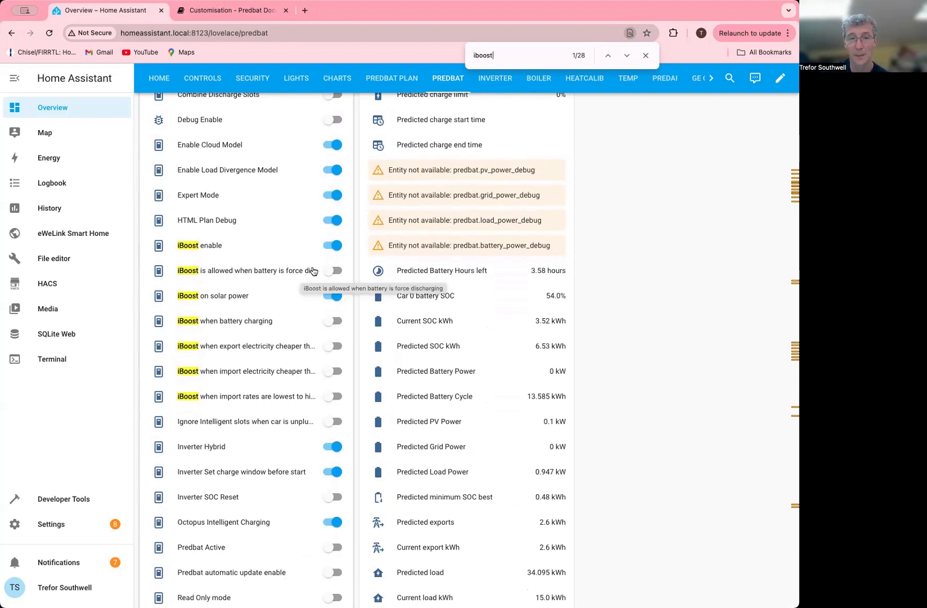
click(332, 271)
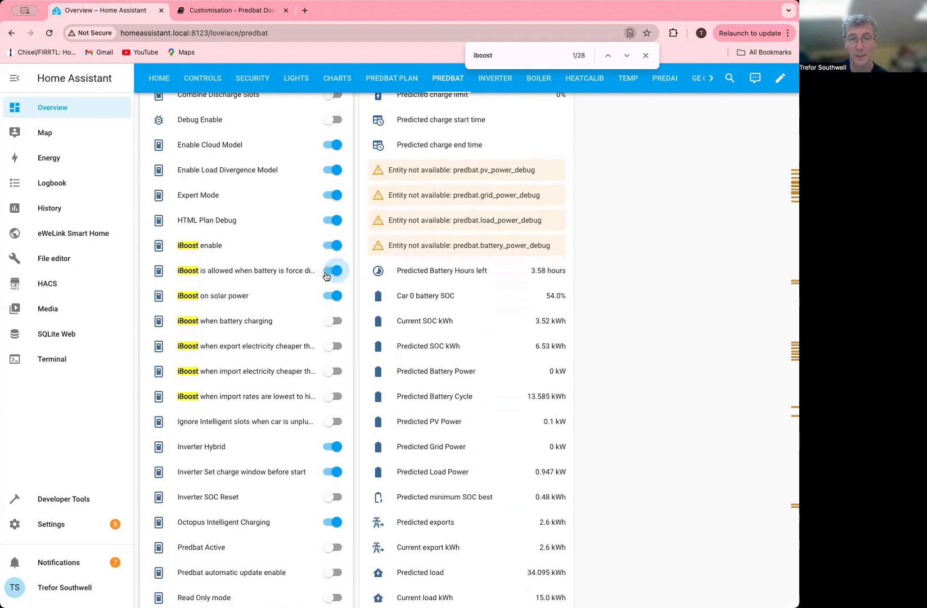
Check the recalculated Predbat plan, then go back to the settings listing iBoost max energy at 5 kWh.
click(390, 78)
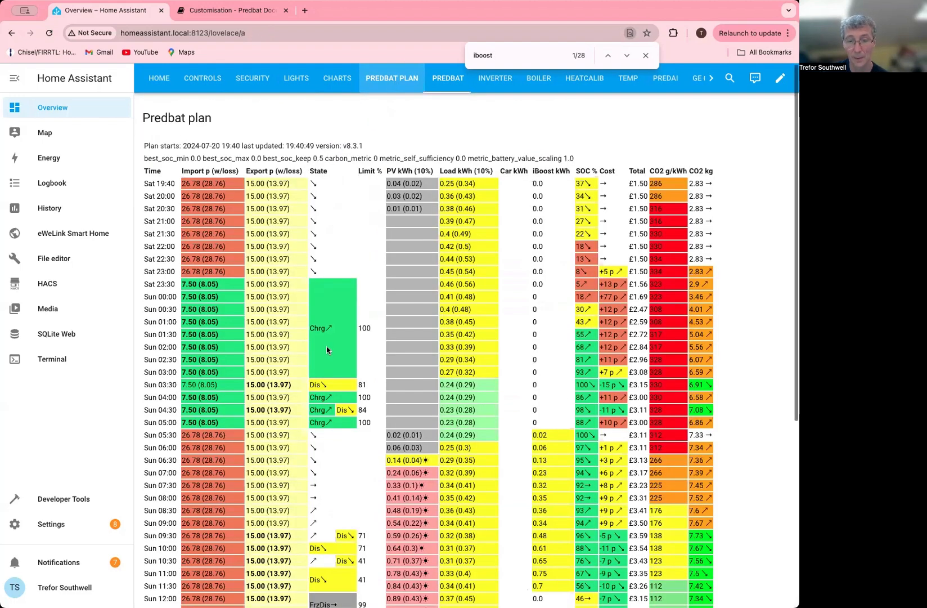
scroll(down, 3)
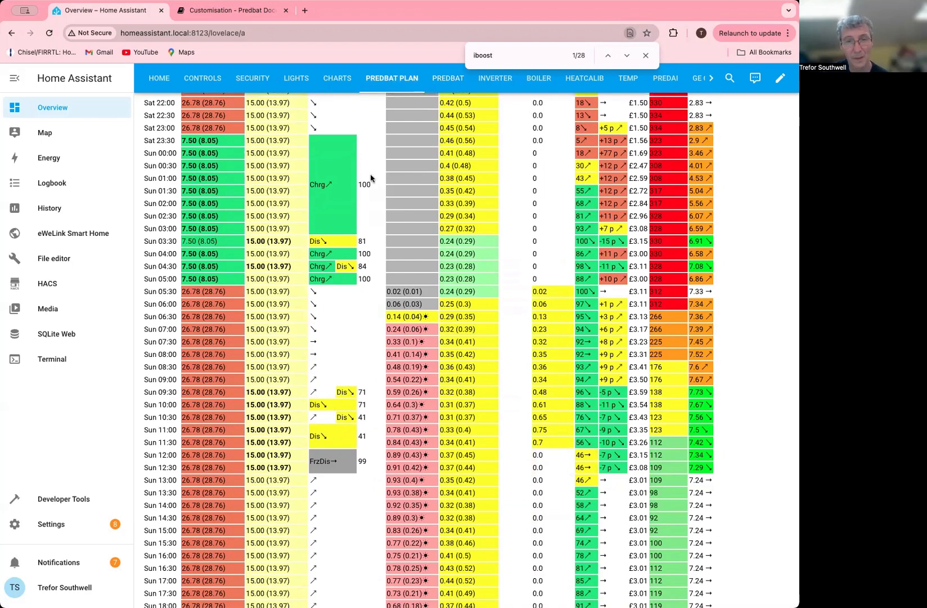
click(447, 78)
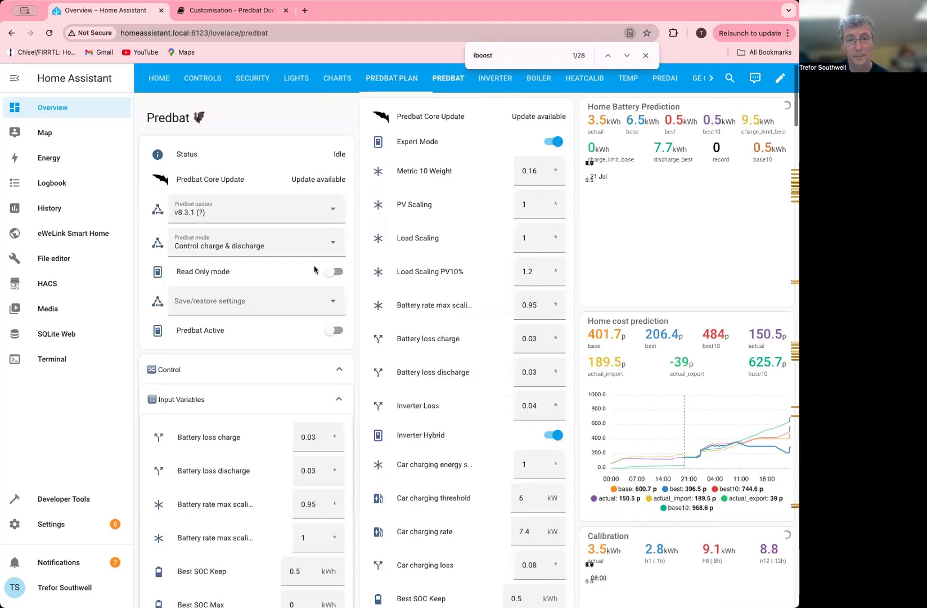
scroll(down, 3)
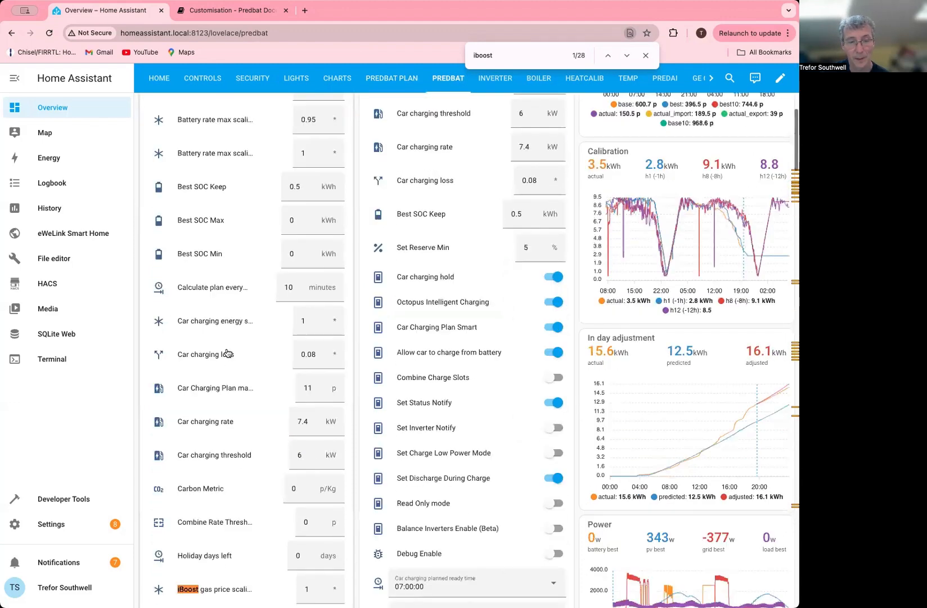
scroll(down, 3)
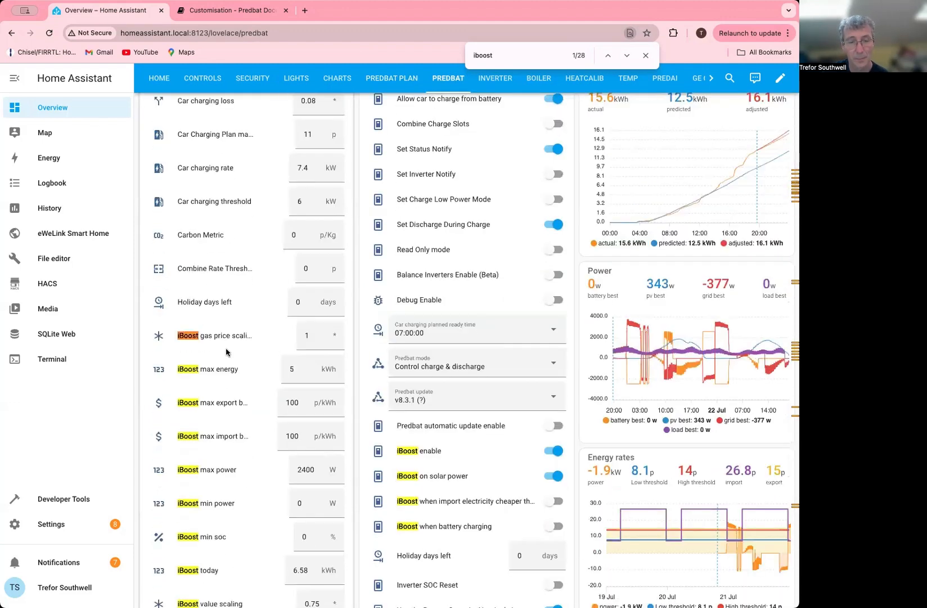
scroll(down, 3)
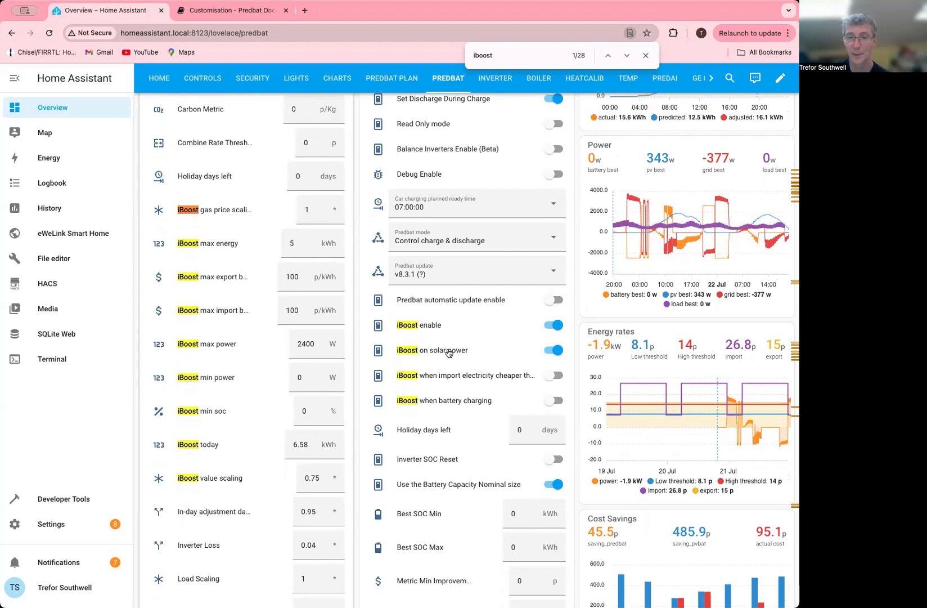
mouse_move(448, 350)
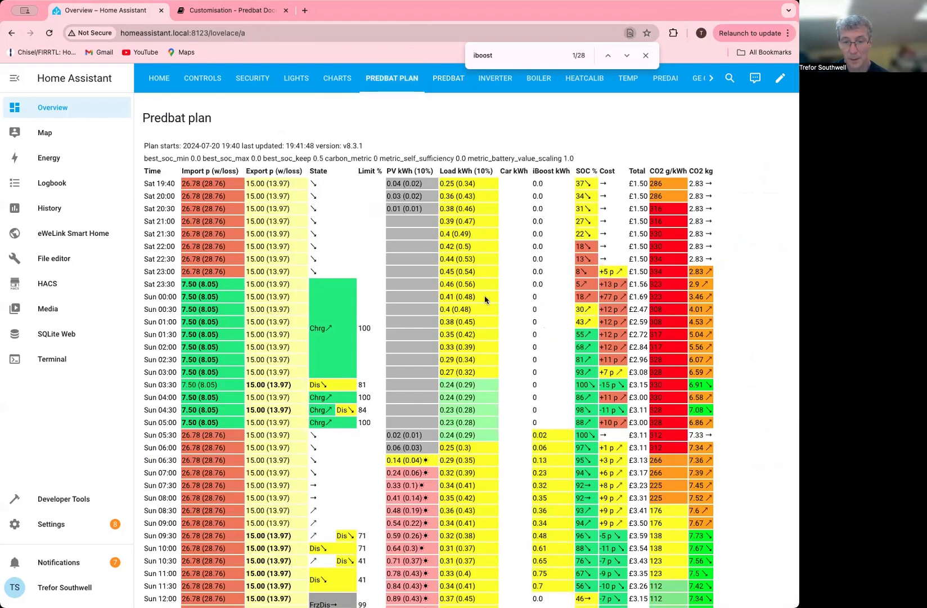
Switch 'iBoost when battery charging' on and 'iBoost on solar power' off.
scroll(down, 3)
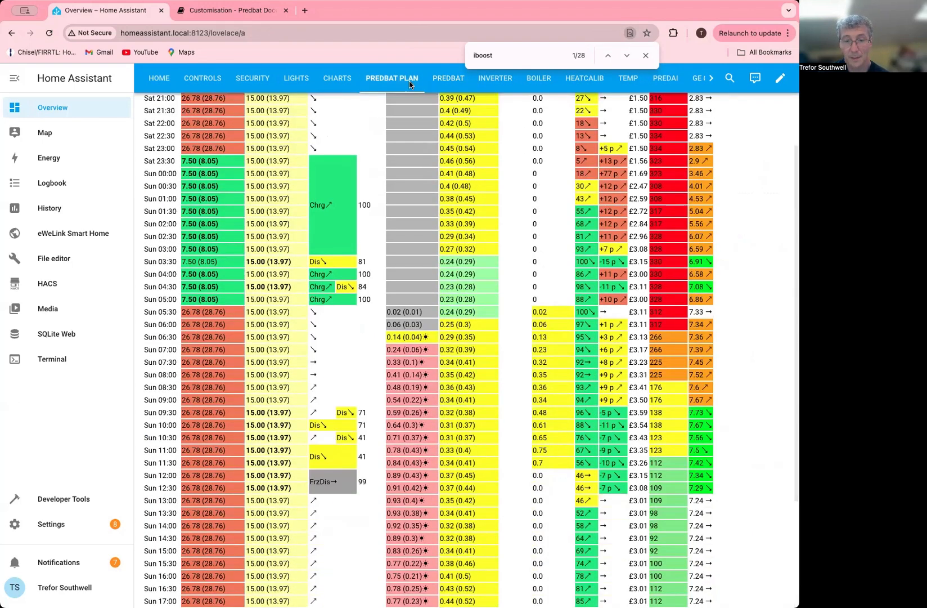
click(448, 78)
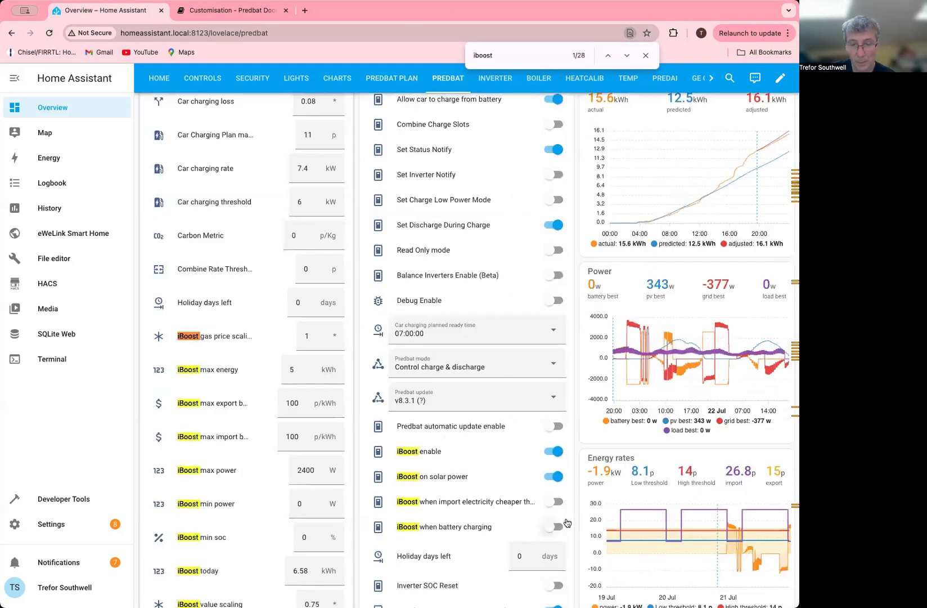
click(554, 527)
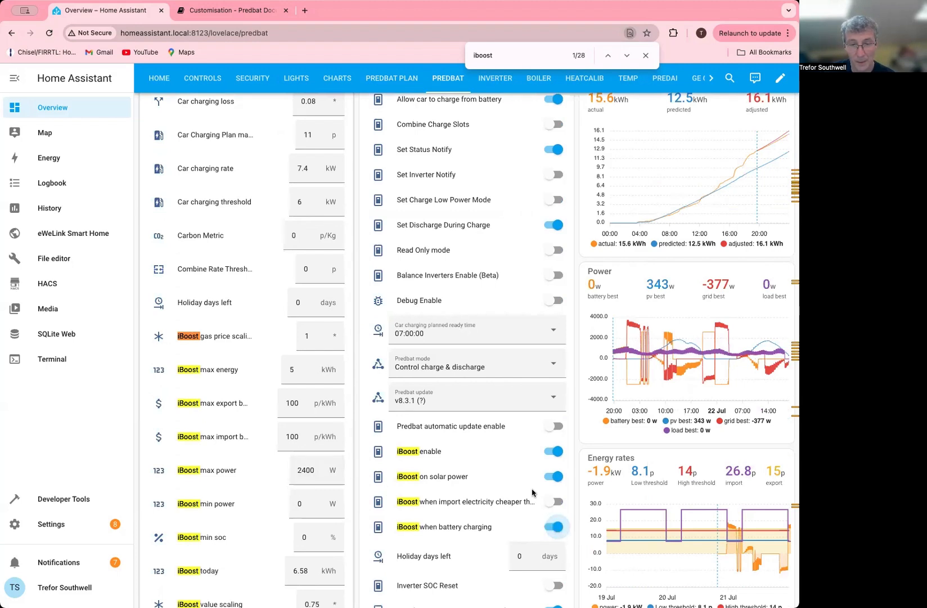
click(554, 476)
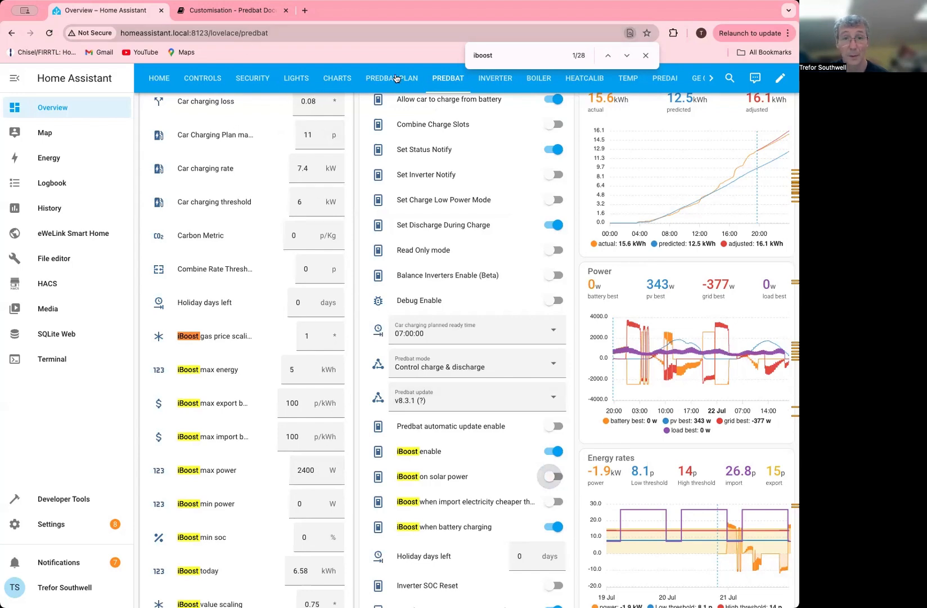
Scroll the recalculated plan's iBoost kWh column showing 1.2 kWh slots after midnight, then return to settings.
click(391, 77)
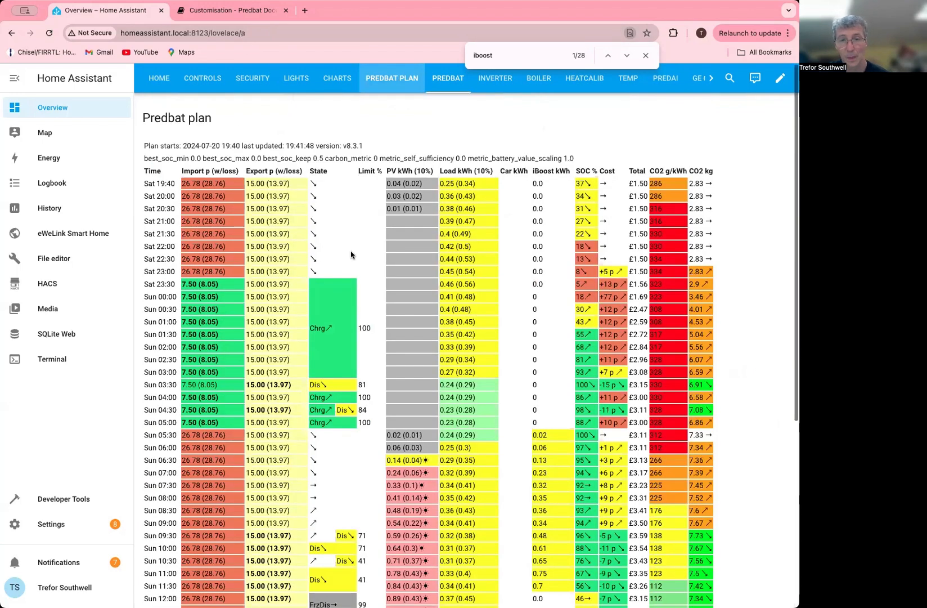
scroll(down, 3)
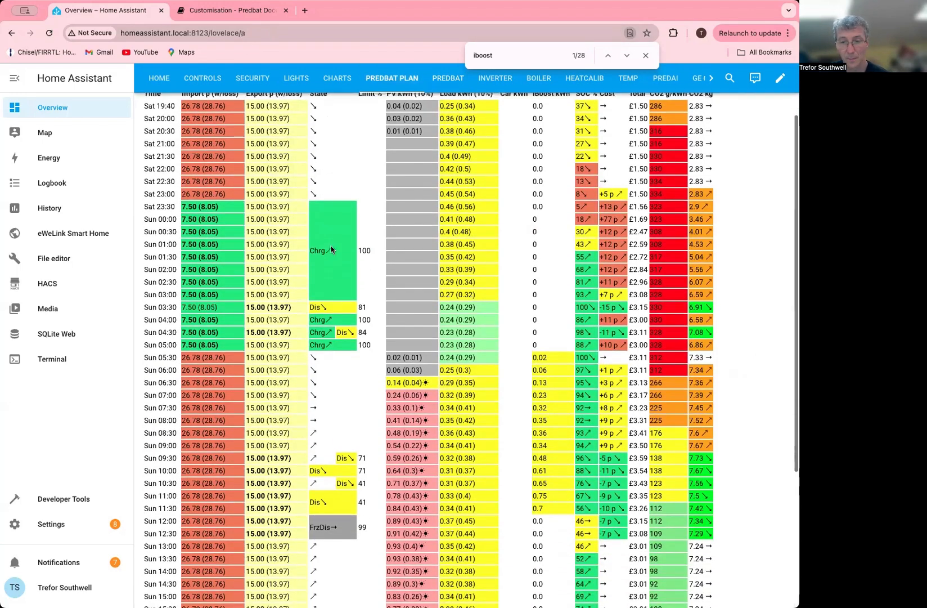
scroll(down, 3)
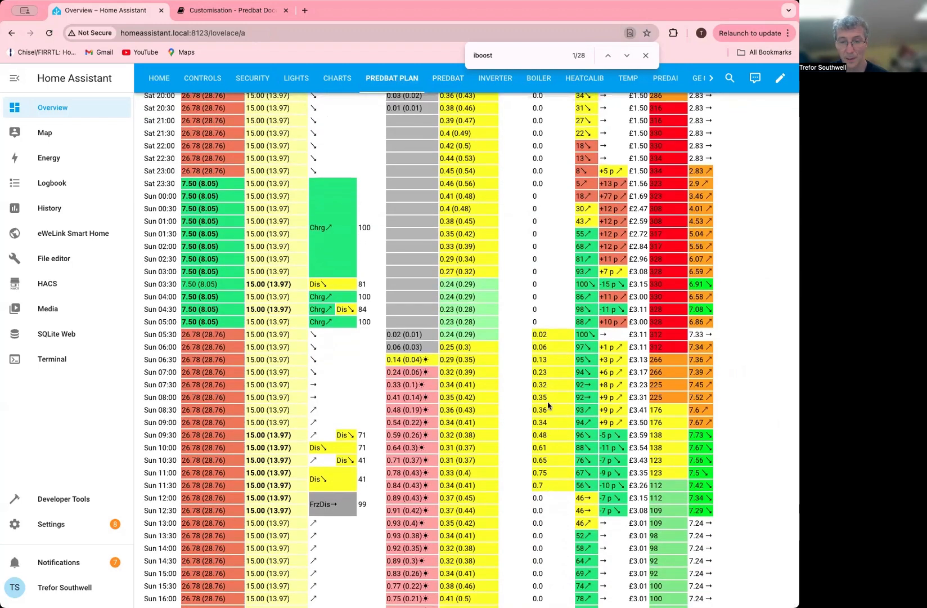
mouse_move(567, 401)
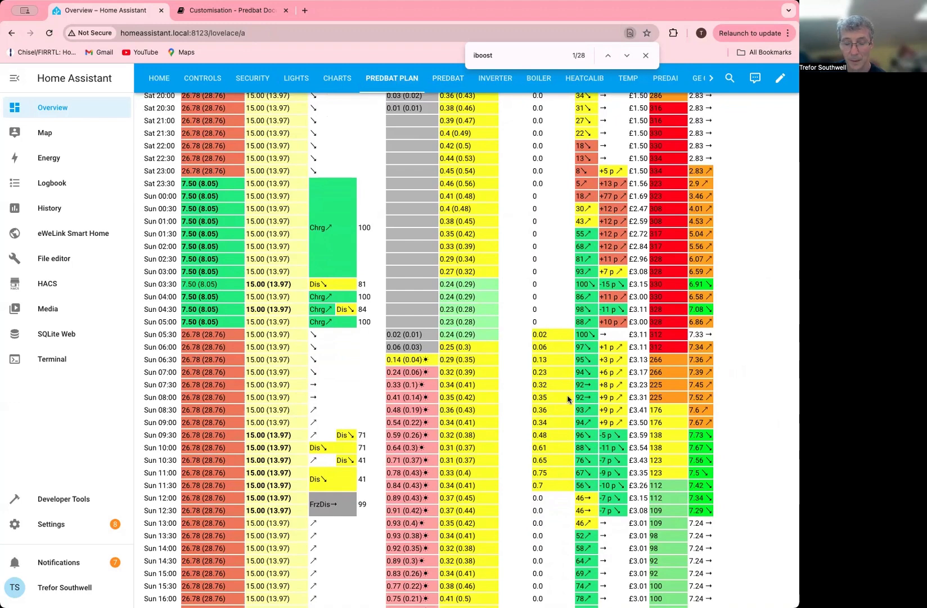
mouse_move(546, 412)
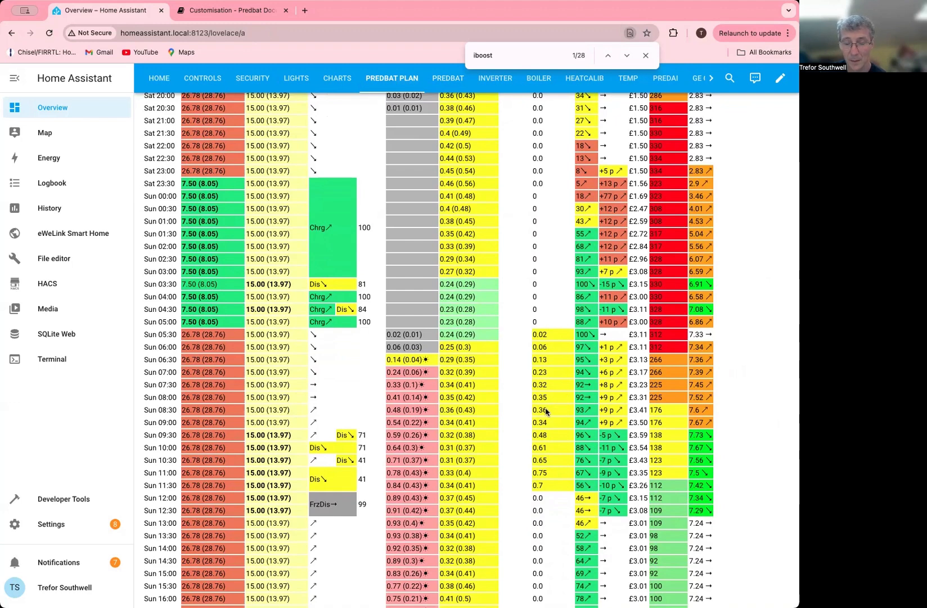
mouse_move(566, 393)
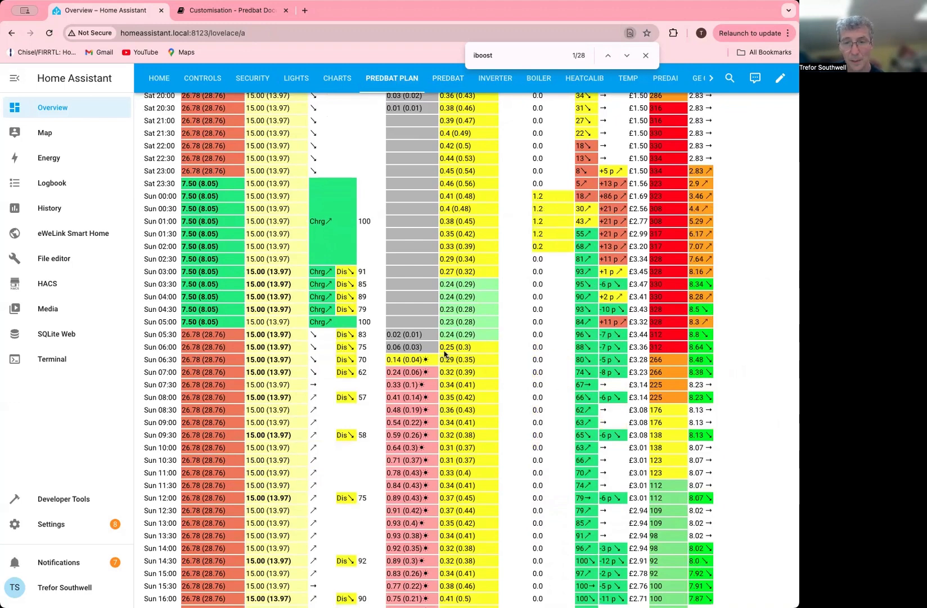
scroll(down, 3)
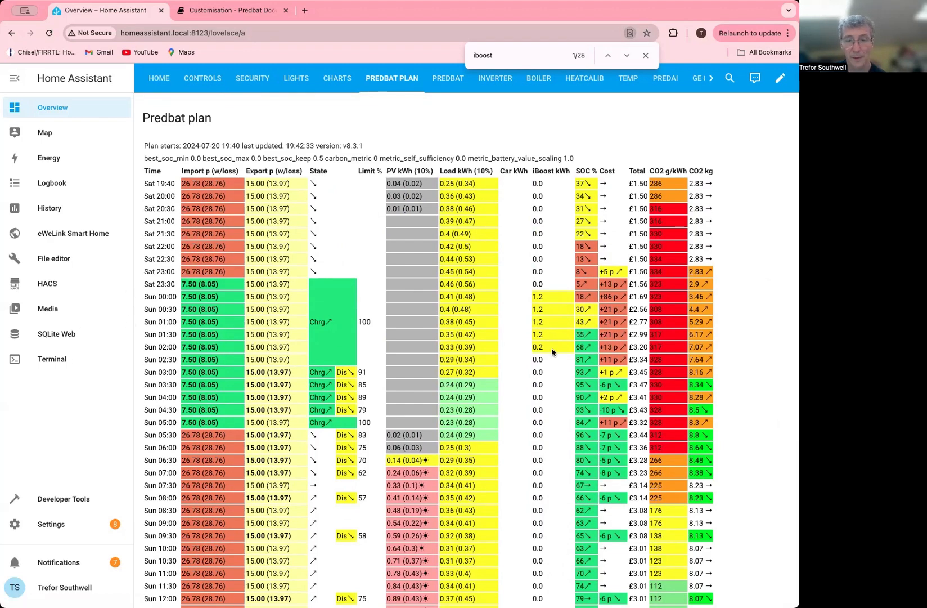
mouse_move(513, 91)
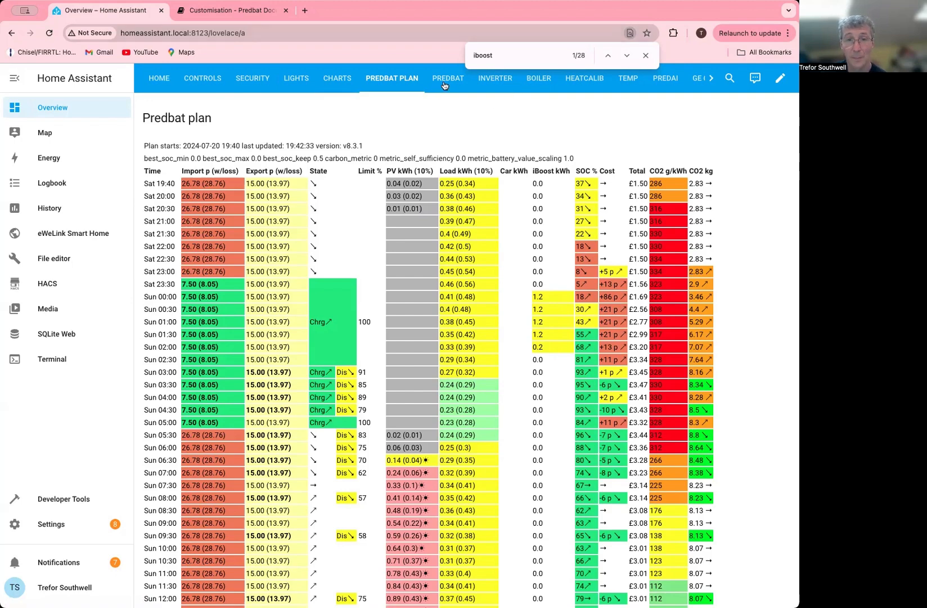
mouse_move(399, 91)
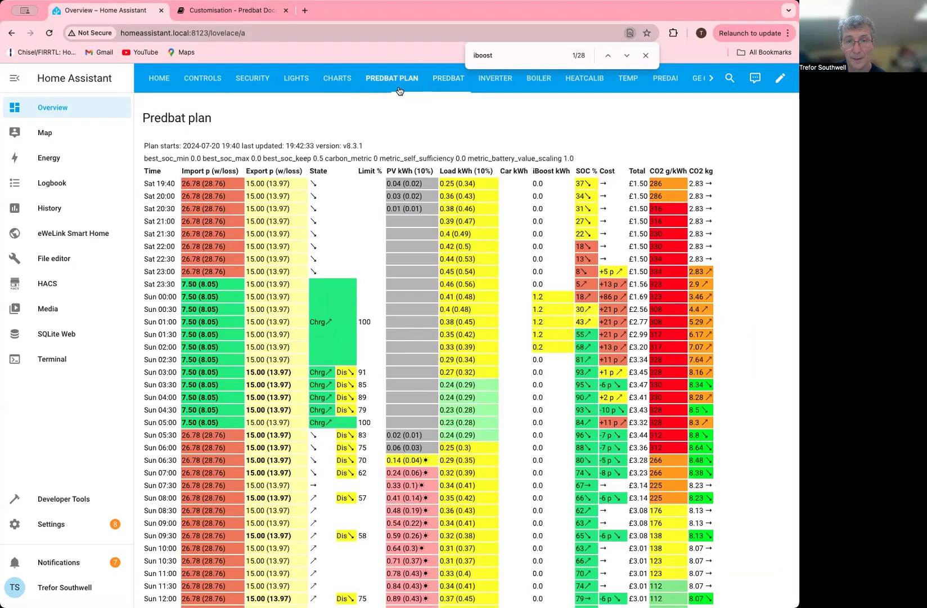
scroll(down, 3)
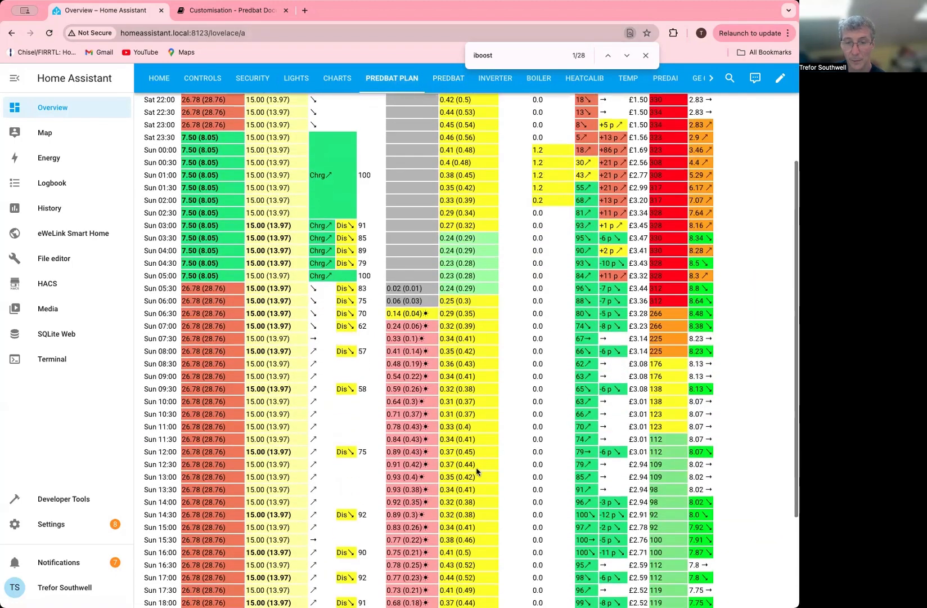
scroll(down, 3)
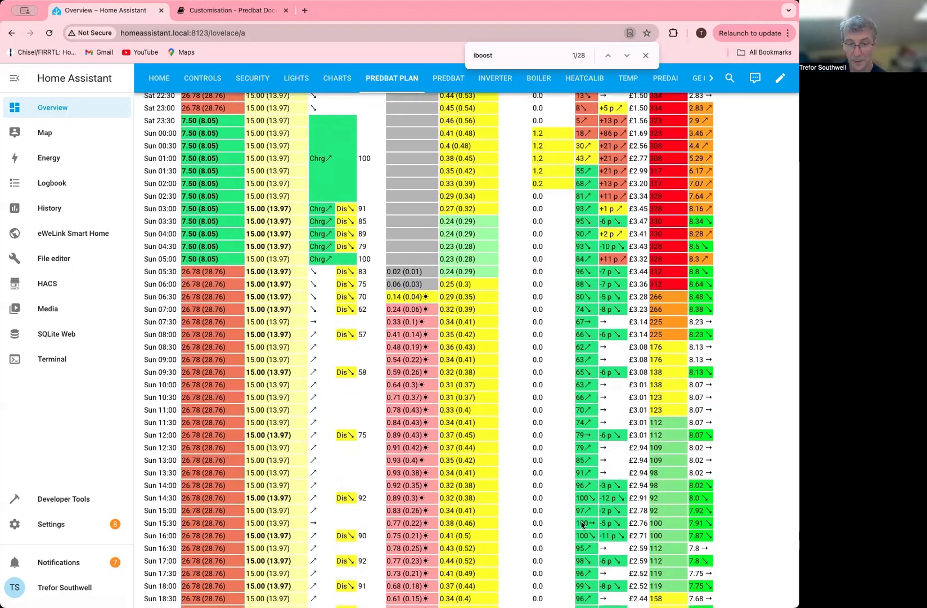
scroll(down, 3)
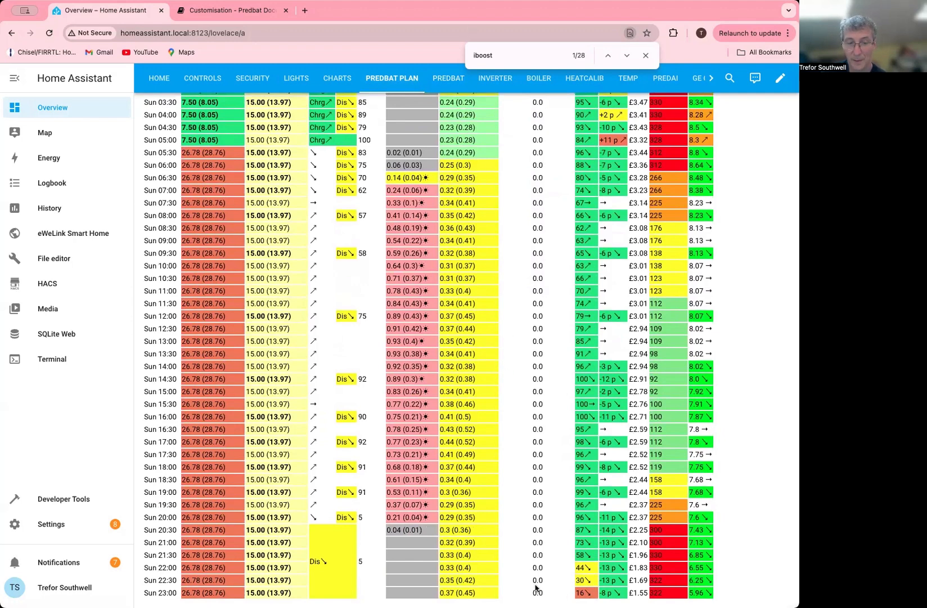
mouse_move(448, 82)
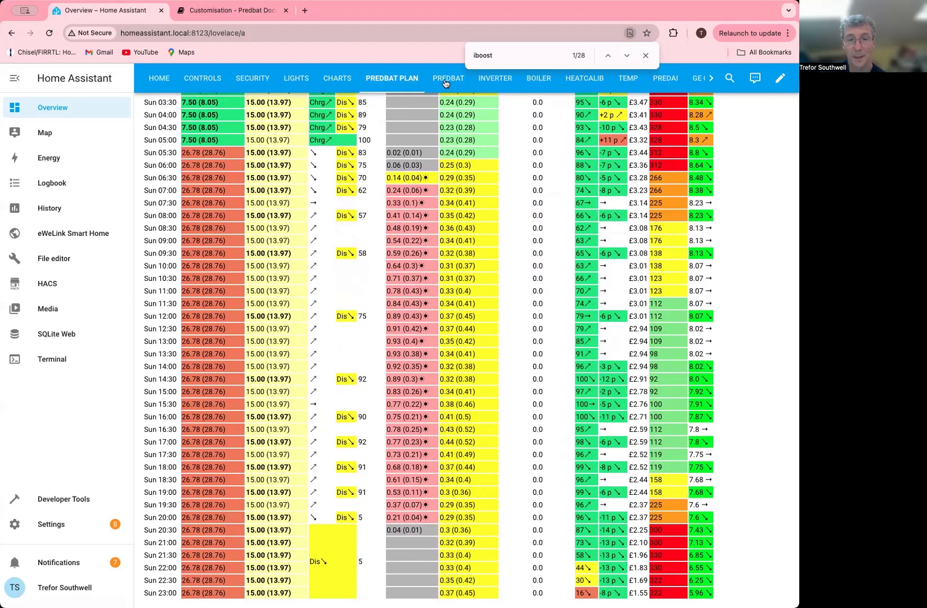
click(448, 78)
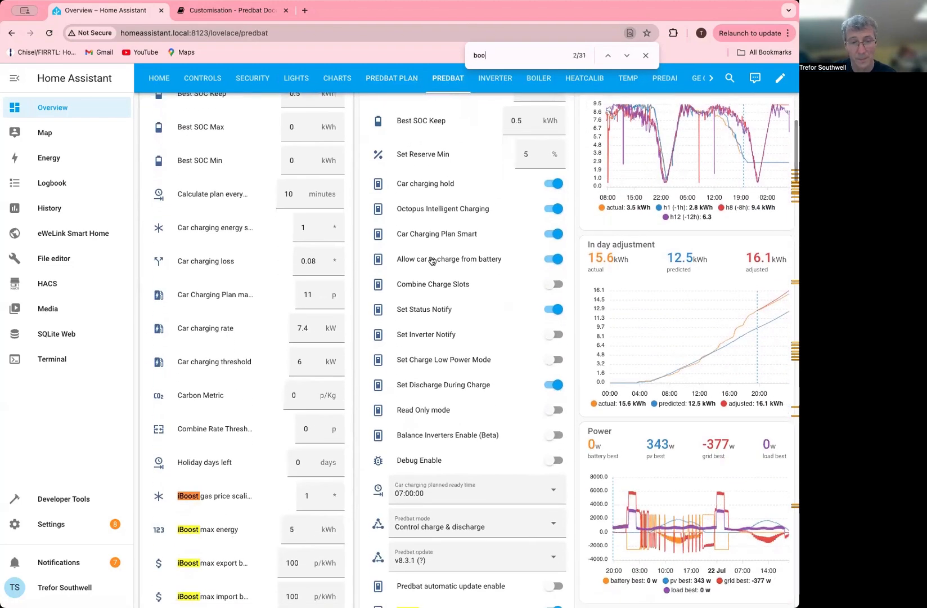
Switch off 'iBoost when battery charging' and search the page for the iBoost switches.
scroll(down, 3)
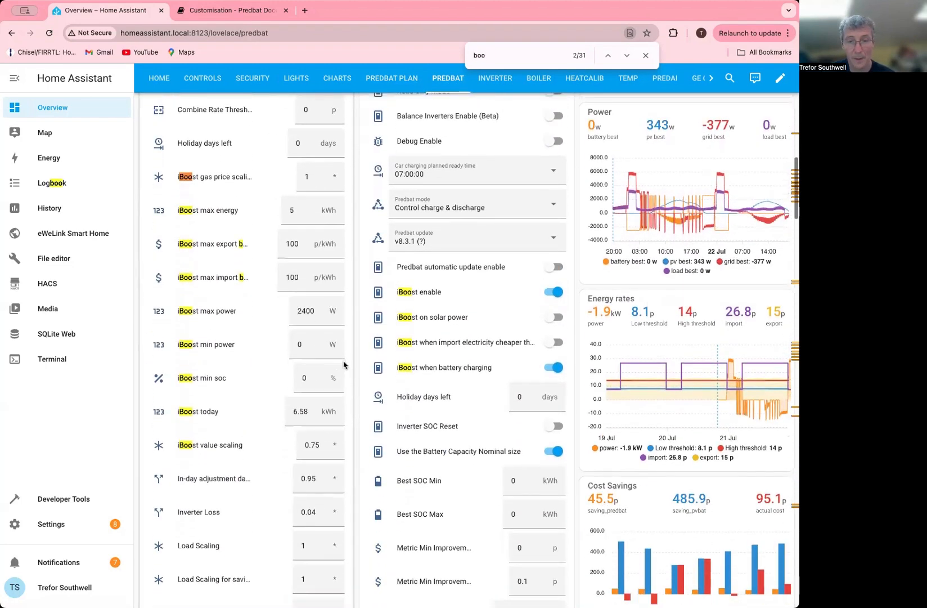
scroll(down, 3)
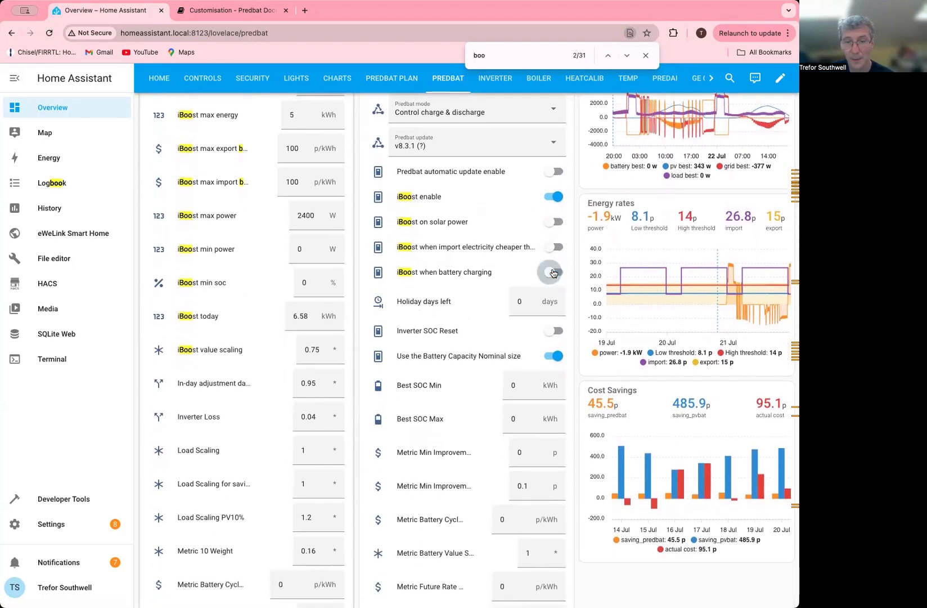
text(smar)
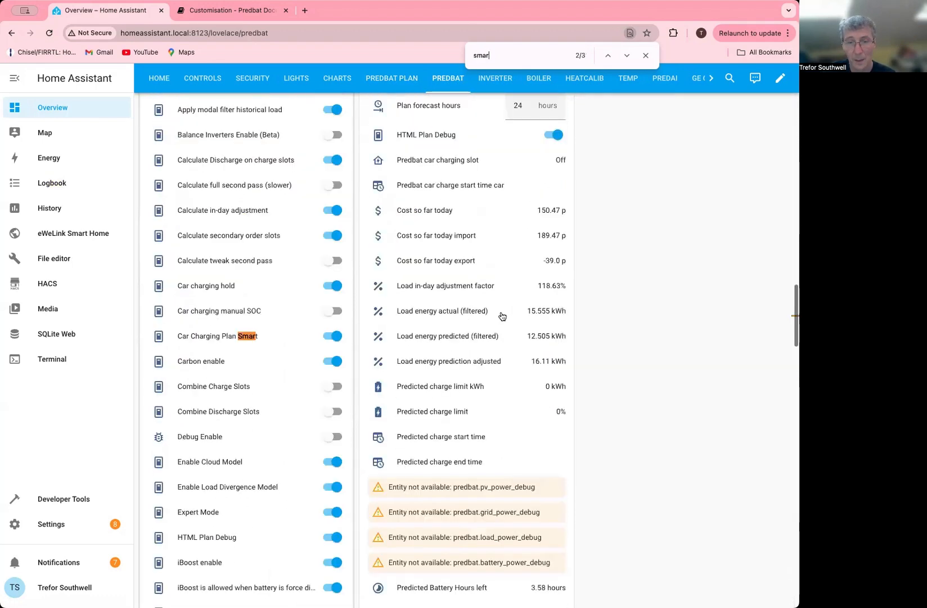
click(627, 56)
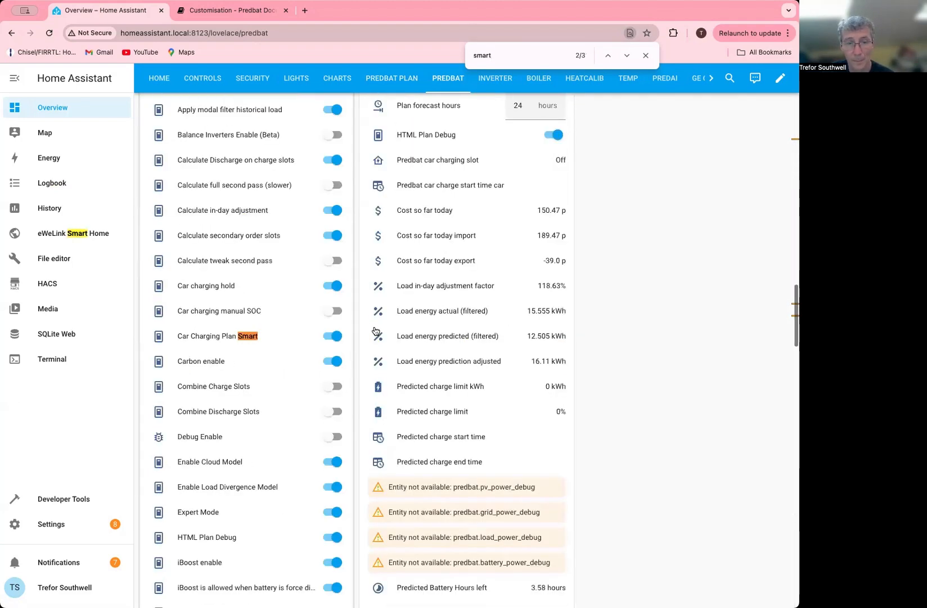
text(iboost)
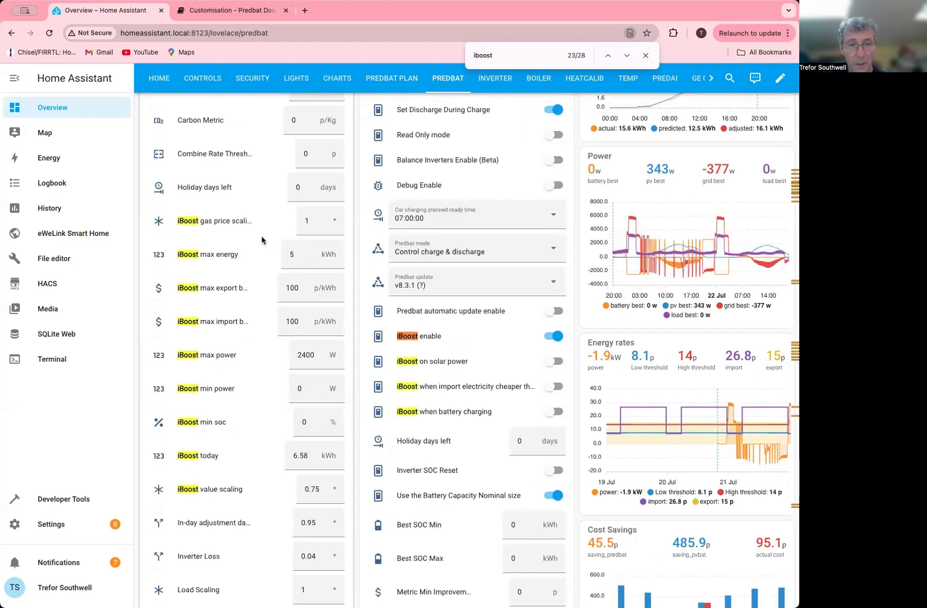
Scroll to the 'iBoost when import rates are lowest' switch and bring up its history.
scroll(down, 3)
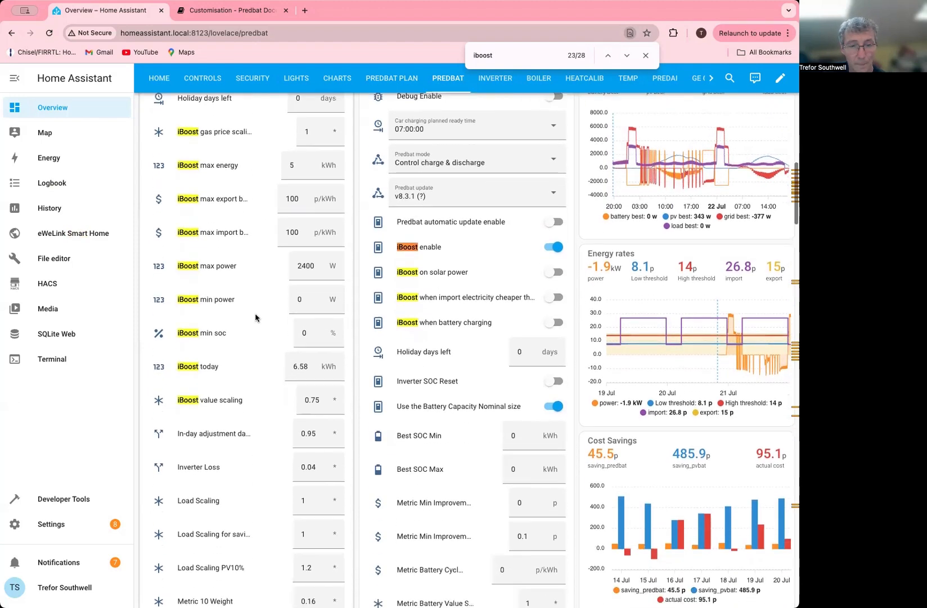
scroll(down, 3)
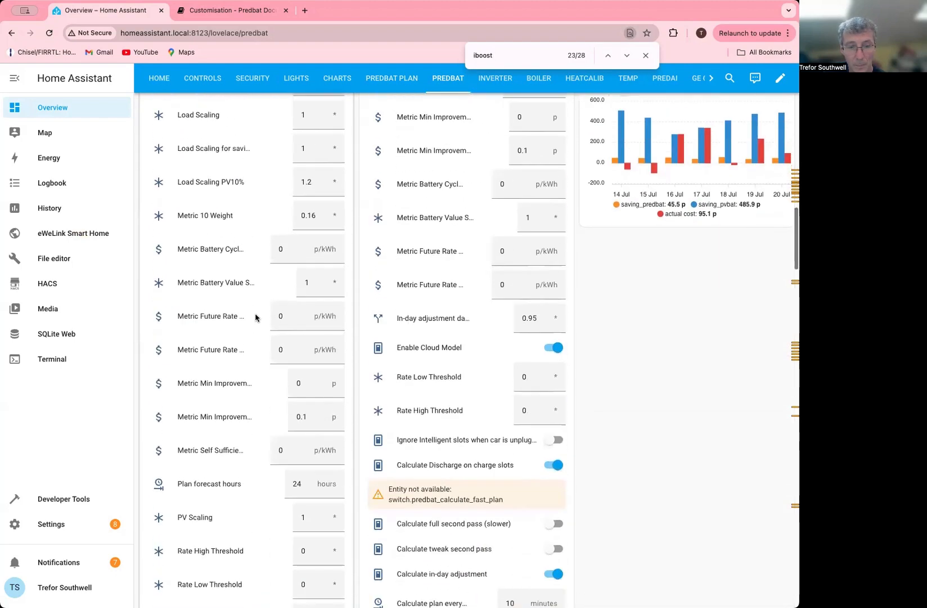
scroll(down, 3)
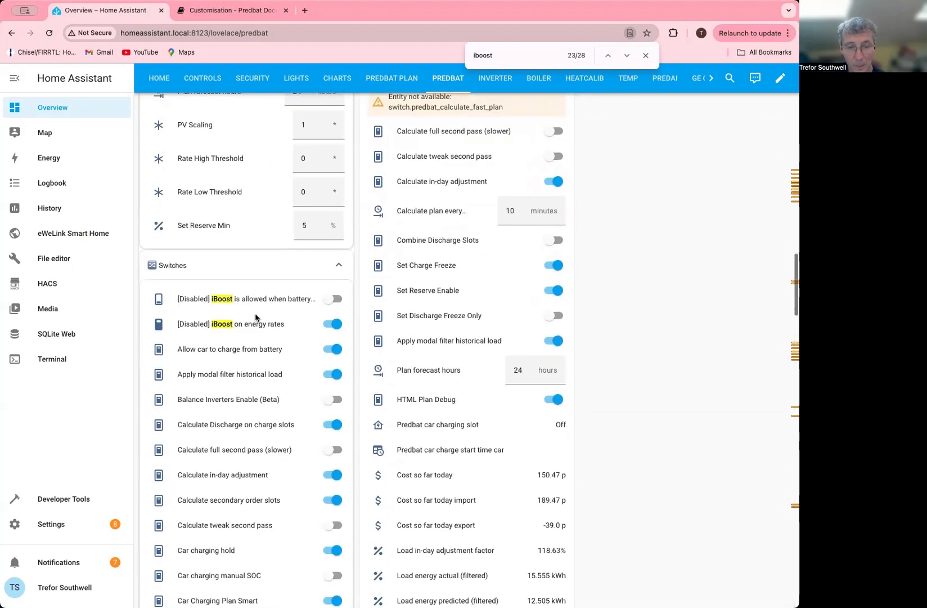
scroll(down, 3)
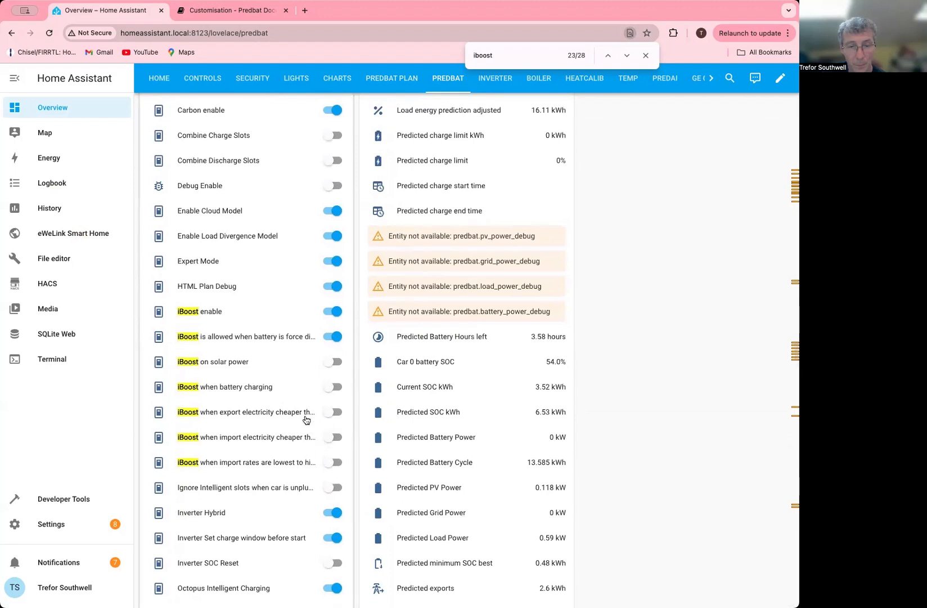
mouse_move(288, 377)
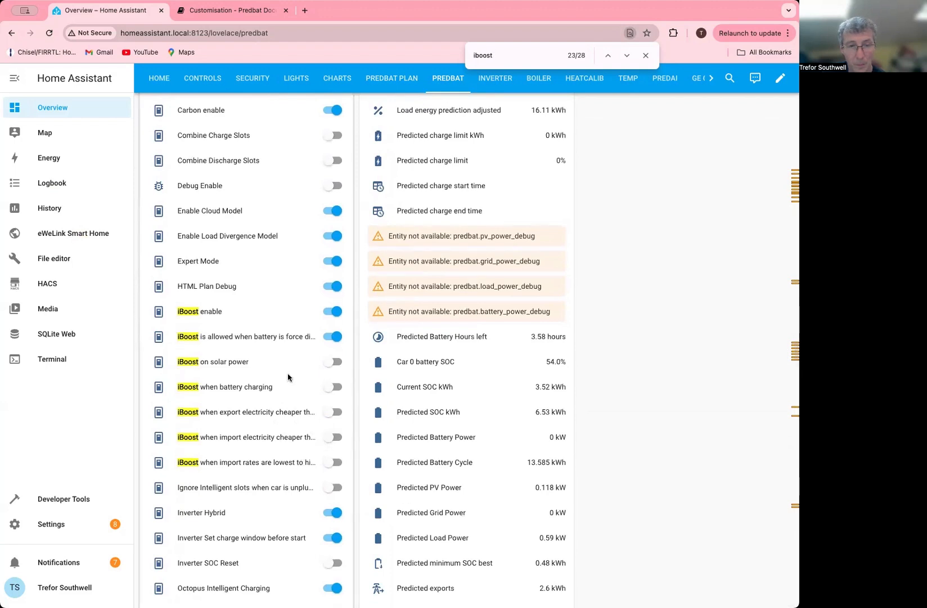
mouse_move(300, 404)
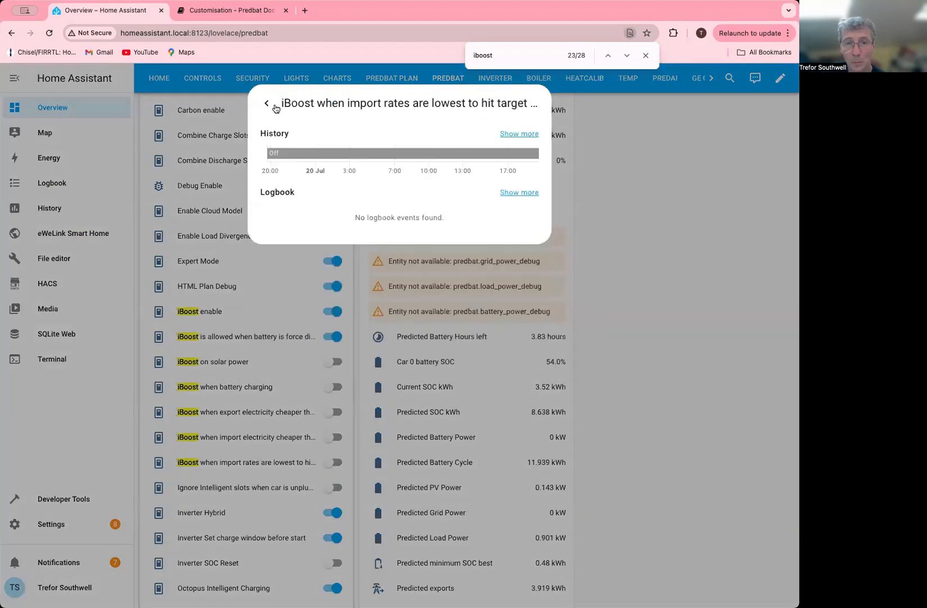
Enable 'iBoost when import rates are lowest' and bring up the Predbat plan.
click(267, 103)
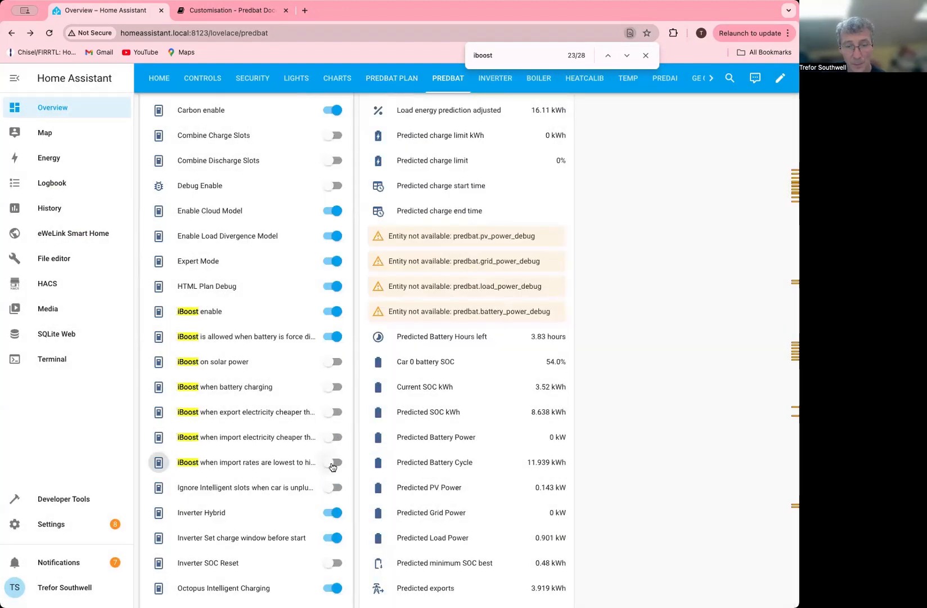
click(332, 462)
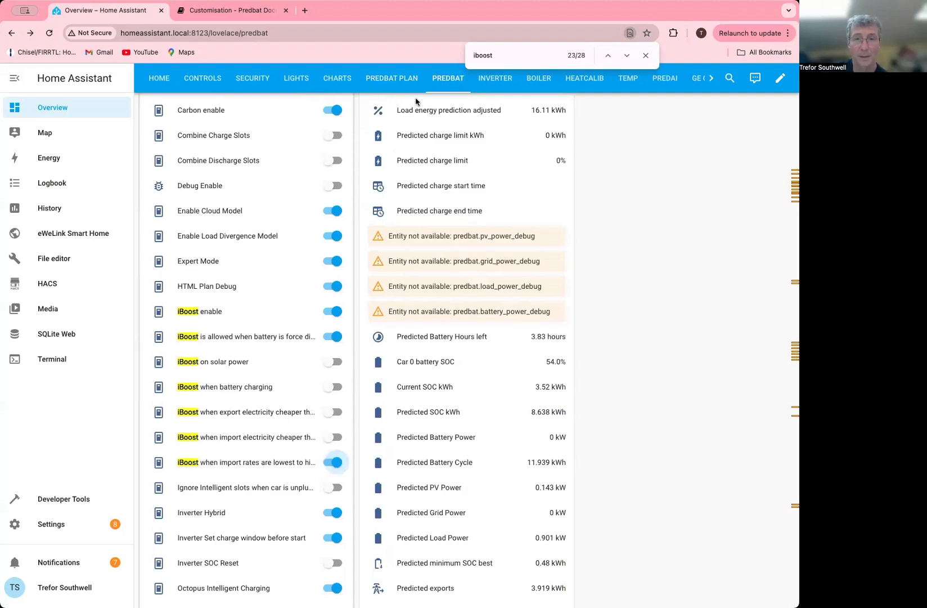
click(391, 78)
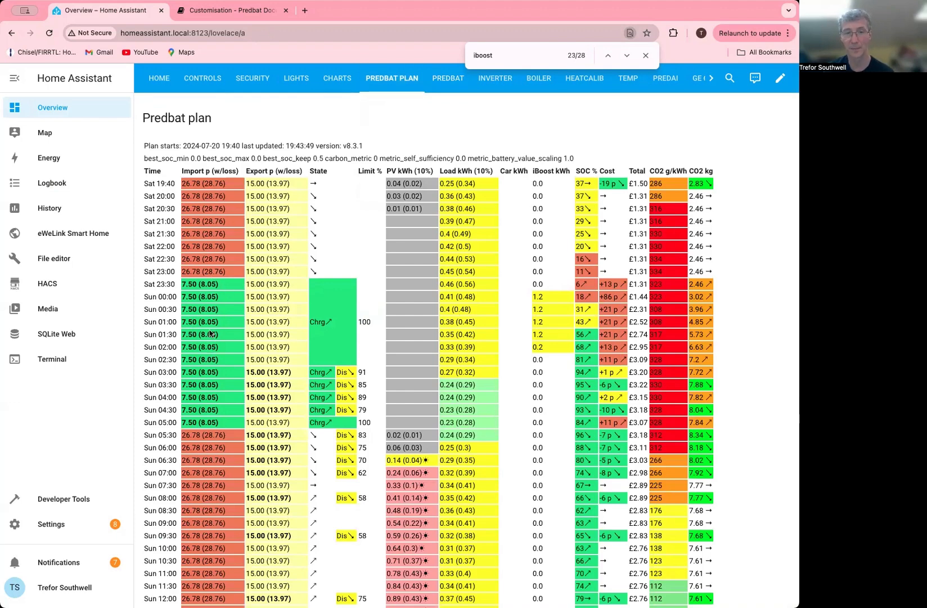
mouse_move(520, 290)
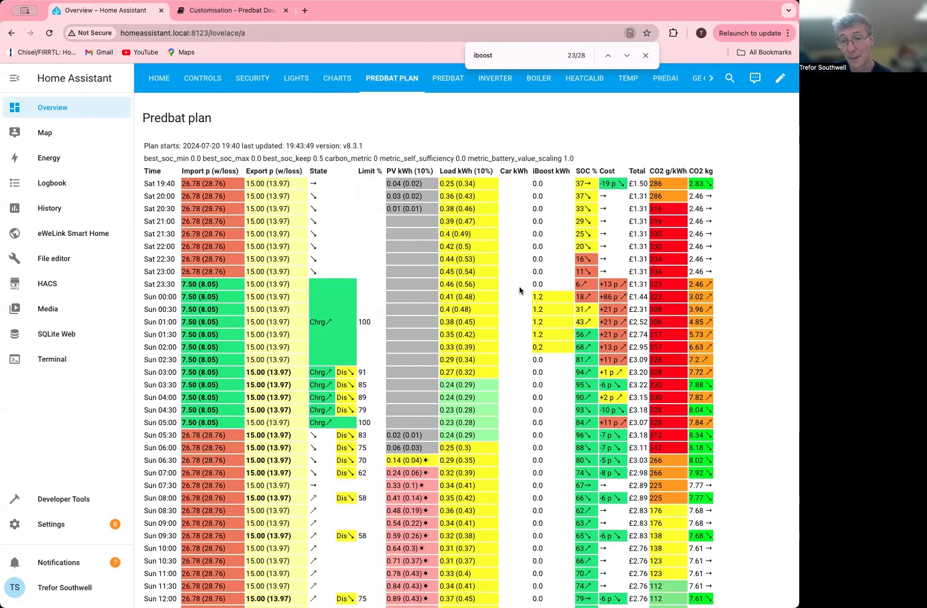
mouse_move(520, 318)
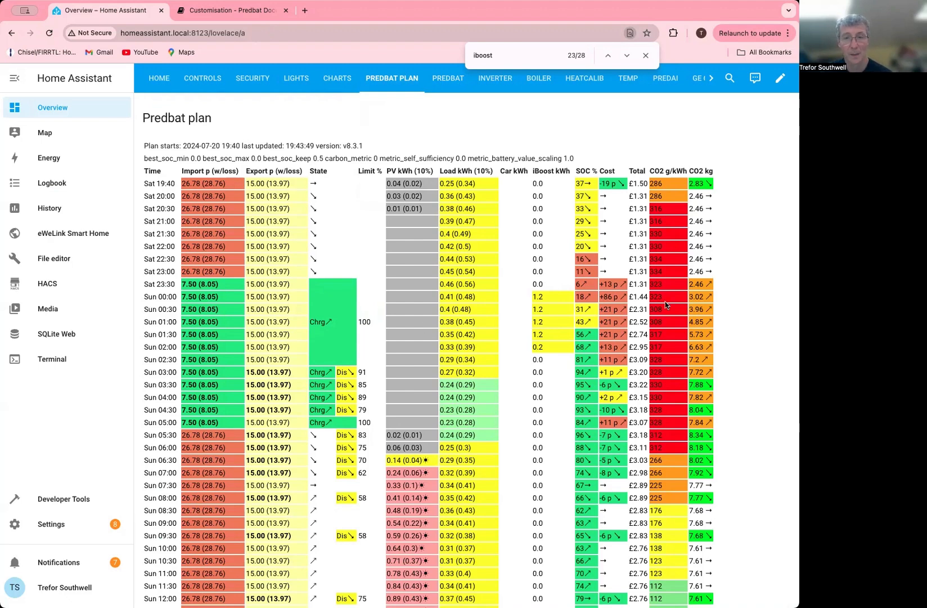
mouse_move(538, 295)
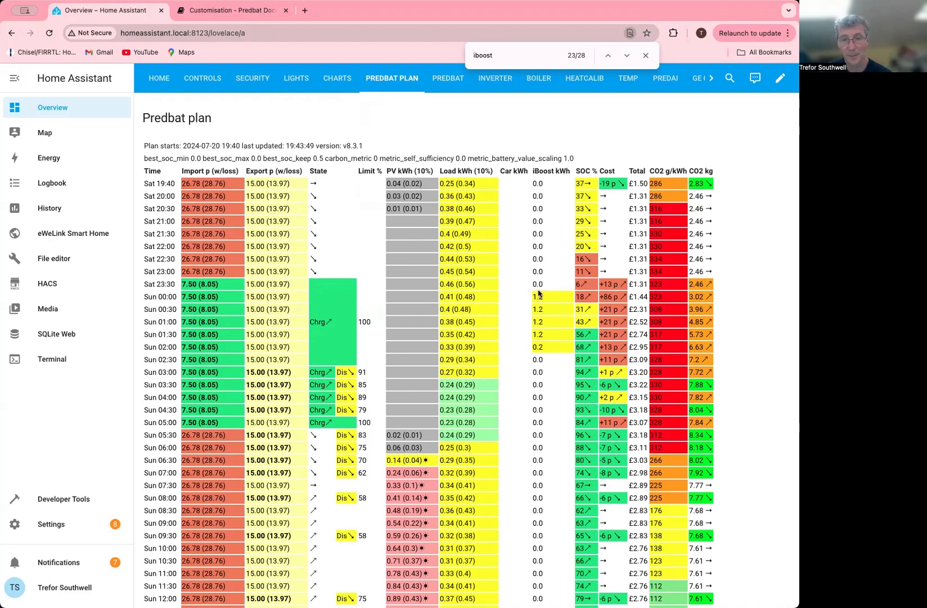
mouse_move(179, 290)
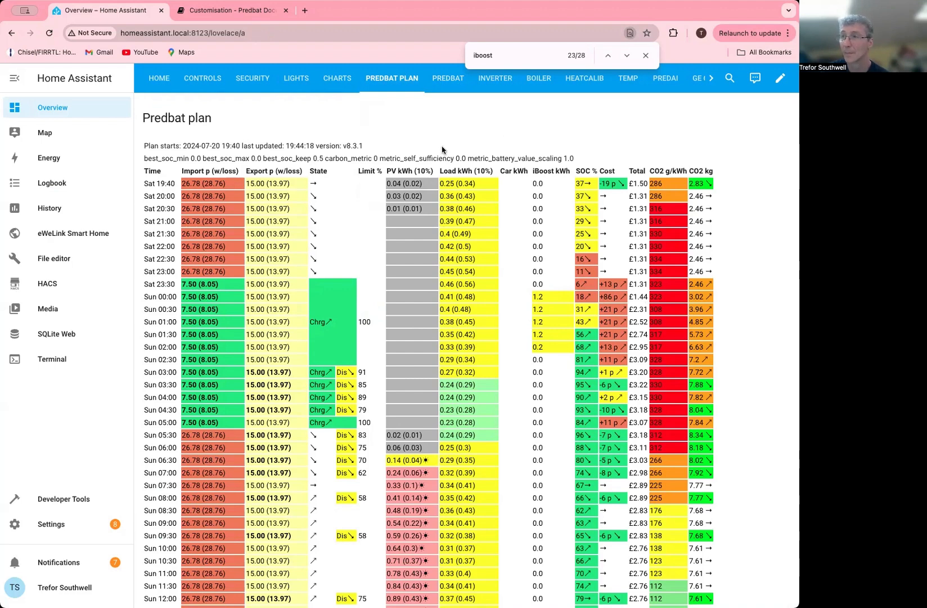
mouse_move(490, 184)
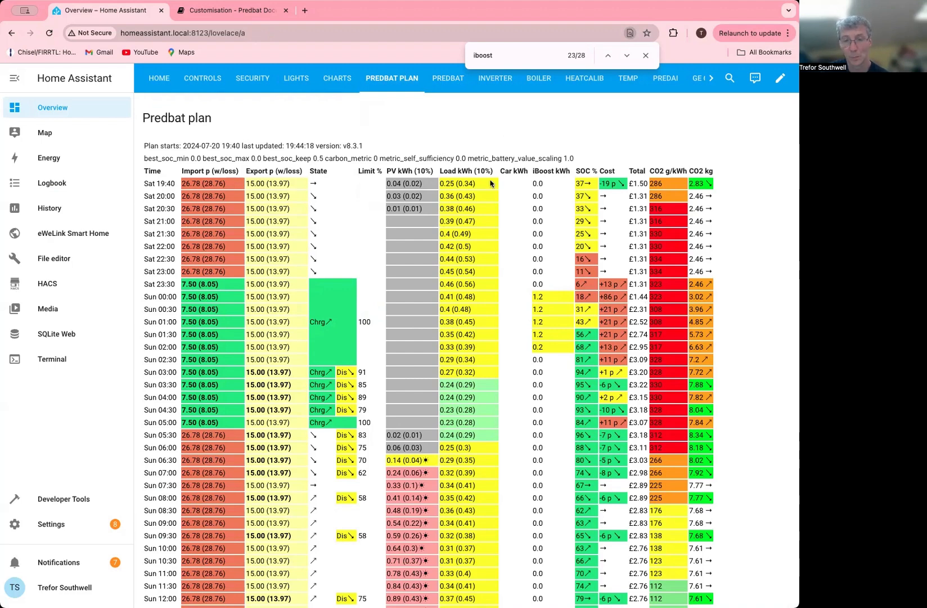
mouse_move(547, 313)
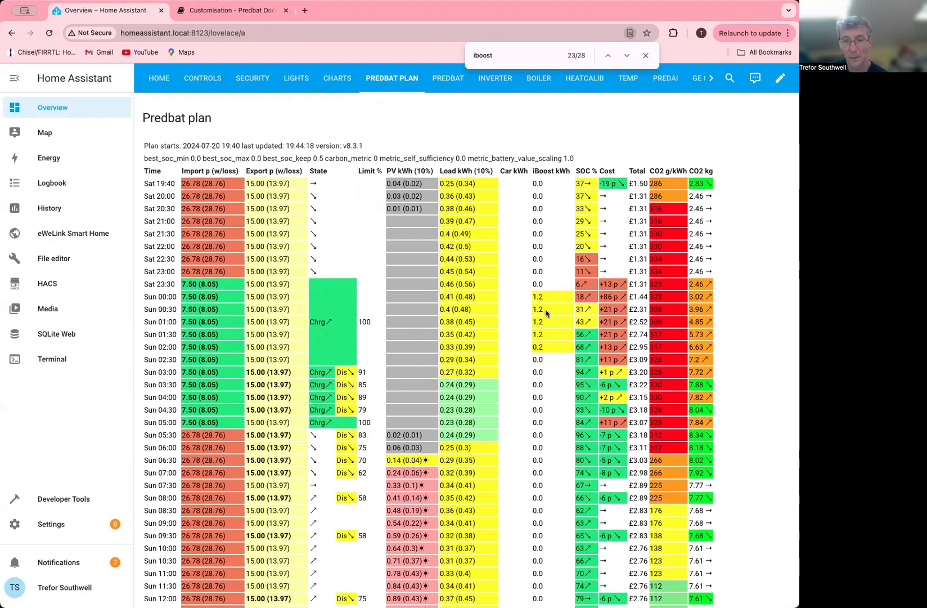
mouse_move(537, 336)
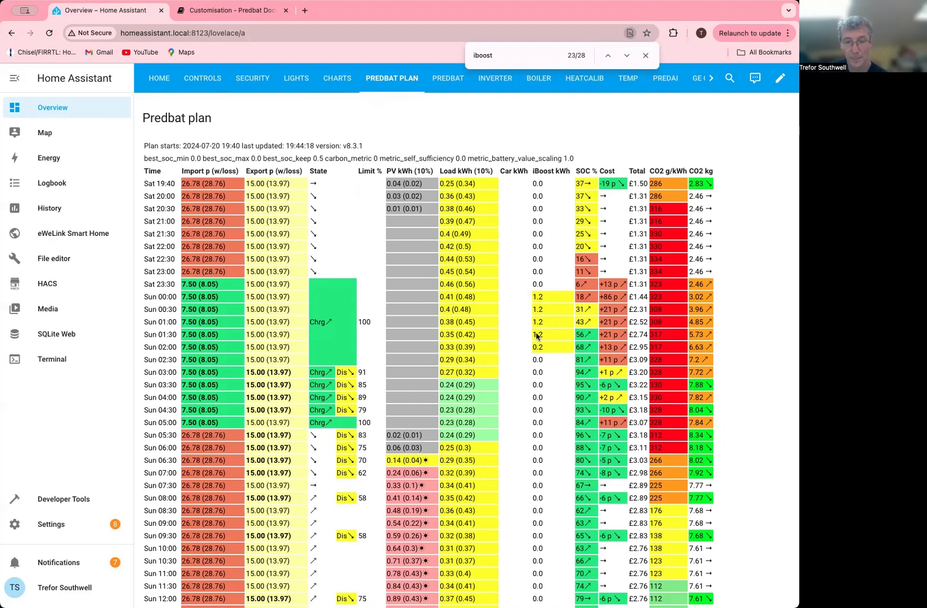
mouse_move(375, 113)
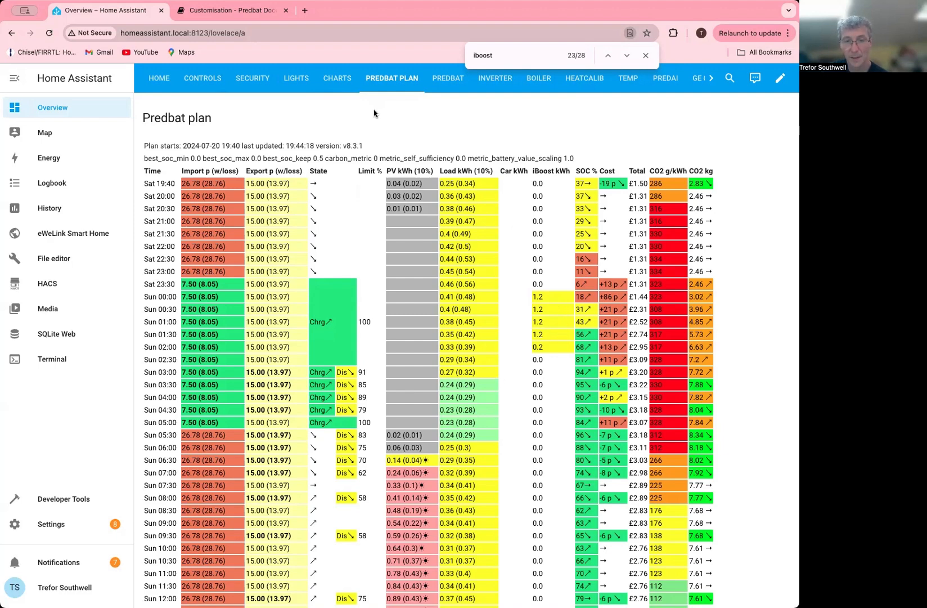
mouse_move(334, 379)
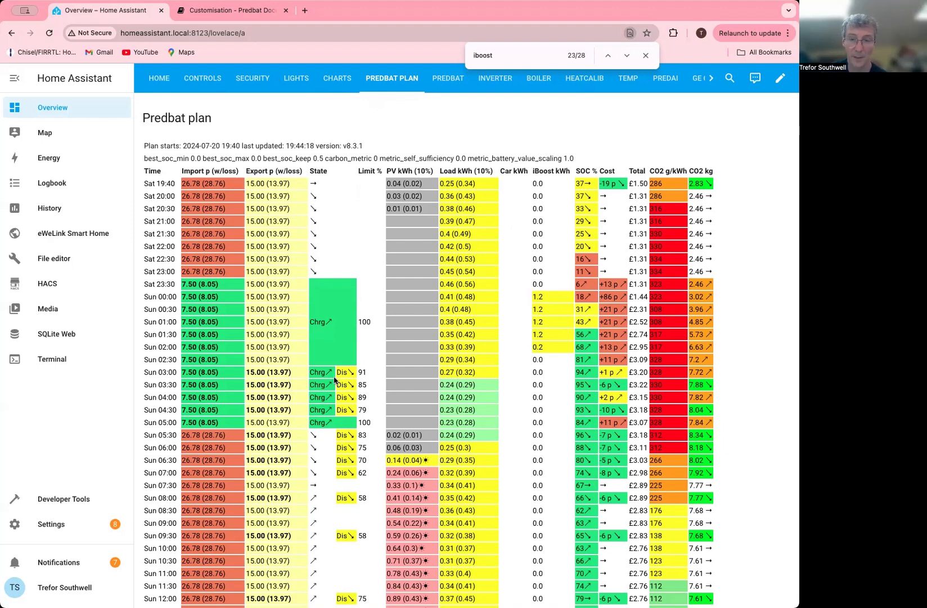
mouse_move(400, 369)
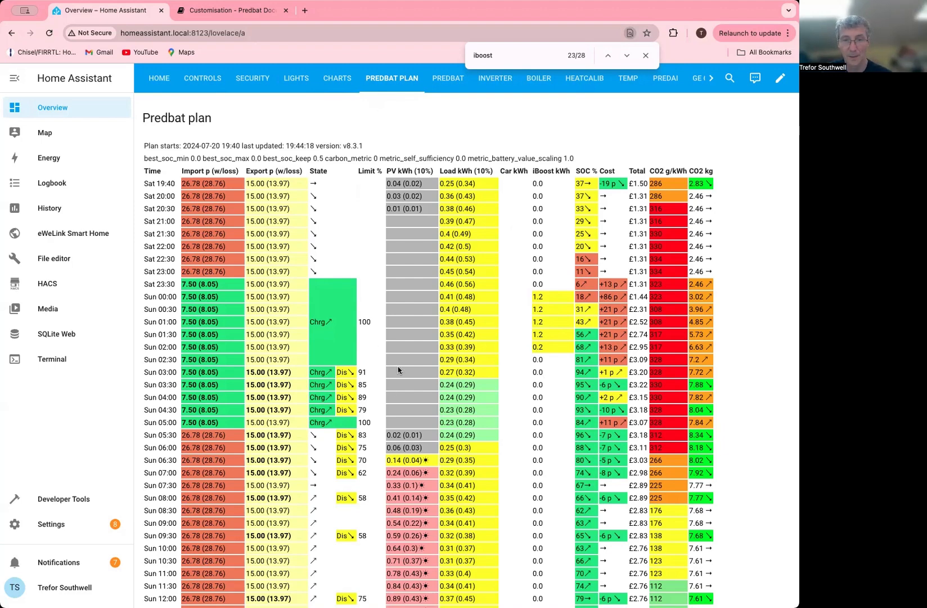
mouse_move(448, 81)
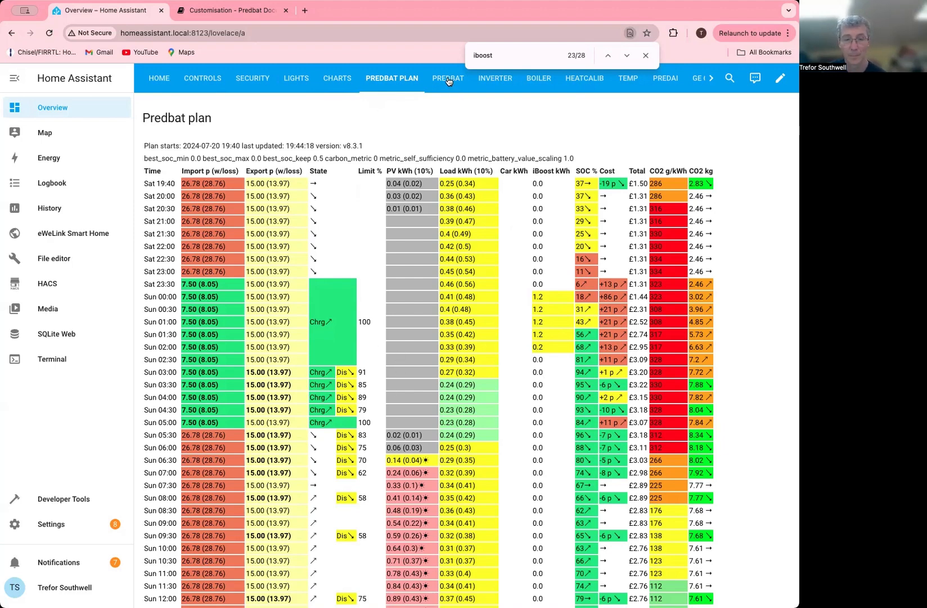
After reading the plan's overnight iBoost kWh slots, return to the main Predbat dashboard.
click(448, 78)
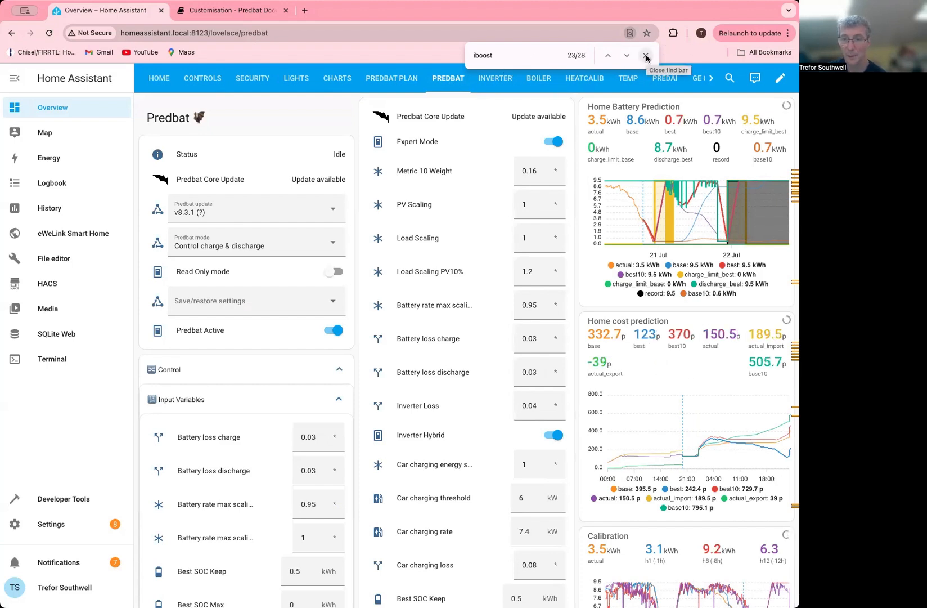
Glance at the refreshed plan, close the iboost find bar and land on the Predbat dashboard.
click(391, 78)
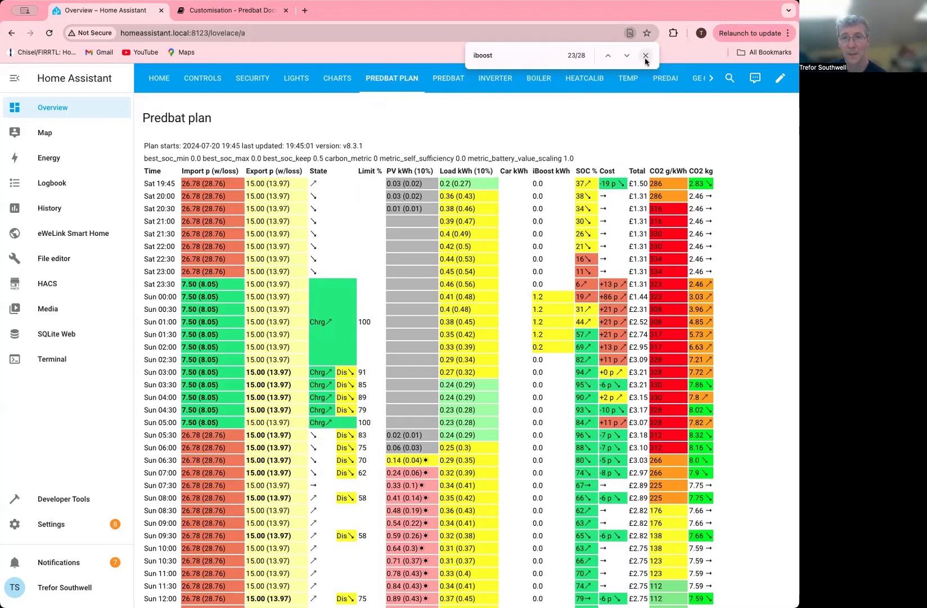
click(448, 78)
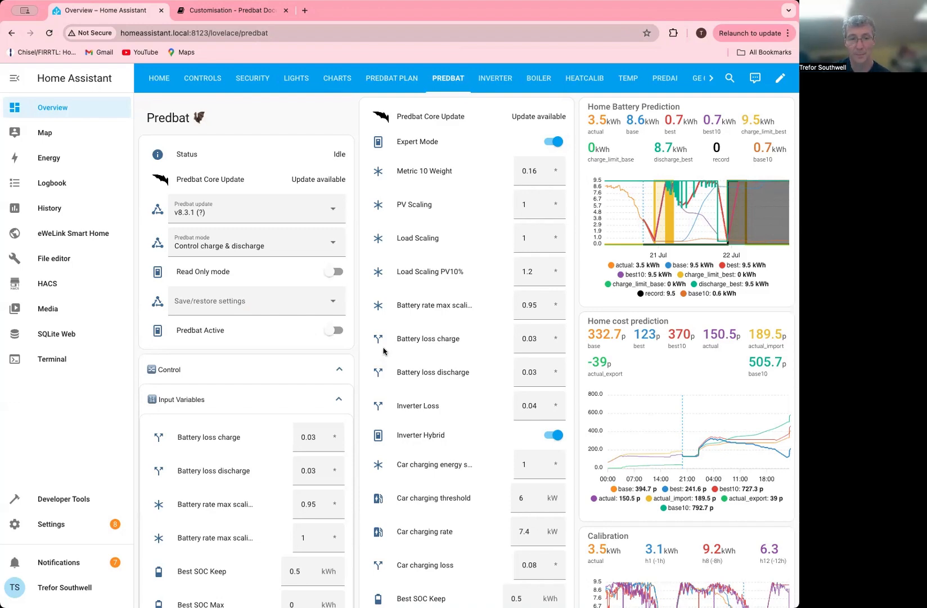
Expand Sensors > Binary Sensors and bring up the iBoost active sensor's more-info dialog.
scroll(down, 3)
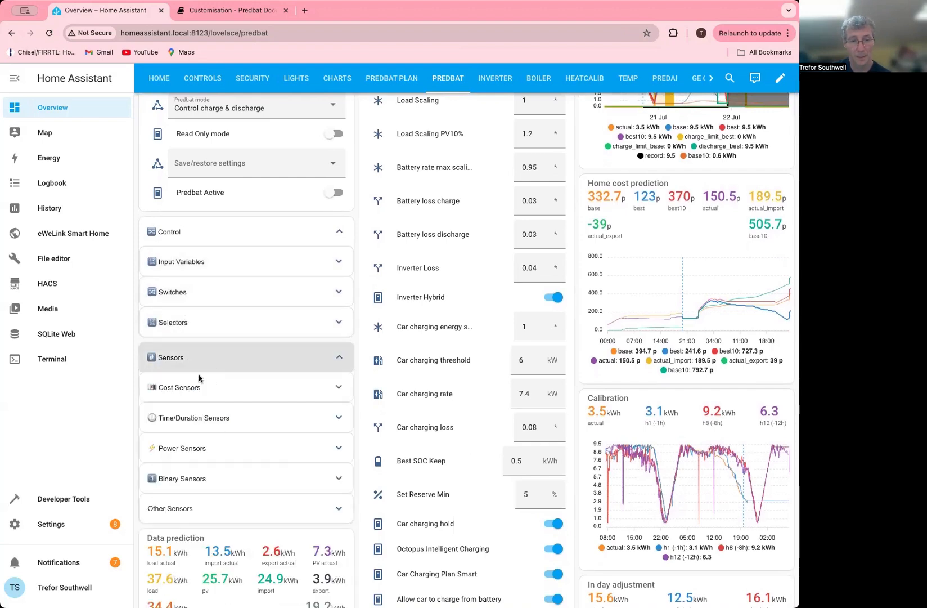
click(182, 479)
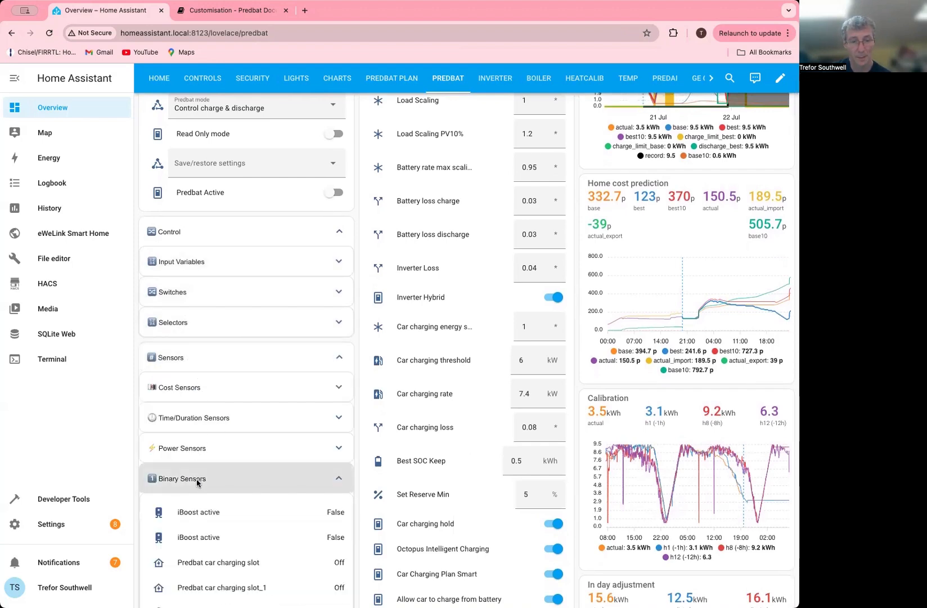
scroll(down, 3)
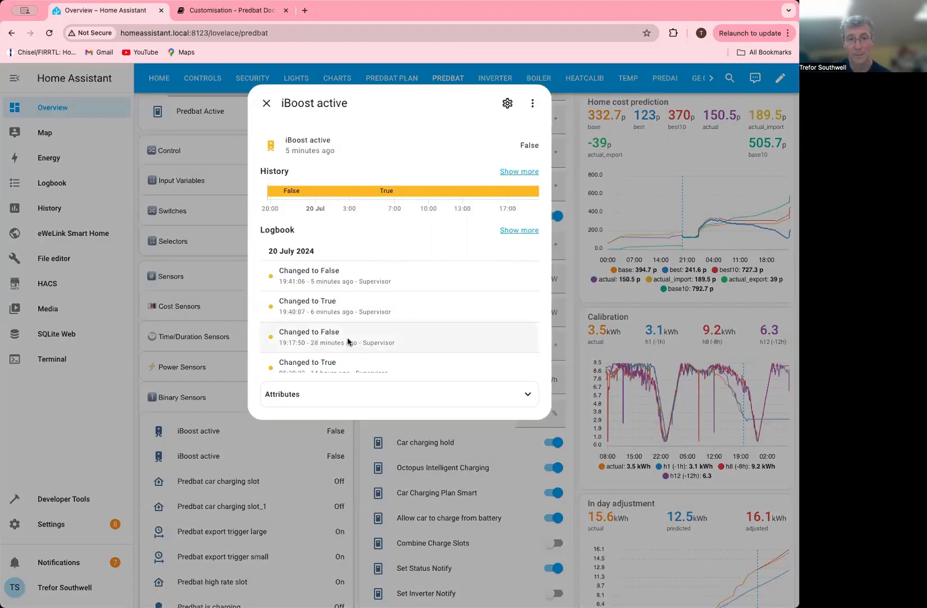
Expand the iBoost active sensor's attributes (Solar and Full false), review its history, then close the dialog.
click(398, 394)
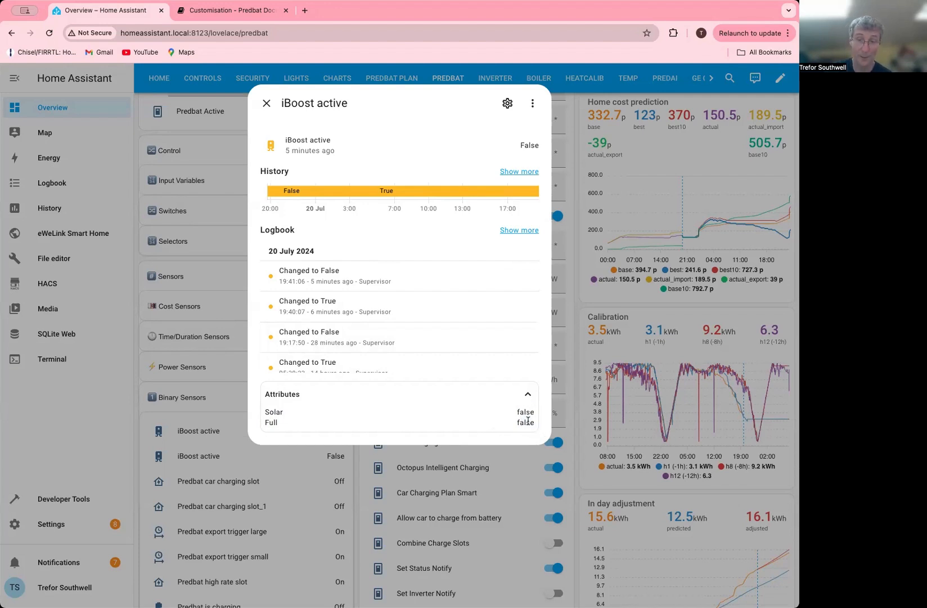
mouse_move(526, 408)
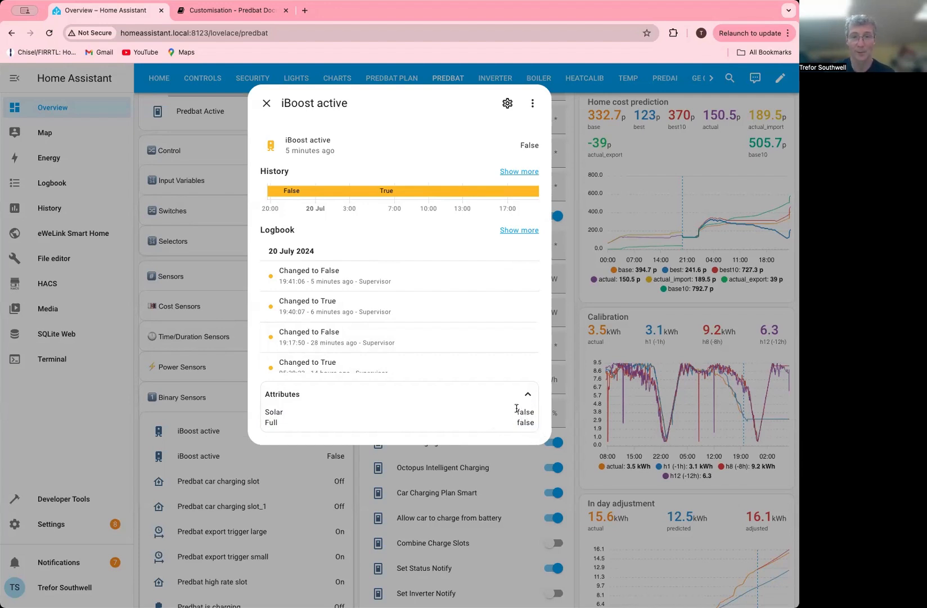
mouse_move(427, 194)
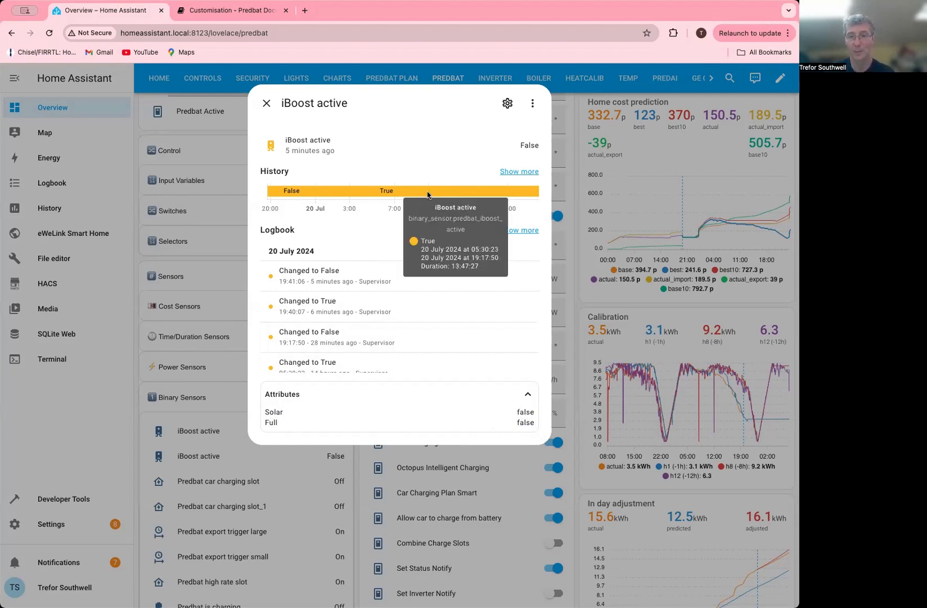
mouse_move(291, 114)
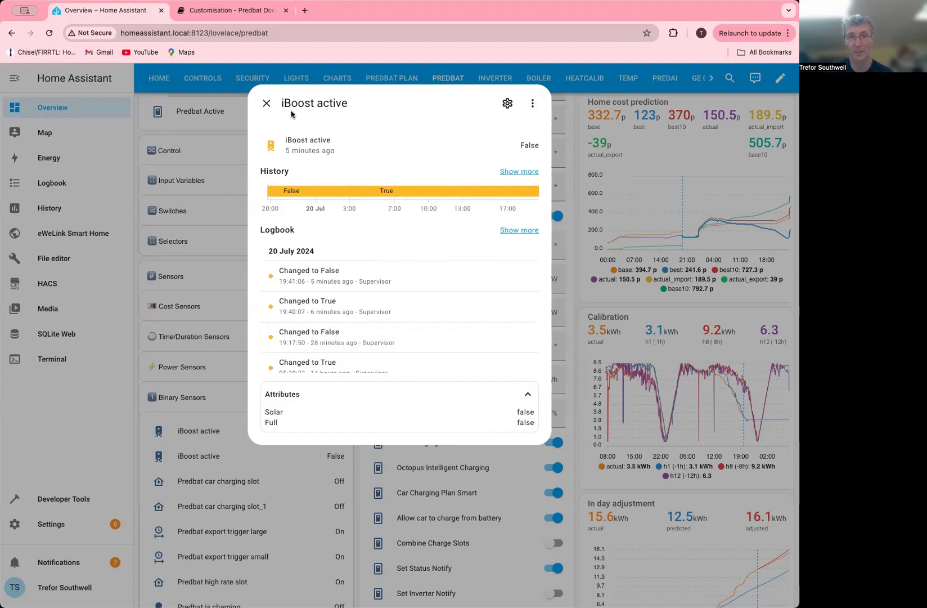
click(230, 10)
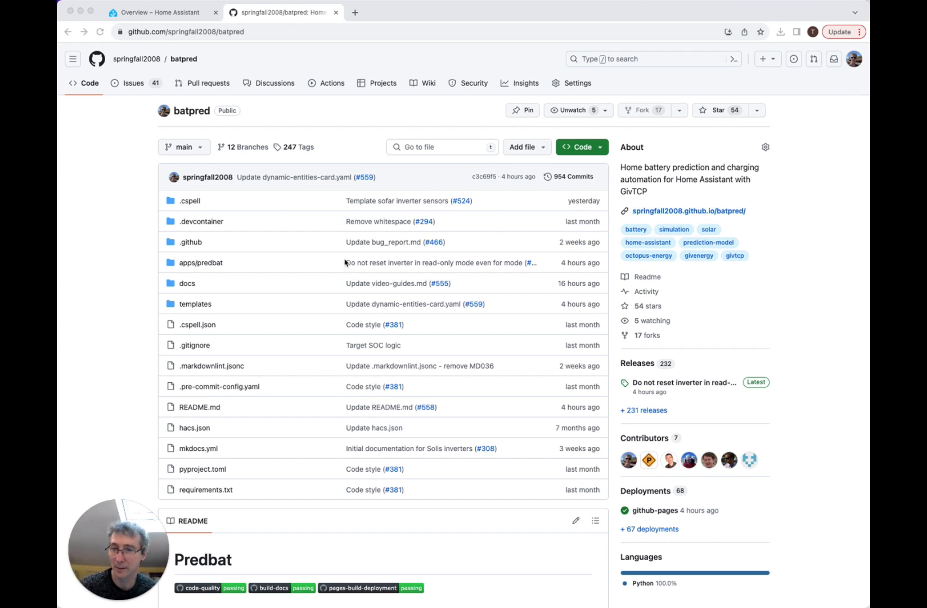
Follow the springfall2008.github.io/batpred link in the README to the Predbat documentation Introduction.
scroll(down, 3)
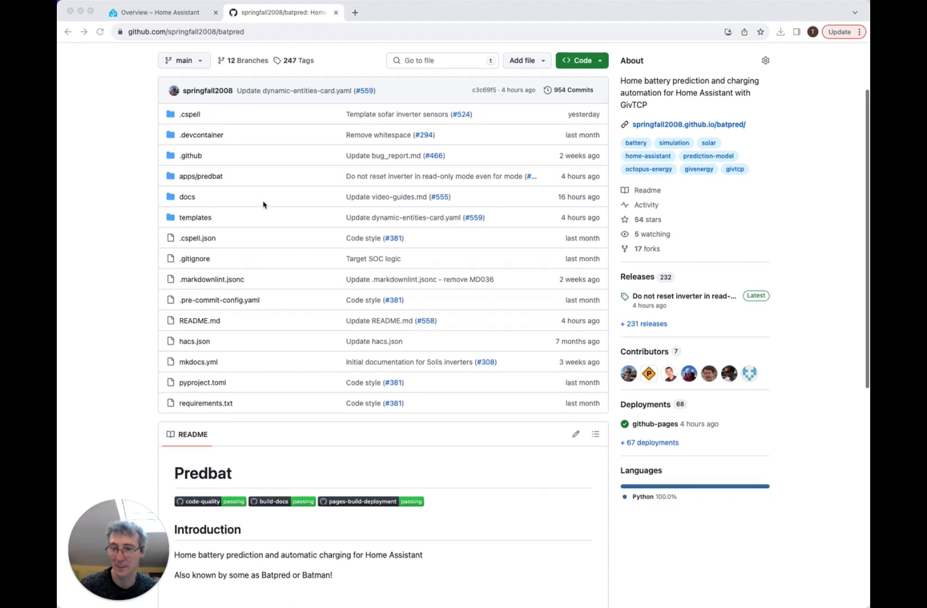
scroll(down, 3)
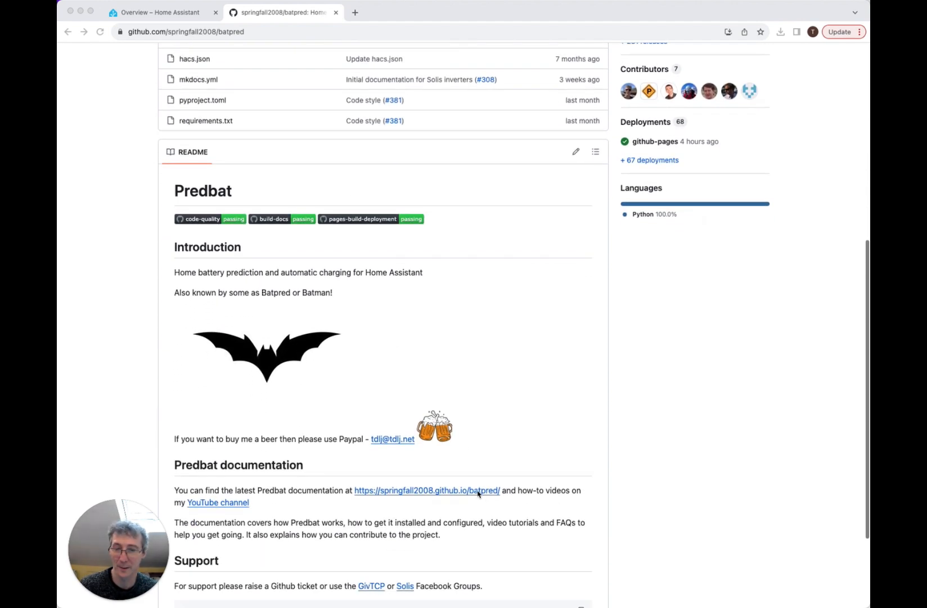
click(427, 490)
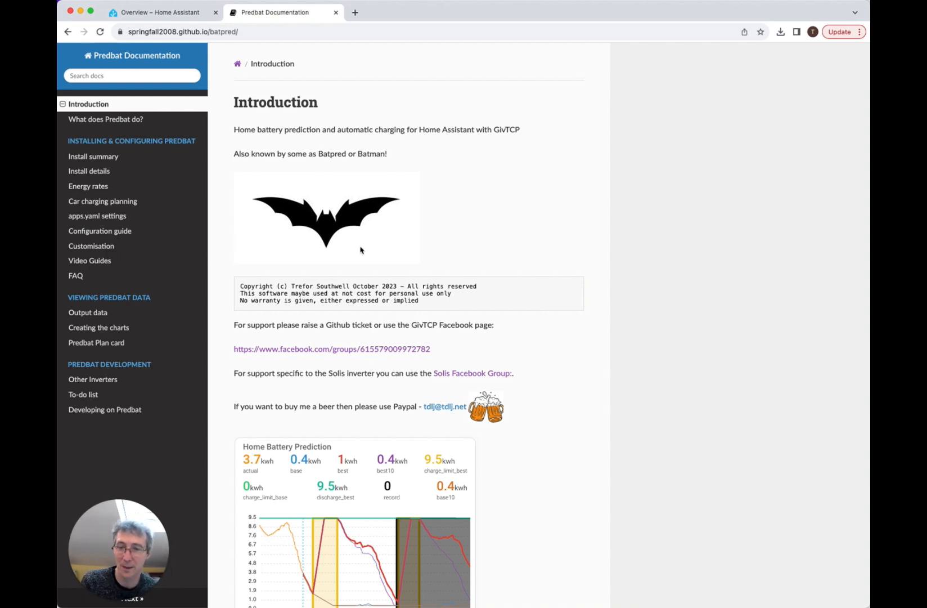
mouse_move(402, 430)
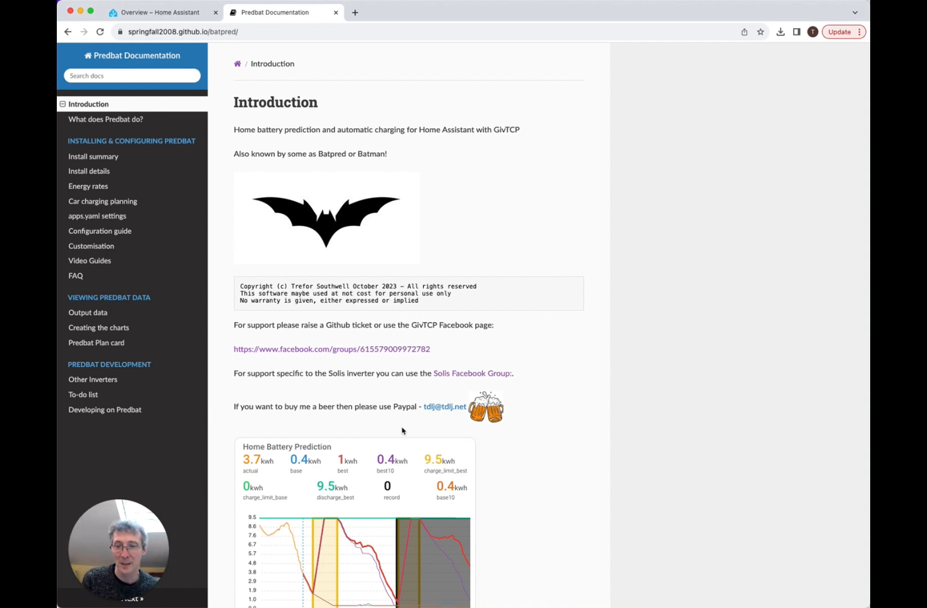